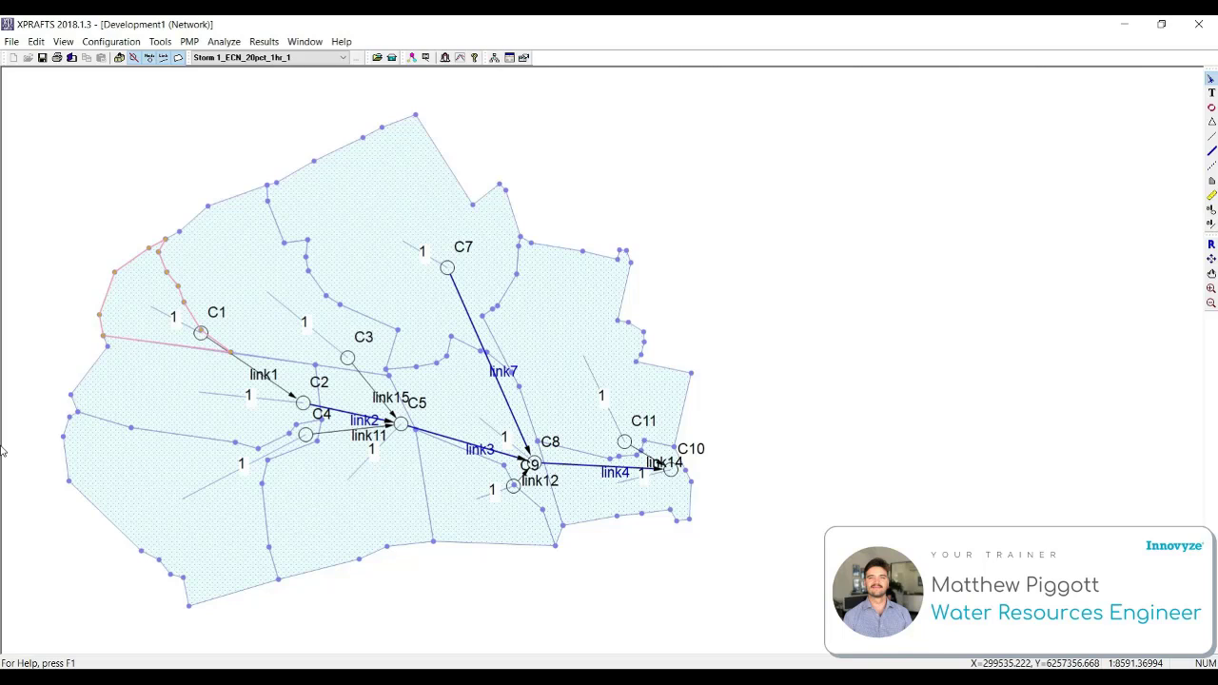
{"action": "mouse_move", "coordinate": [3, 476]}
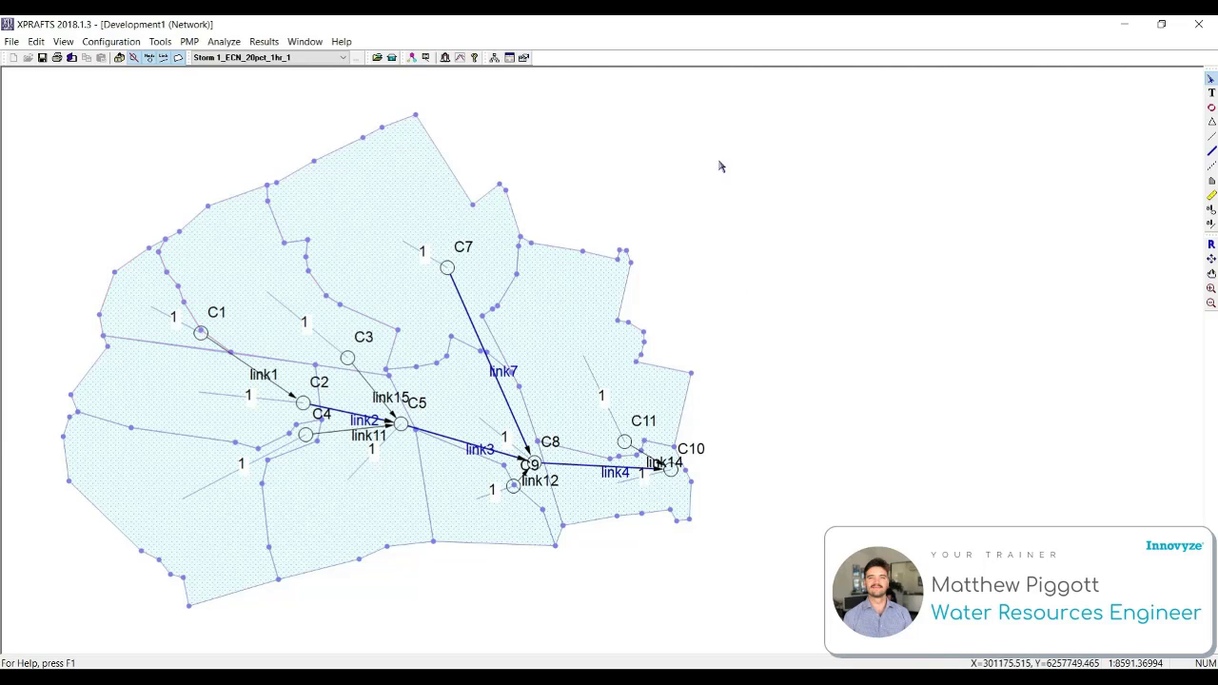
{"action": "mouse_move", "coordinate": [27, 330]}
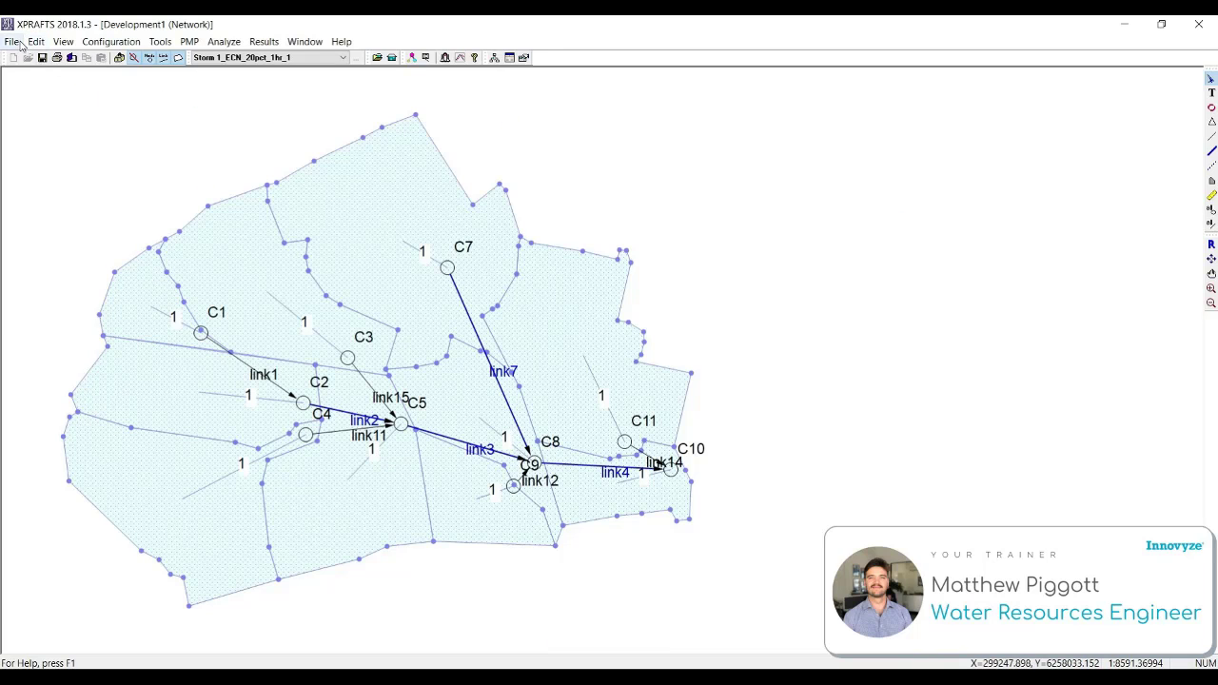
Export all objects and variables via File > Export Data, saving the definition and the Development1.xpx file.
{"action": "left_click", "coordinate": [11, 42]}
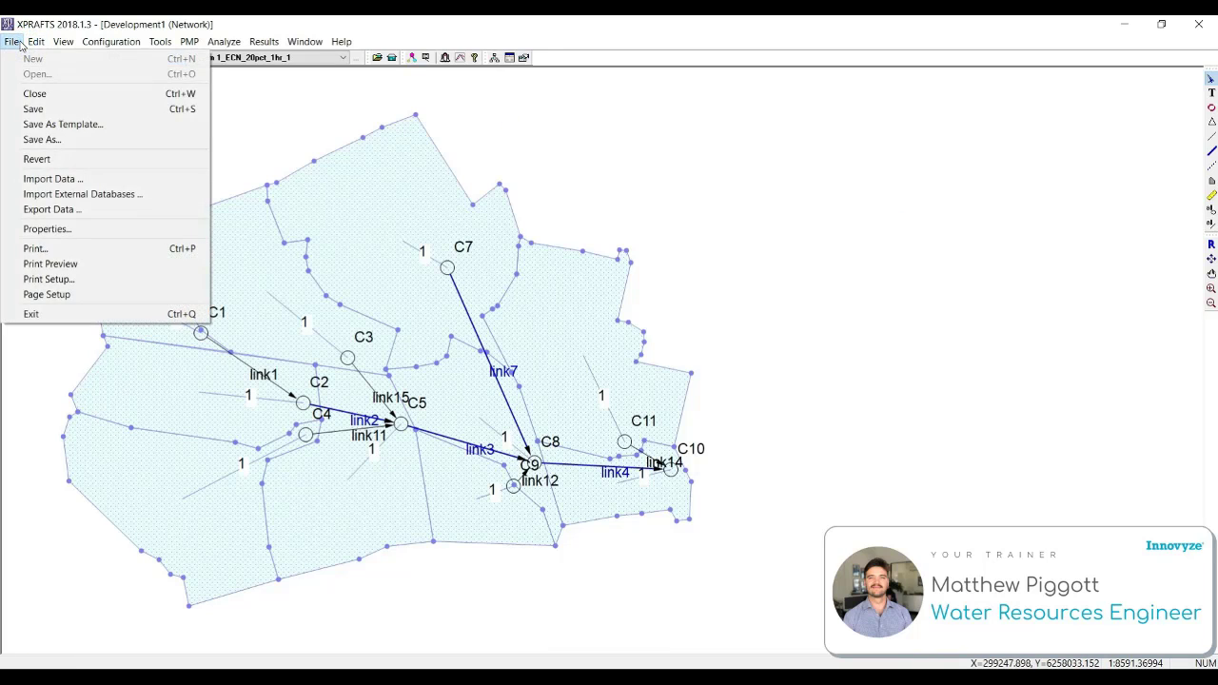
{"action": "mouse_move", "coordinate": [53, 209]}
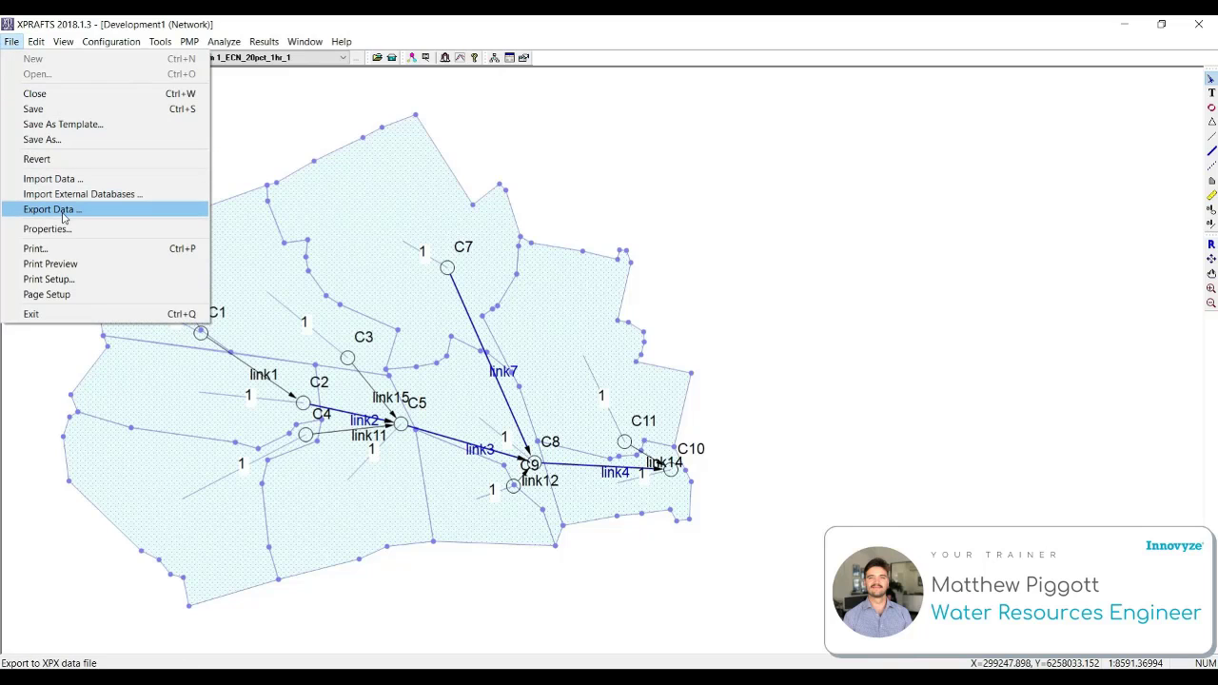
{"action": "left_click", "coordinate": [50, 209]}
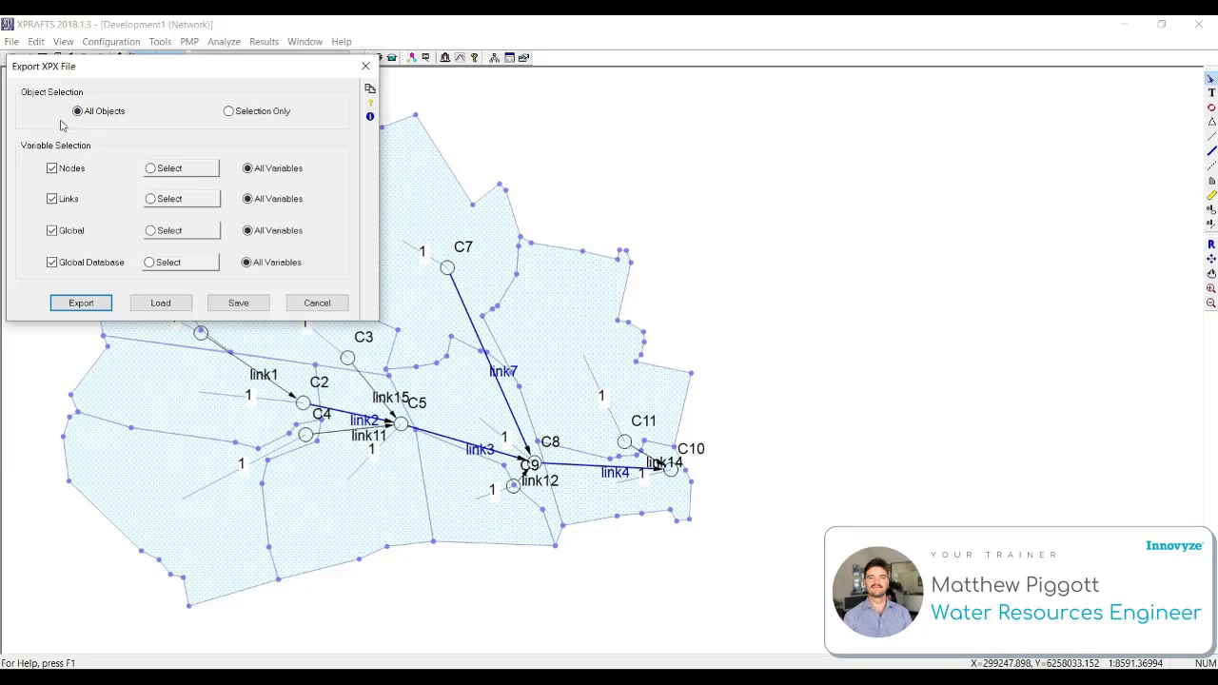
{"action": "mouse_move", "coordinate": [320, 253]}
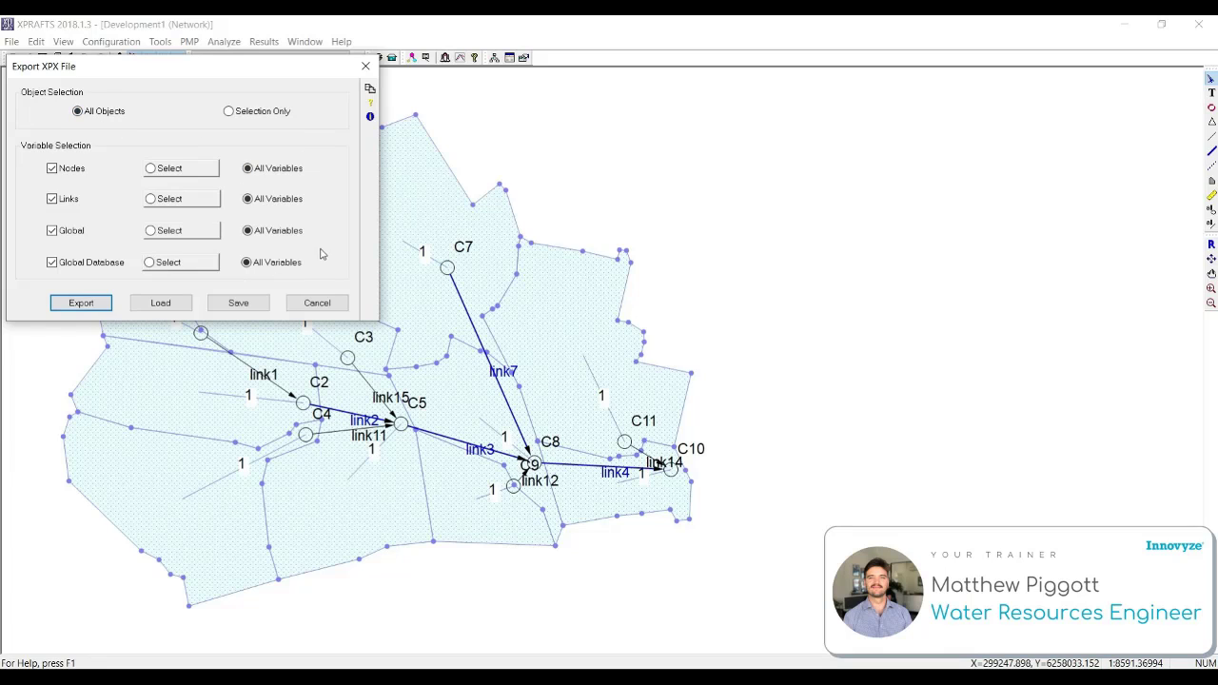
{"action": "left_click", "coordinate": [238, 303]}
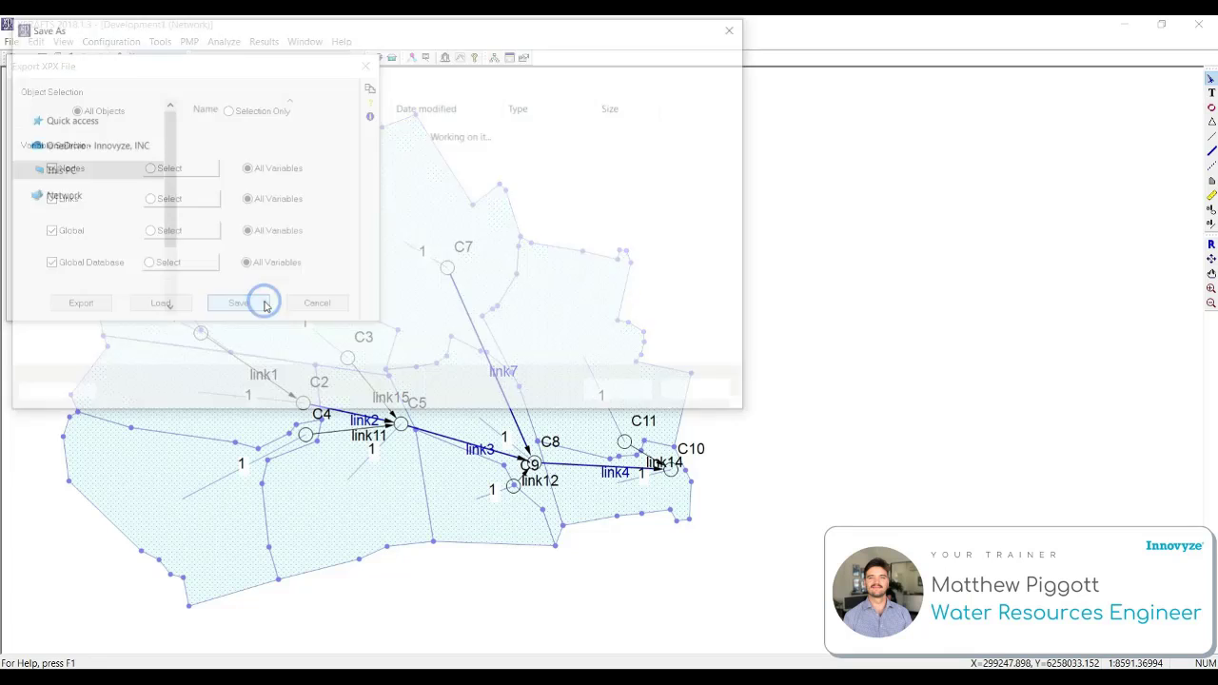
{"action": "left_click", "coordinate": [236, 302]}
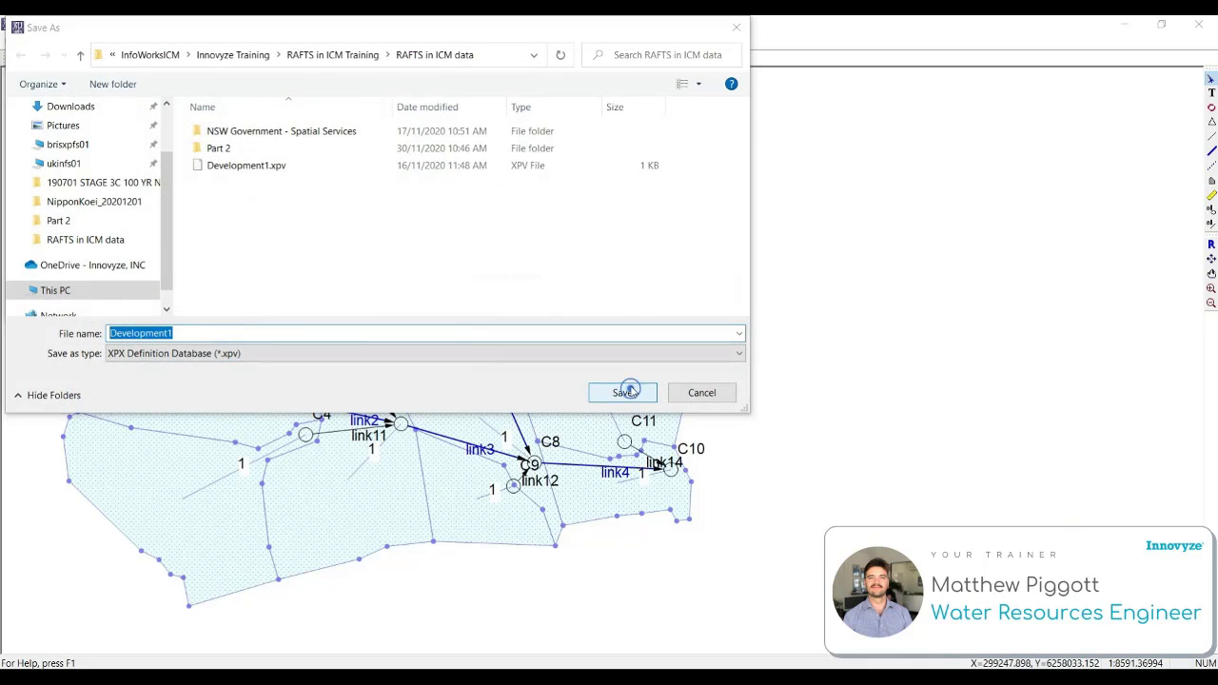
{"action": "left_click", "coordinate": [620, 392]}
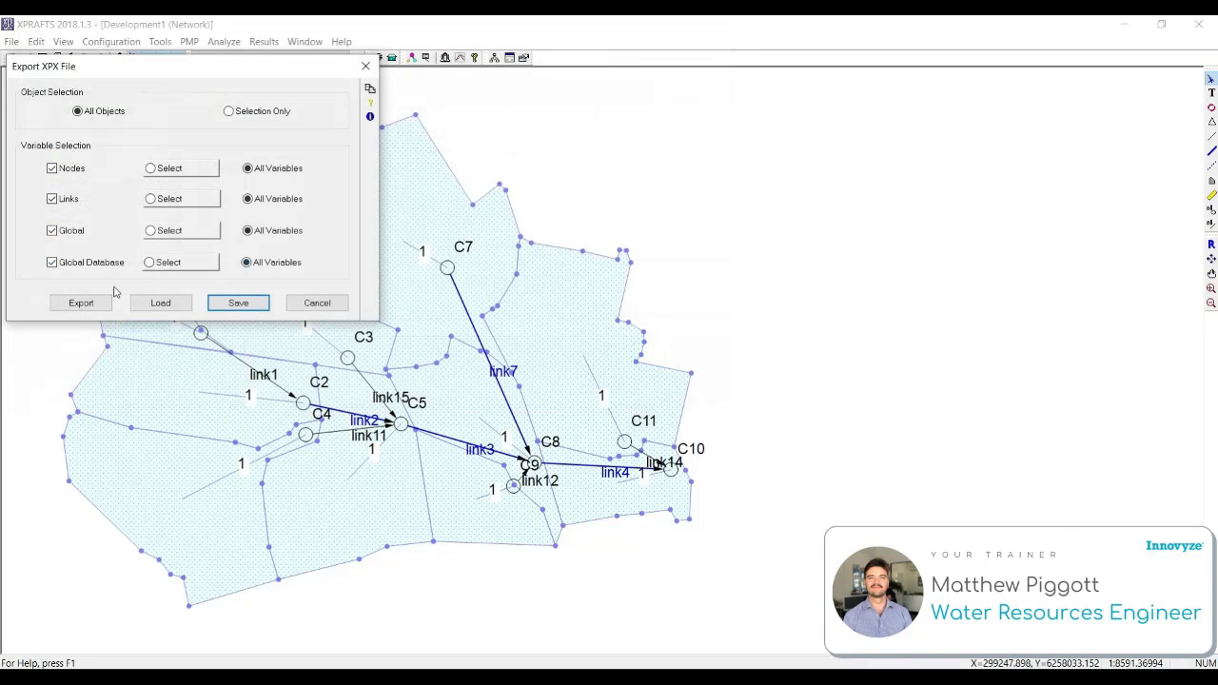
{"action": "left_click", "coordinate": [237, 302]}
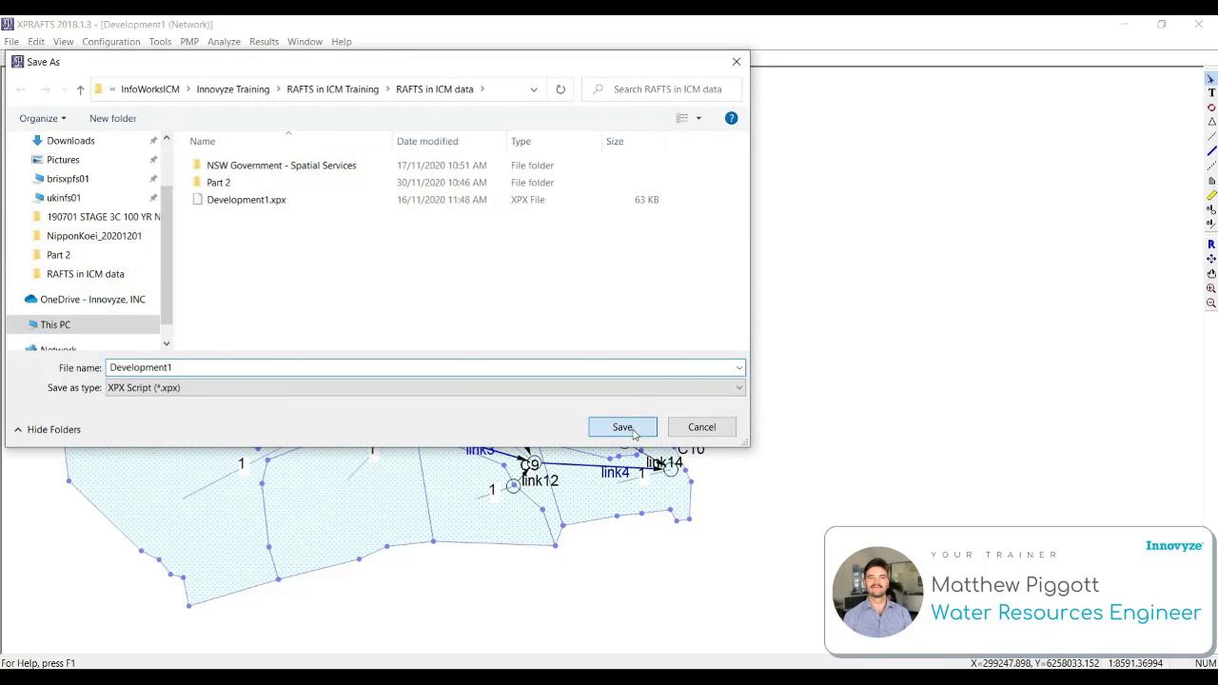
{"action": "left_click", "coordinate": [622, 426]}
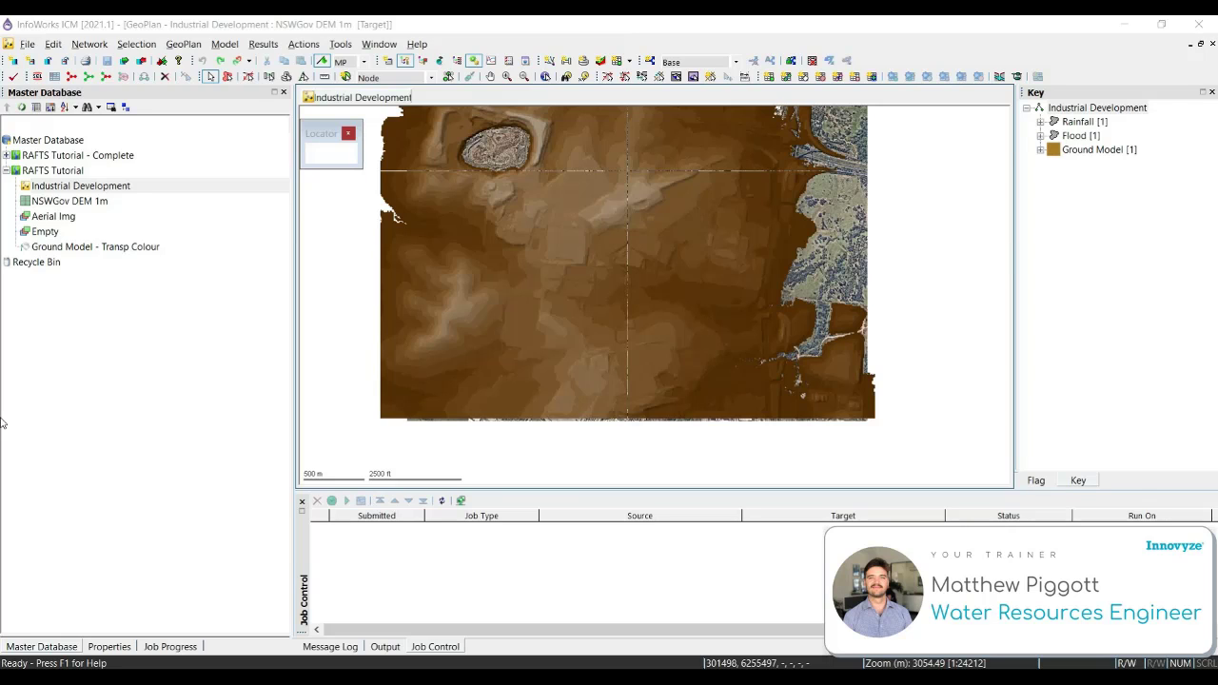
{"action": "mouse_move", "coordinate": [88, 44]}
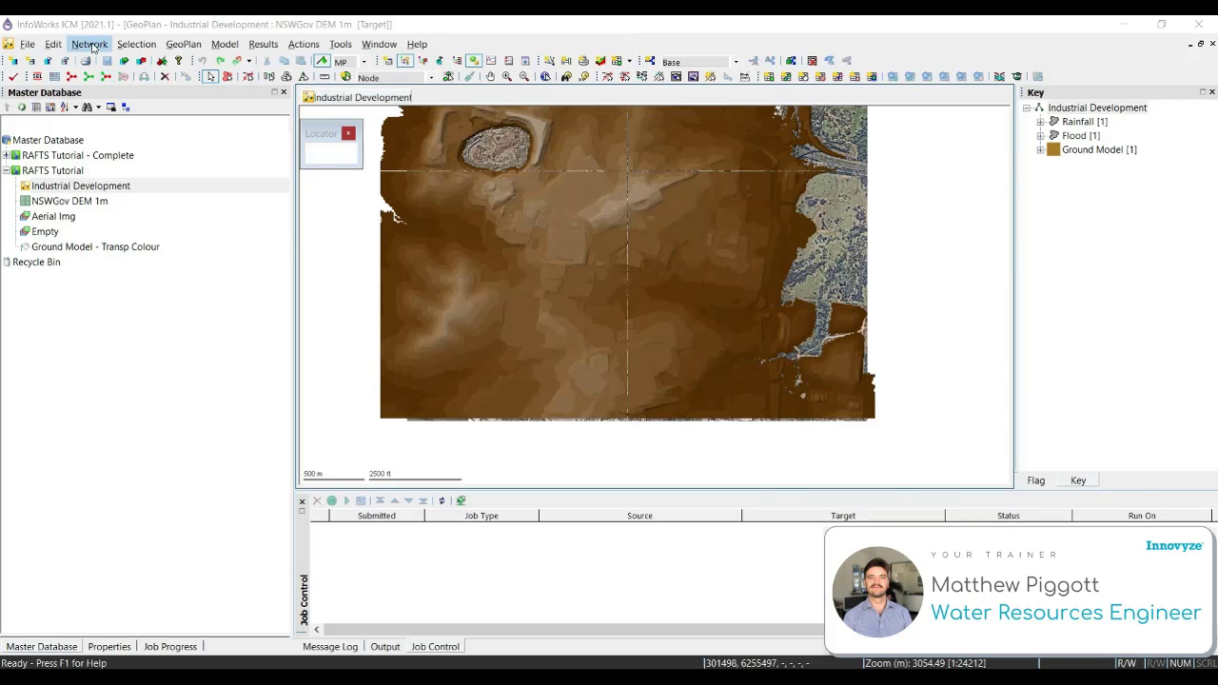
Import Development1.xpx from XPRAFTS, keeping small units and converting lag links to channels for connectivity.
{"action": "left_click", "coordinate": [87, 44]}
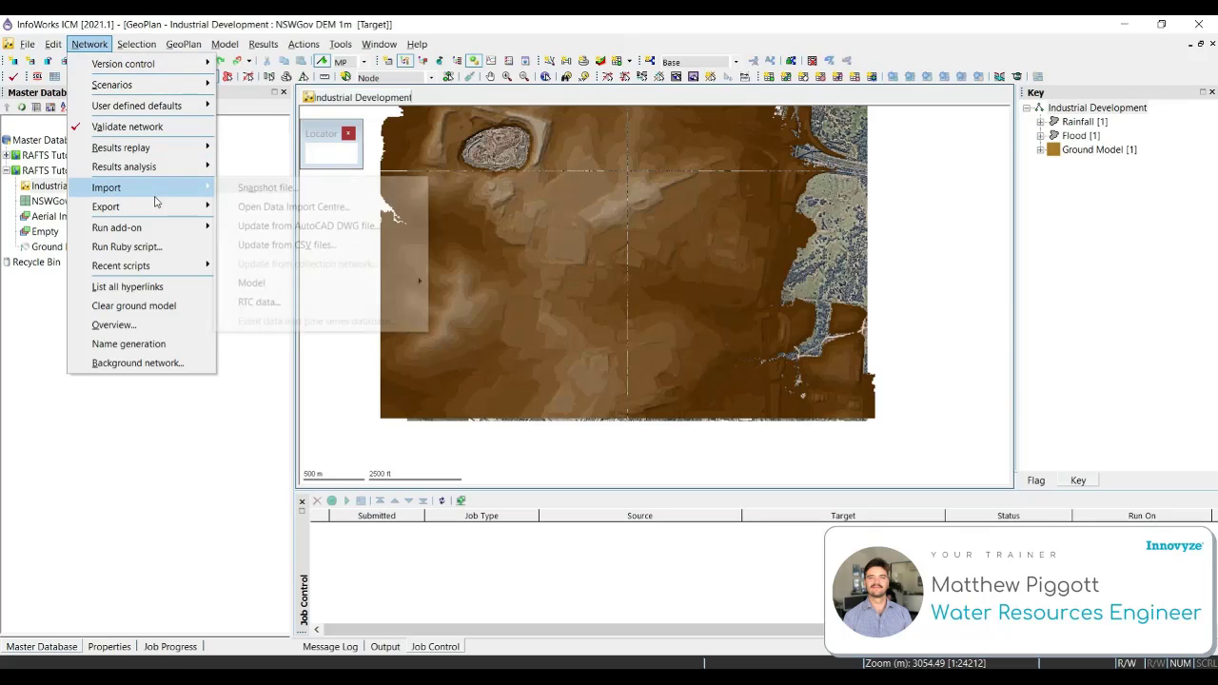
{"action": "mouse_move", "coordinate": [251, 282]}
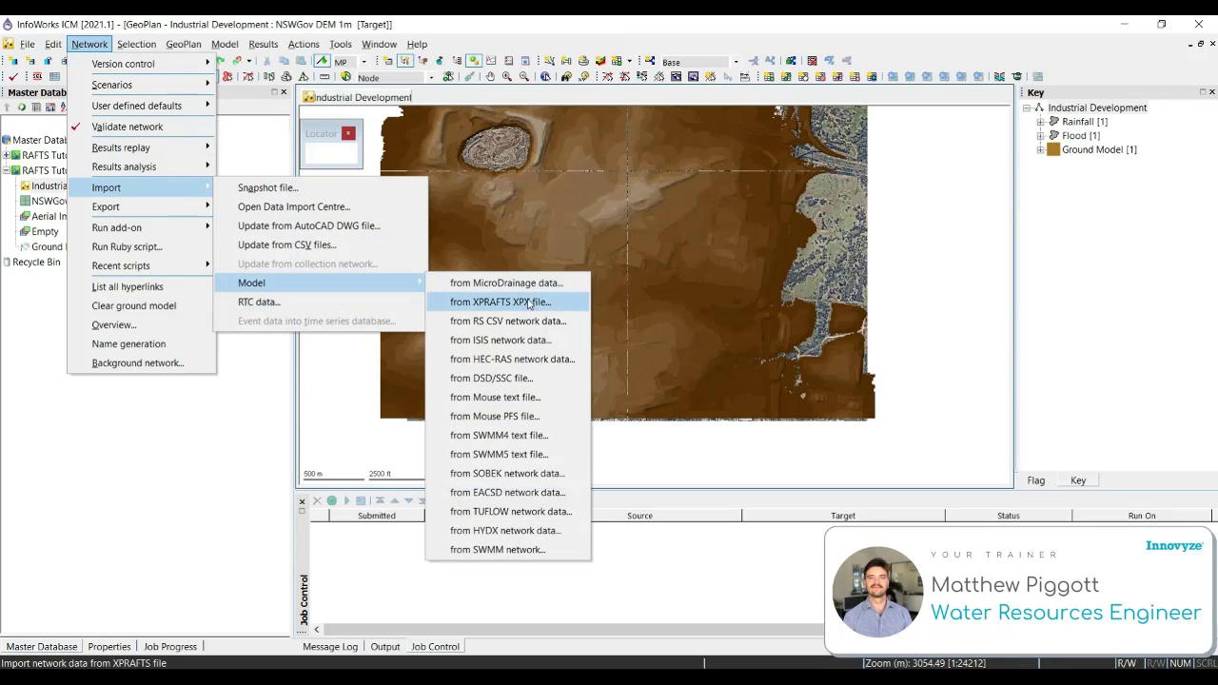
{"action": "left_click", "coordinate": [502, 300]}
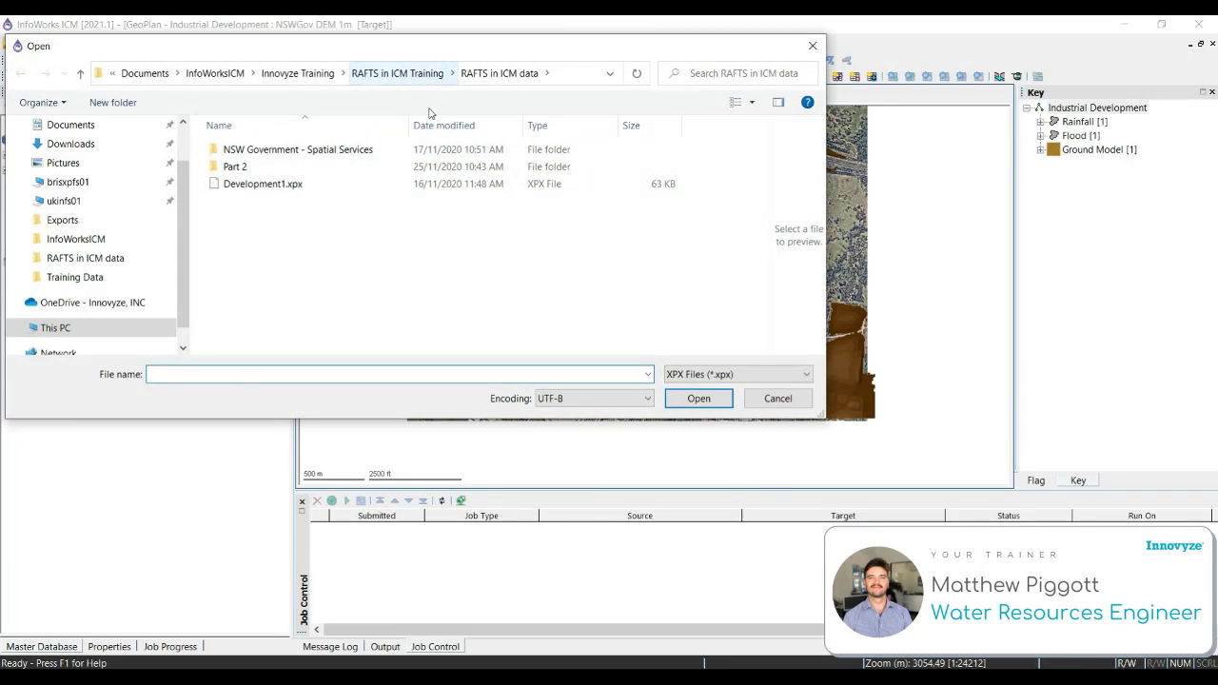
{"action": "mouse_move", "coordinate": [263, 183]}
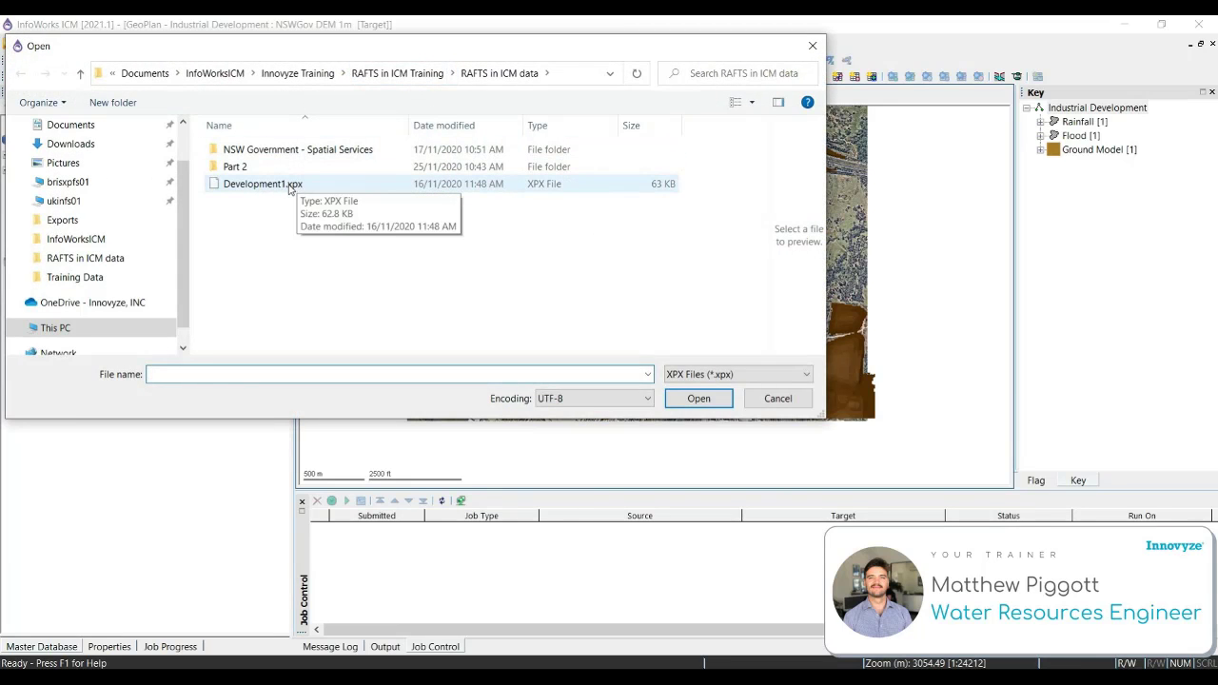
{"action": "left_click", "coordinate": [262, 183]}
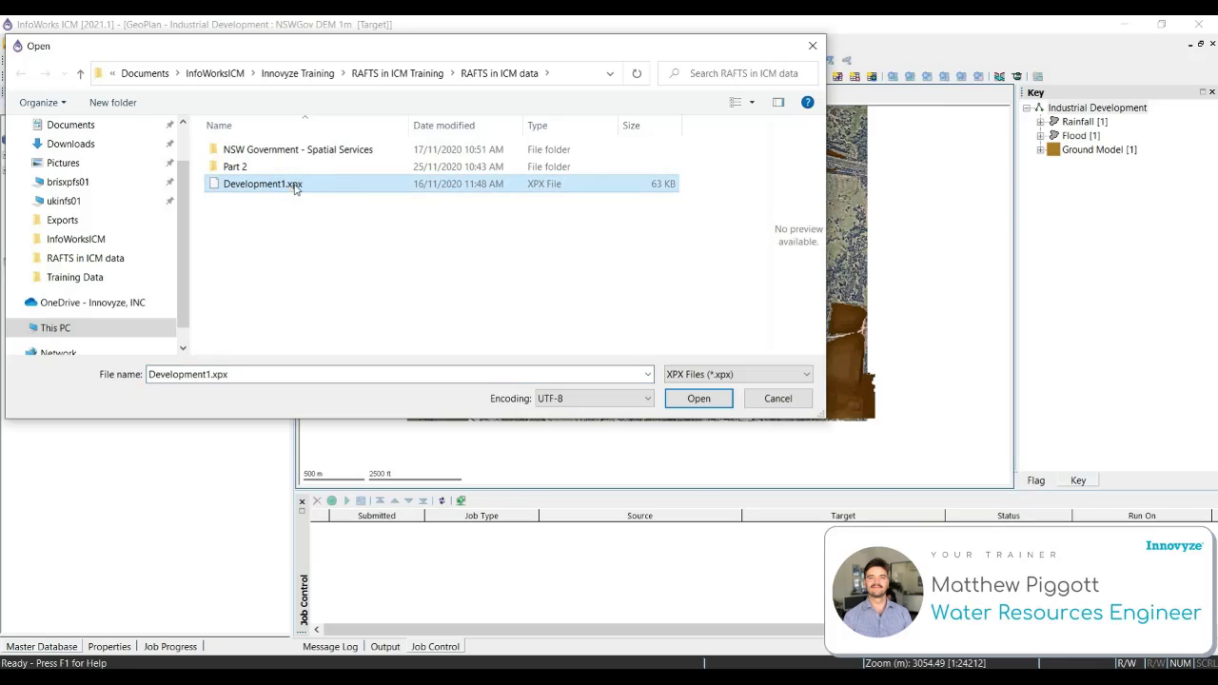
{"action": "left_click", "coordinate": [697, 398]}
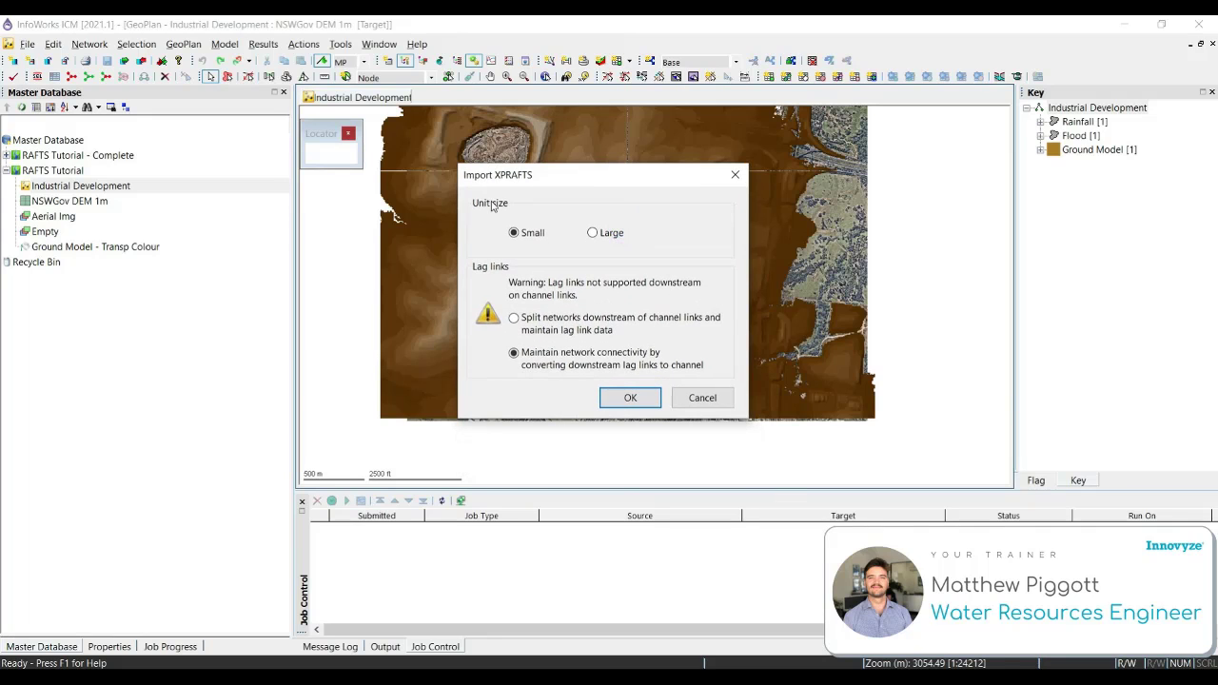
{"action": "mouse_move", "coordinate": [720, 312]}
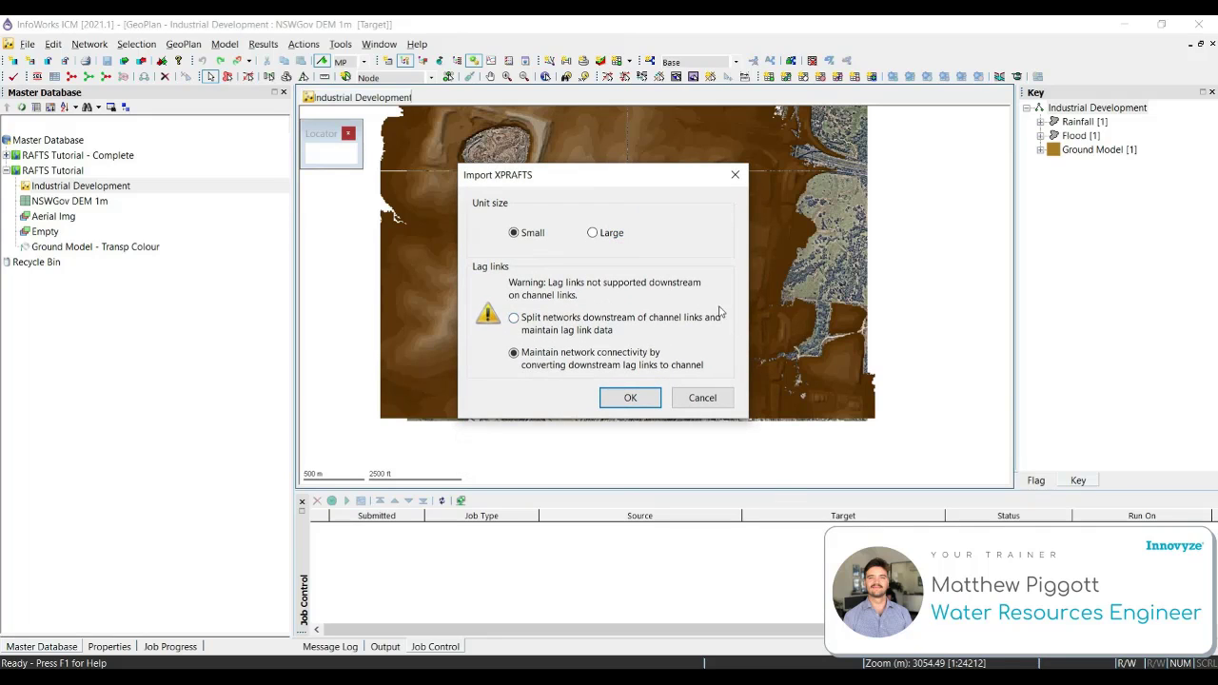
{"action": "left_click", "coordinate": [514, 352]}
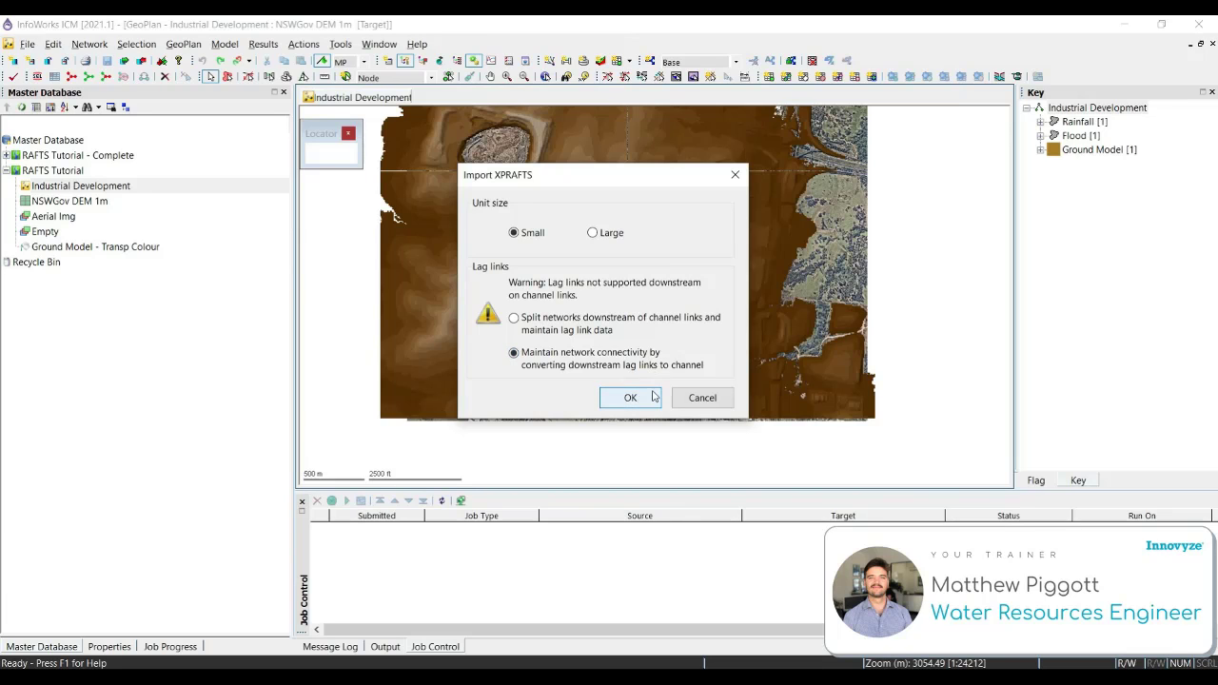
{"action": "left_click", "coordinate": [630, 398]}
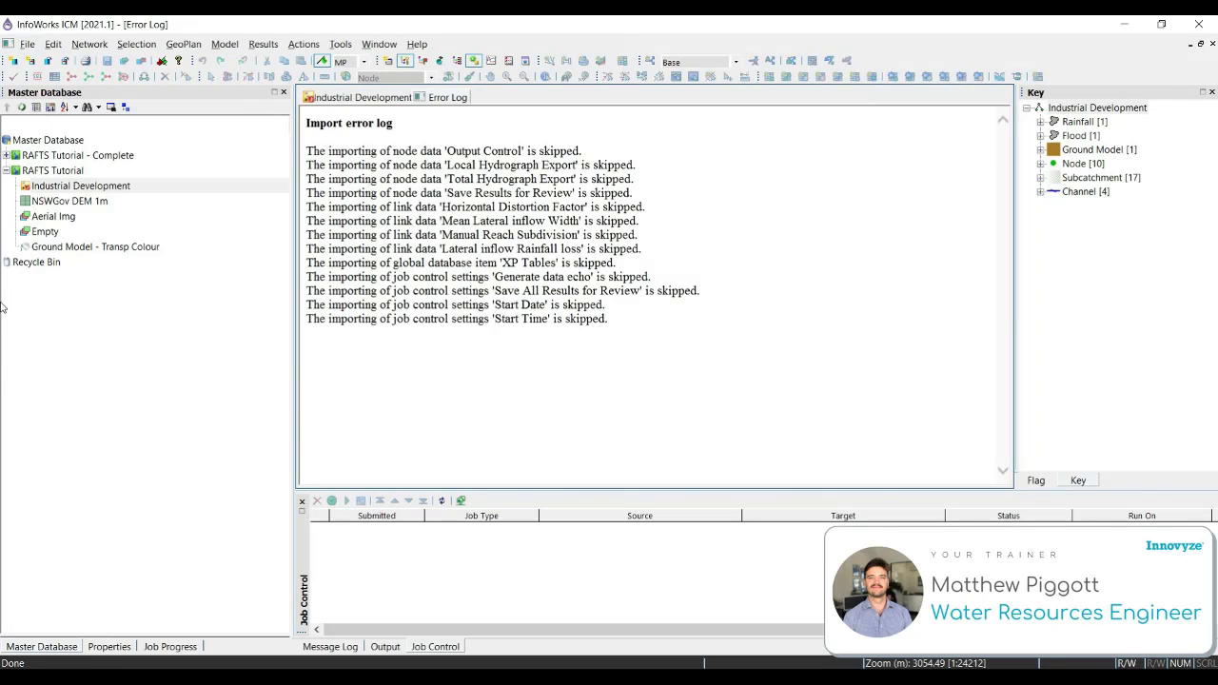
Close the Error Log tab to return to the GeoPlan of the imported network.
{"action": "right_click", "coordinate": [447, 97]}
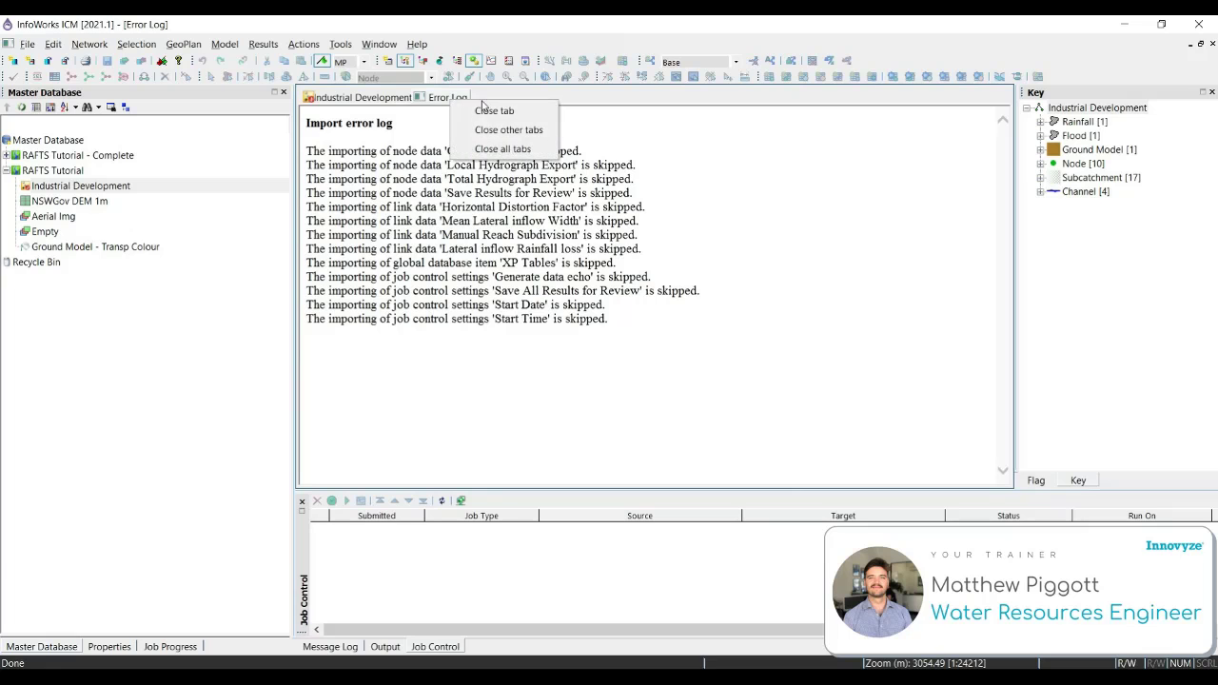
{"action": "left_click", "coordinate": [495, 110]}
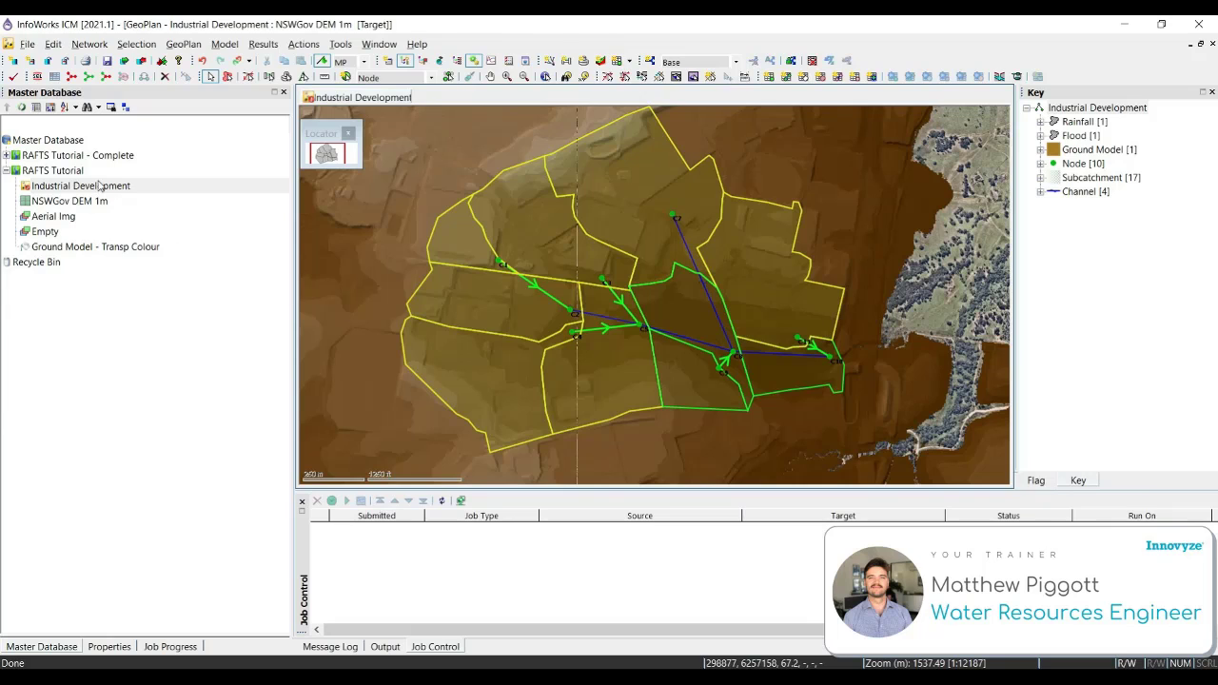
Import rainfall events from Development1.xpx into the RAFTS Tutorial group and expand the new Rafts Storms group.
{"action": "right_click", "coordinate": [54, 171]}
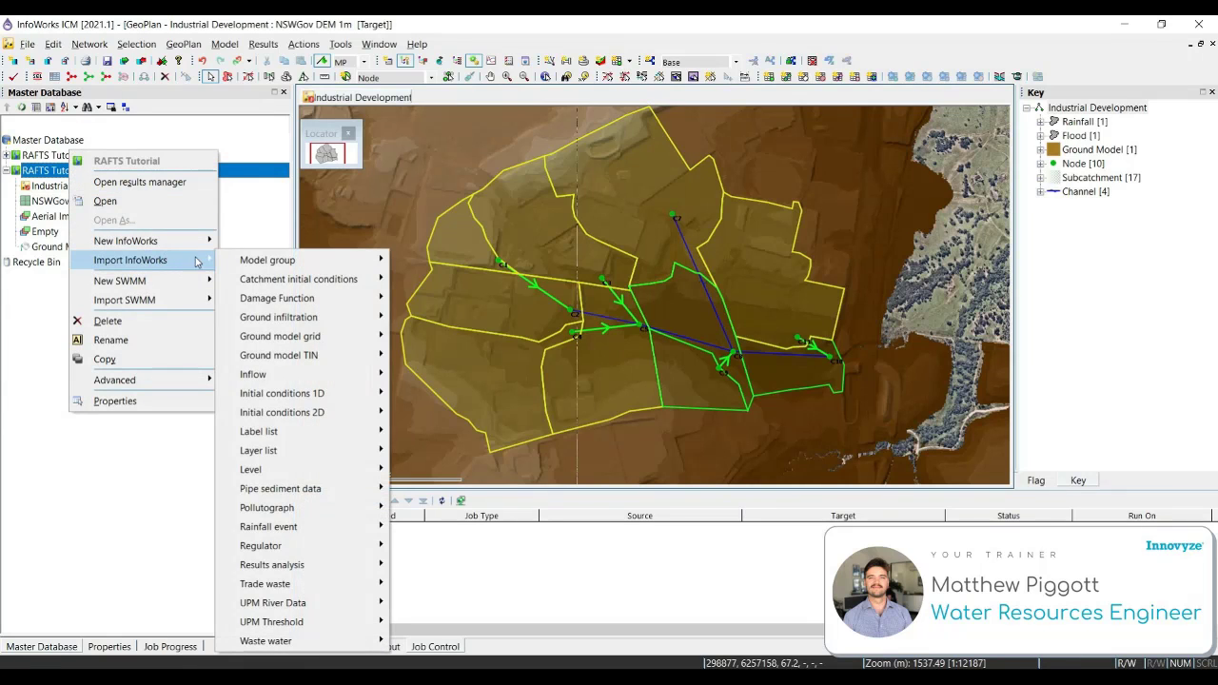
{"action": "mouse_move", "coordinate": [268, 526]}
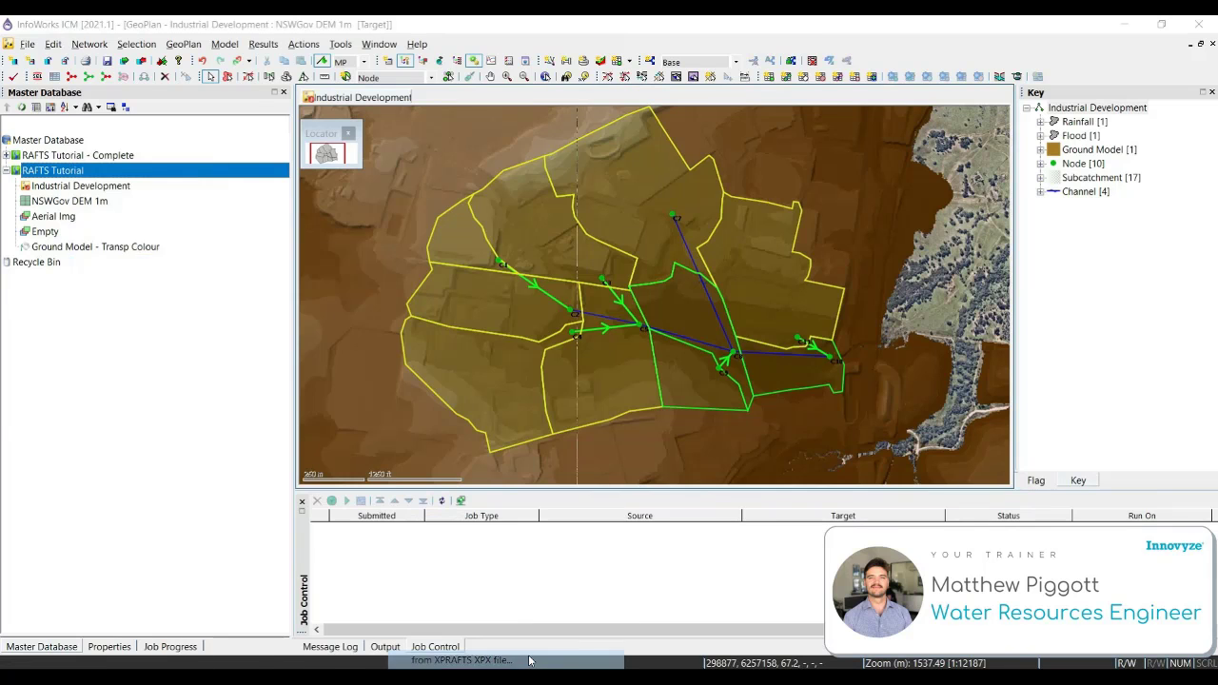
{"action": "left_click", "coordinate": [460, 660]}
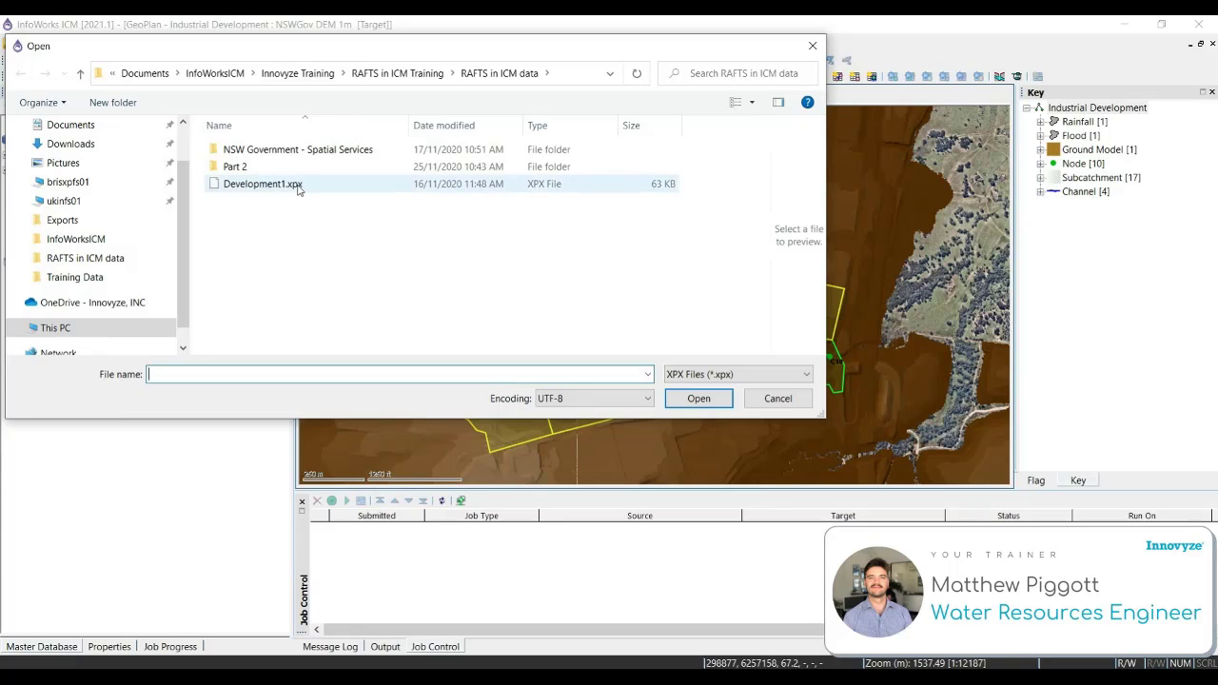
{"action": "left_click", "coordinate": [262, 182]}
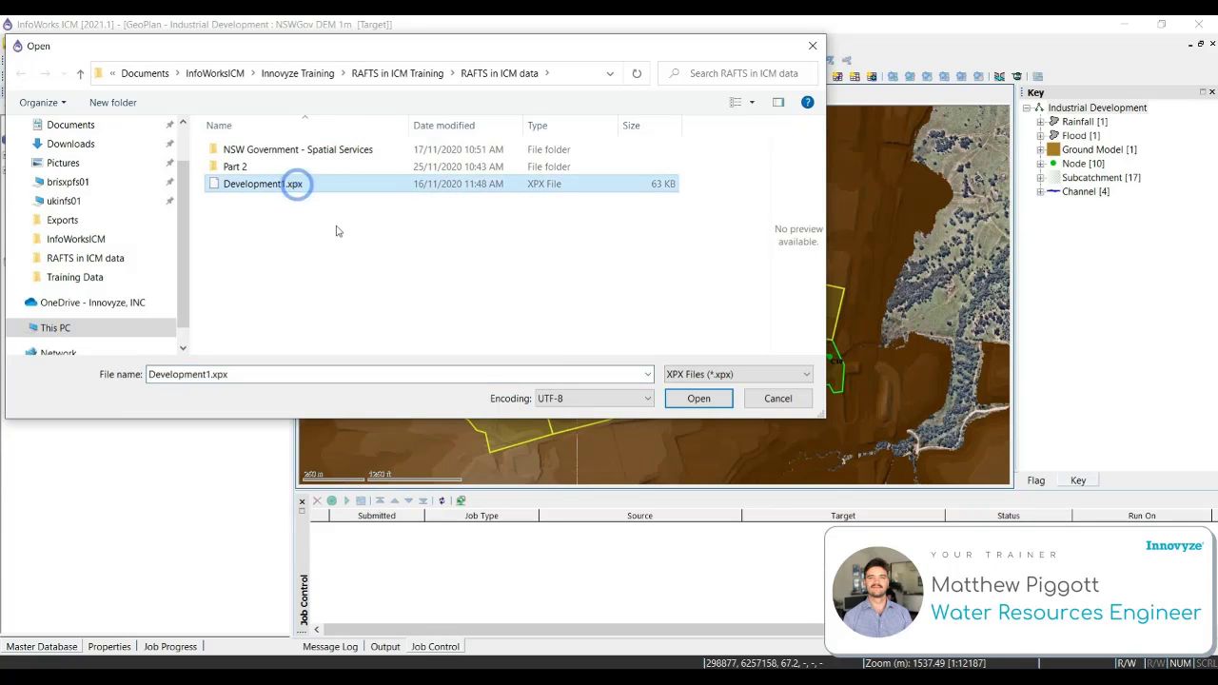
{"action": "left_click", "coordinate": [697, 398]}
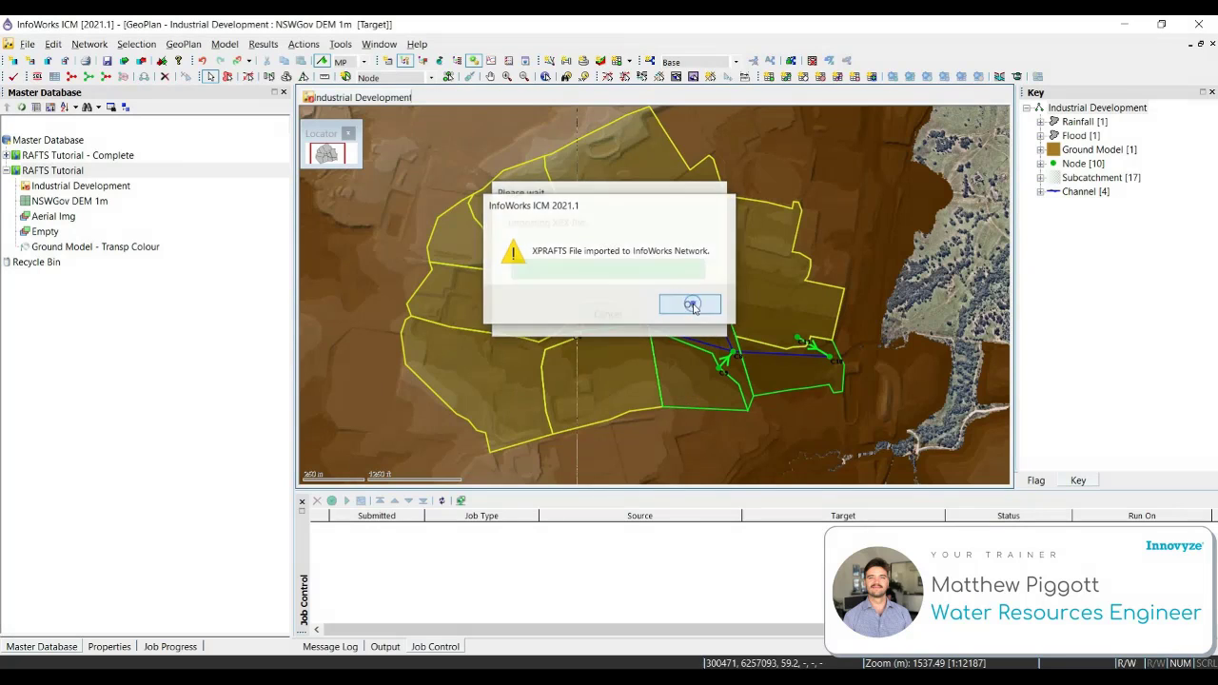
{"action": "left_click", "coordinate": [691, 302]}
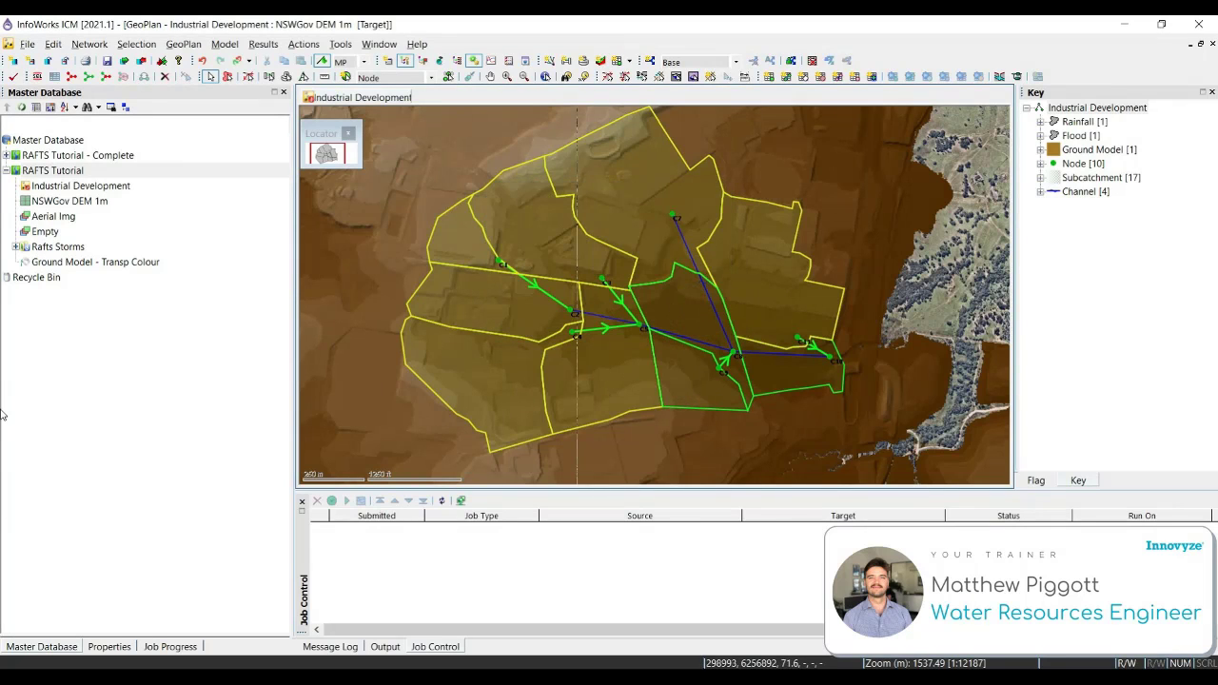
{"action": "left_click", "coordinate": [22, 247]}
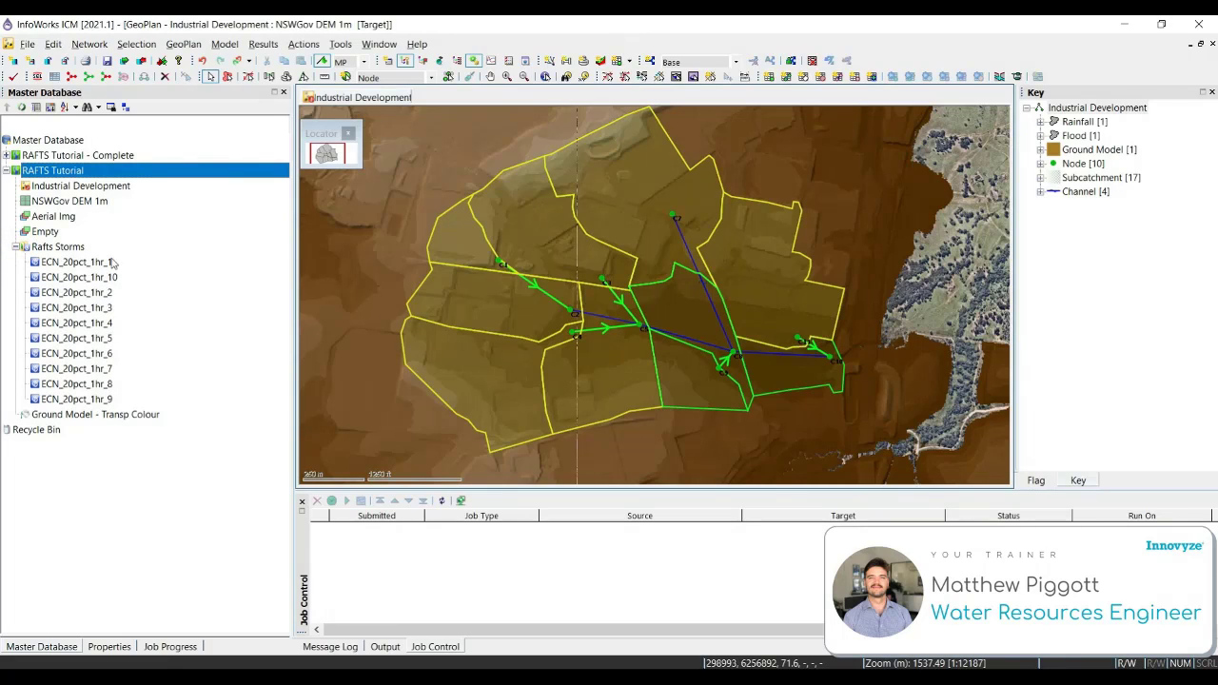
{"action": "mouse_move", "coordinate": [45, 251]}
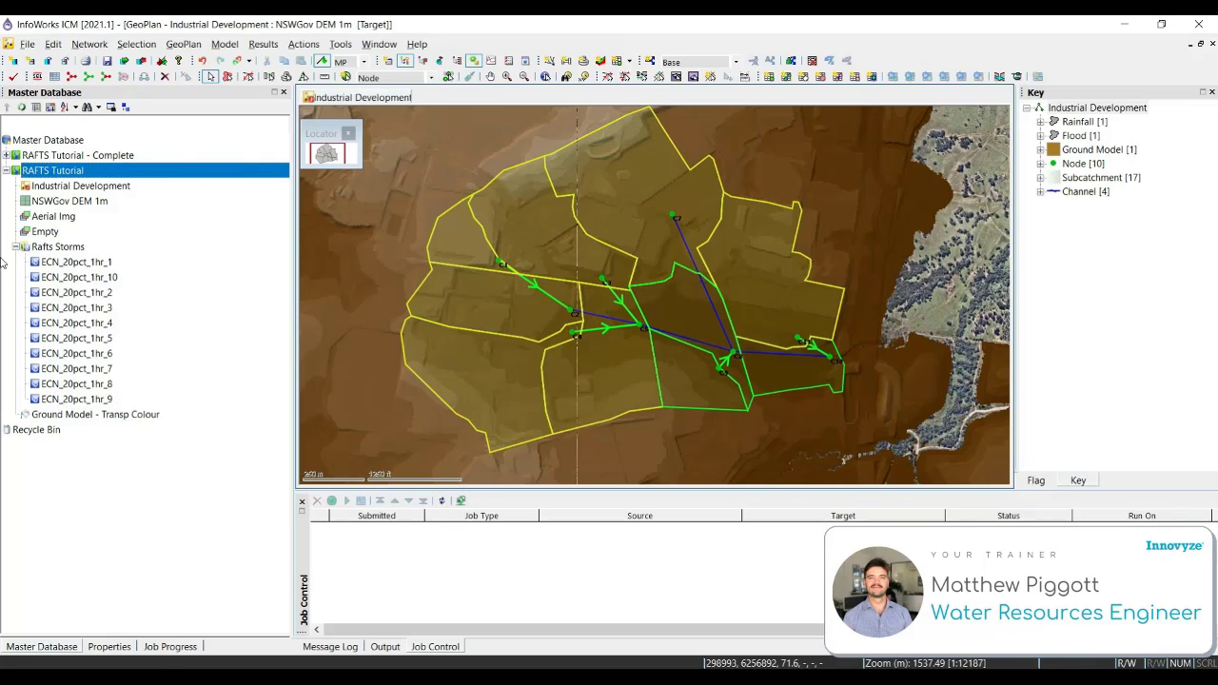
Run Network > Validate and locate the E2525 channels unconnected to an outfall from the Output window.
{"action": "left_click", "coordinate": [88, 44]}
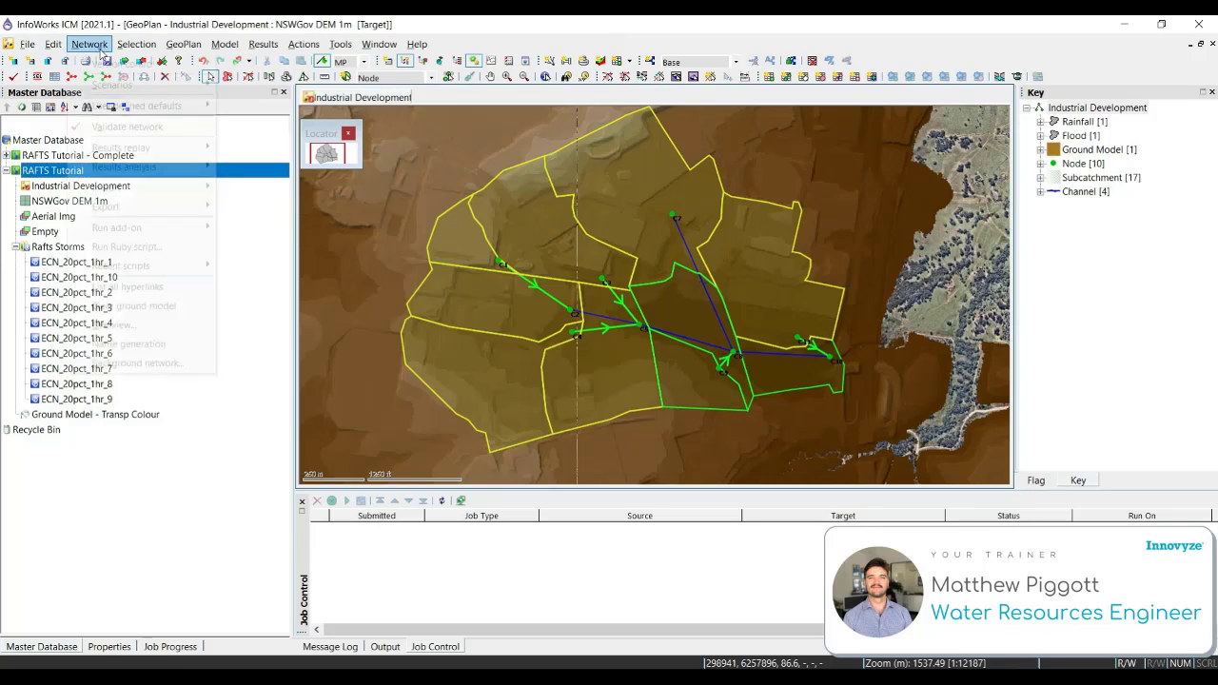
{"action": "left_click", "coordinate": [87, 44]}
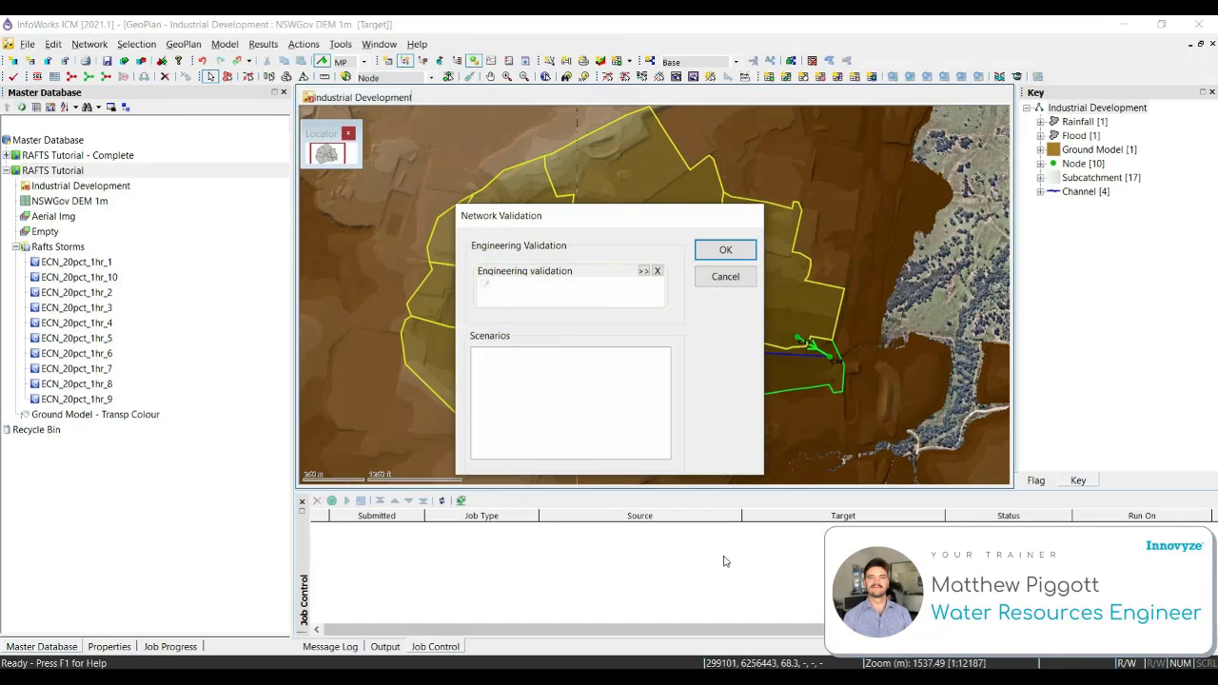
{"action": "mouse_move", "coordinate": [725, 249]}
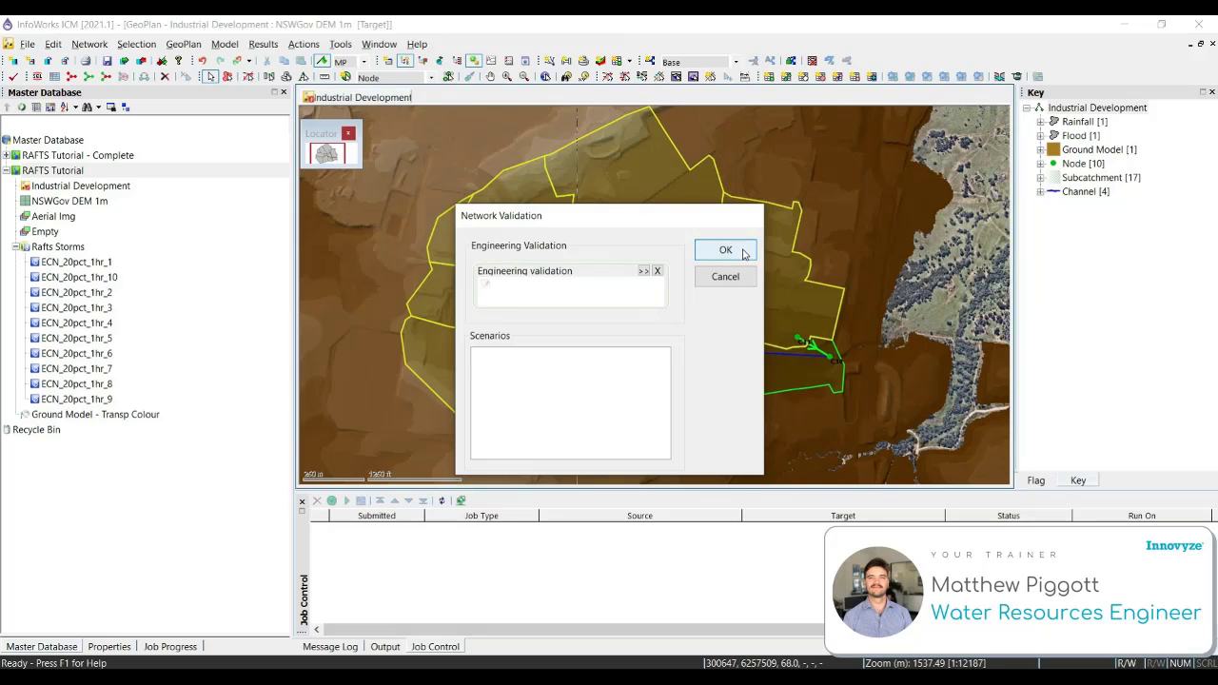
{"action": "left_click", "coordinate": [725, 249]}
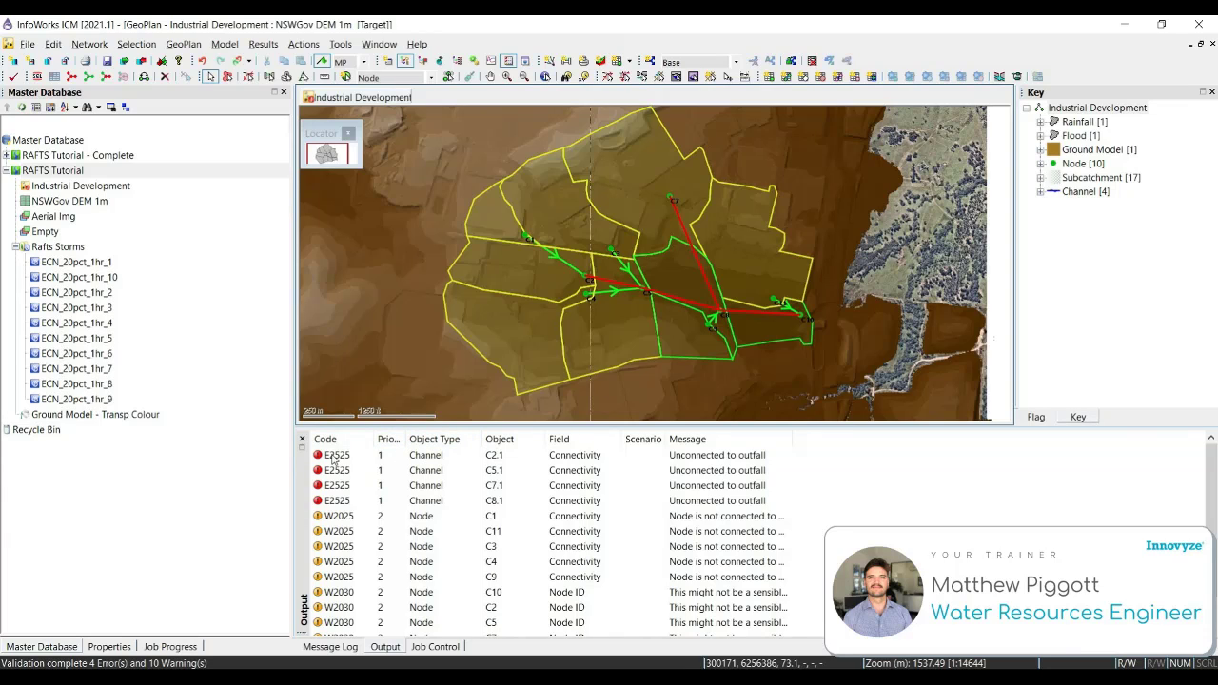
{"action": "left_click", "coordinate": [337, 470]}
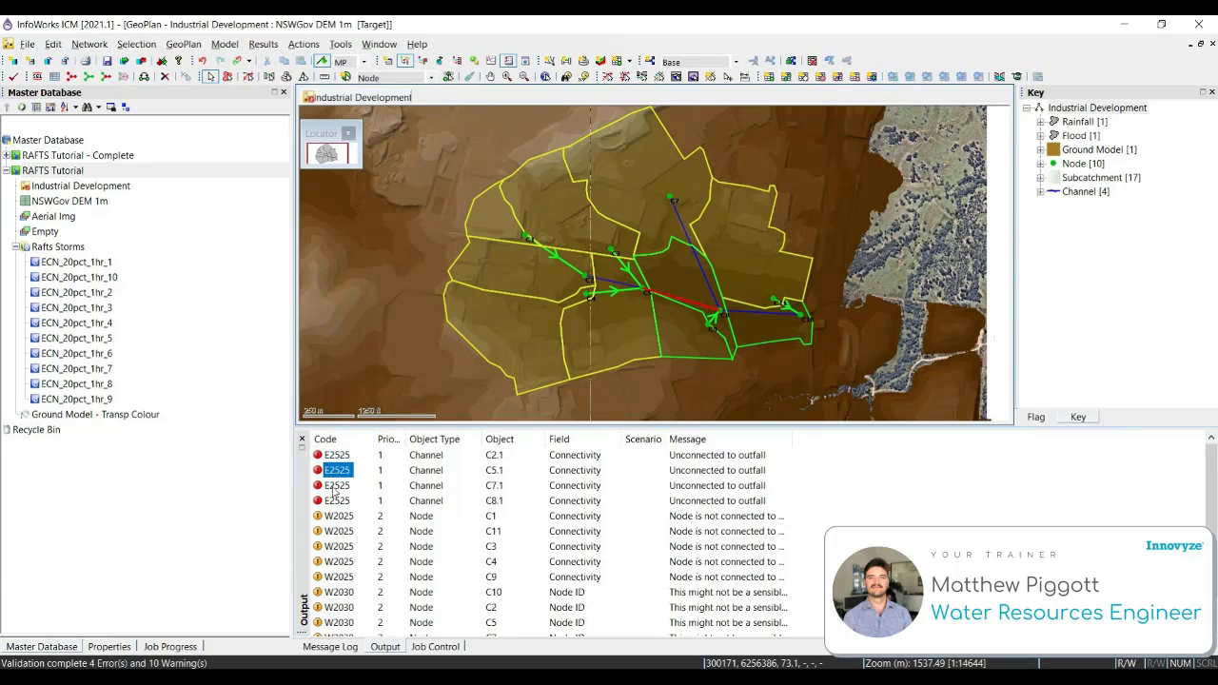
{"action": "left_click", "coordinate": [337, 485]}
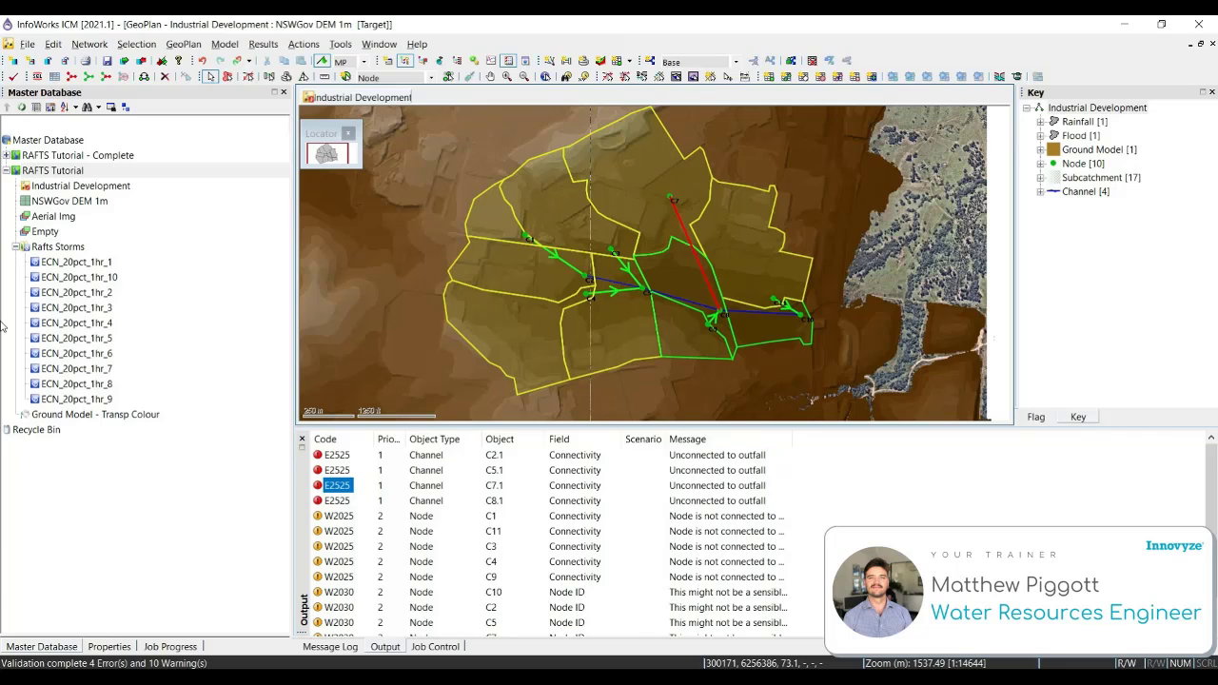
Place a new Outfall node named Outlet on the storm system below the network.
{"action": "left_click", "coordinate": [435, 76]}
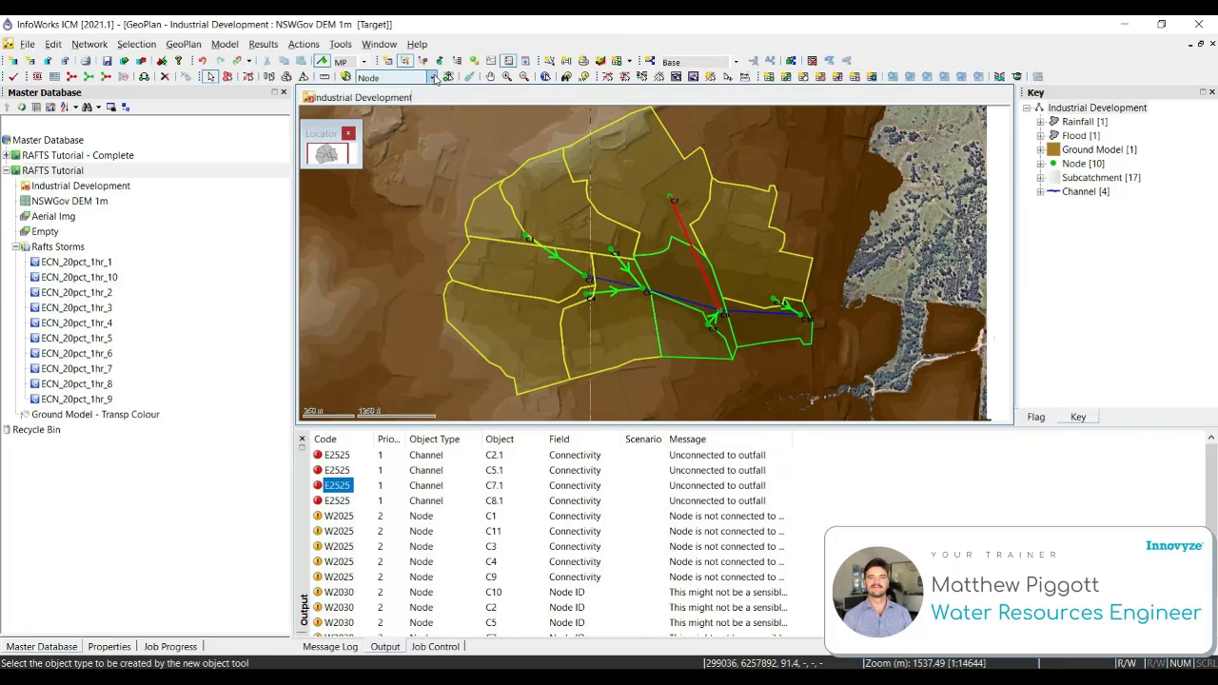
{"action": "left_click", "coordinate": [434, 76]}
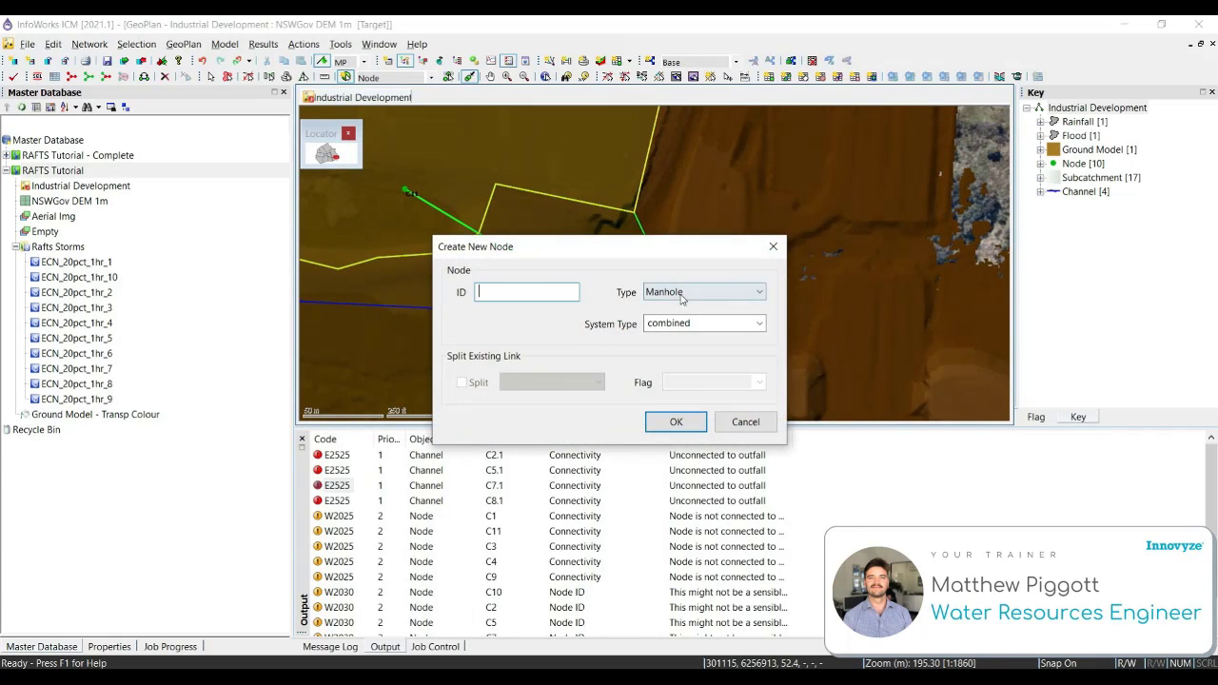
{"action": "left_click", "coordinate": [701, 291]}
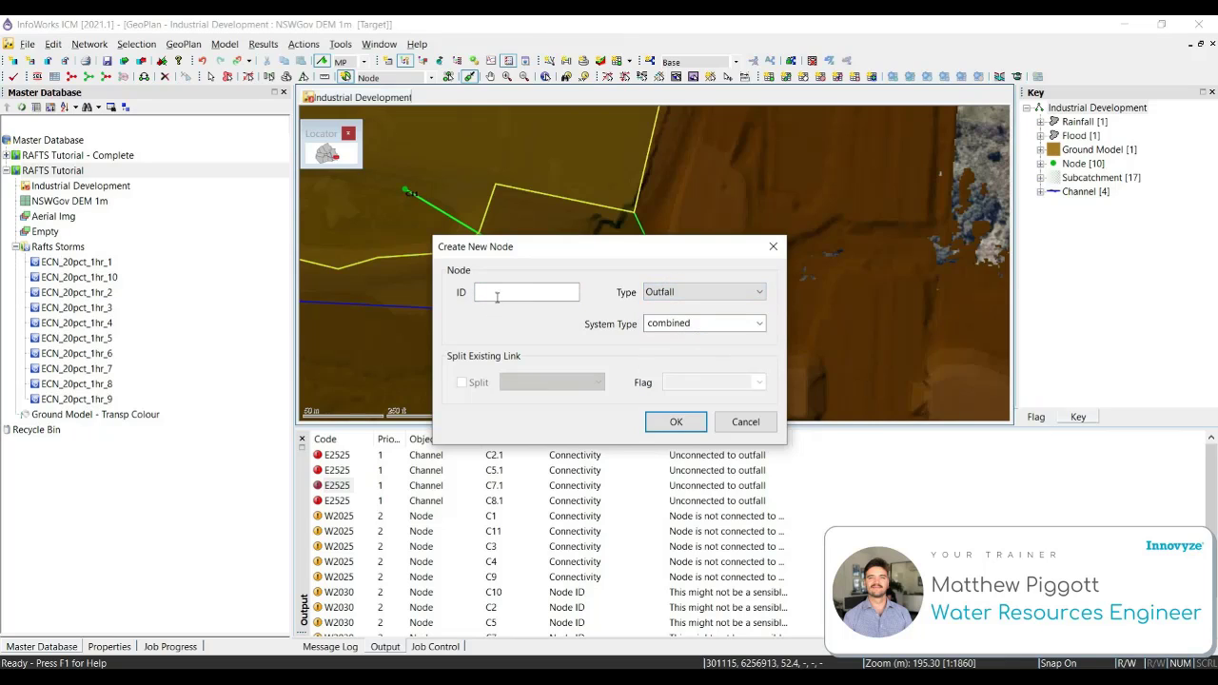
{"action": "type", "text": "O"}
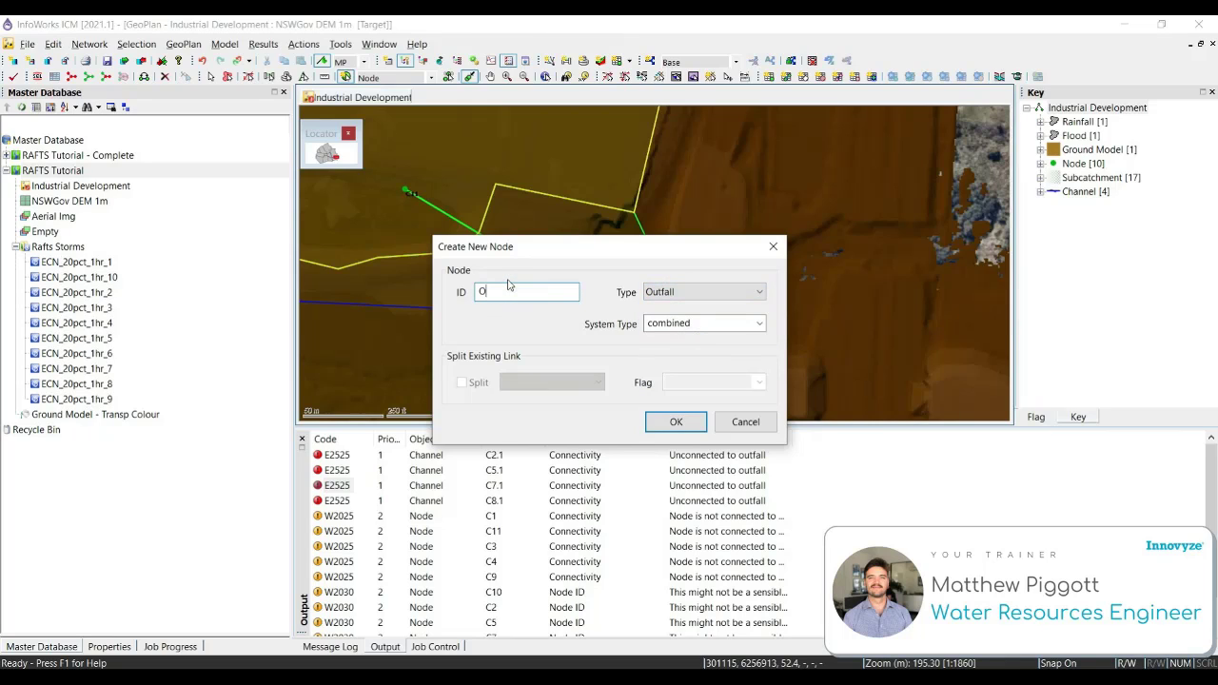
{"action": "type", "text": "utlet"}
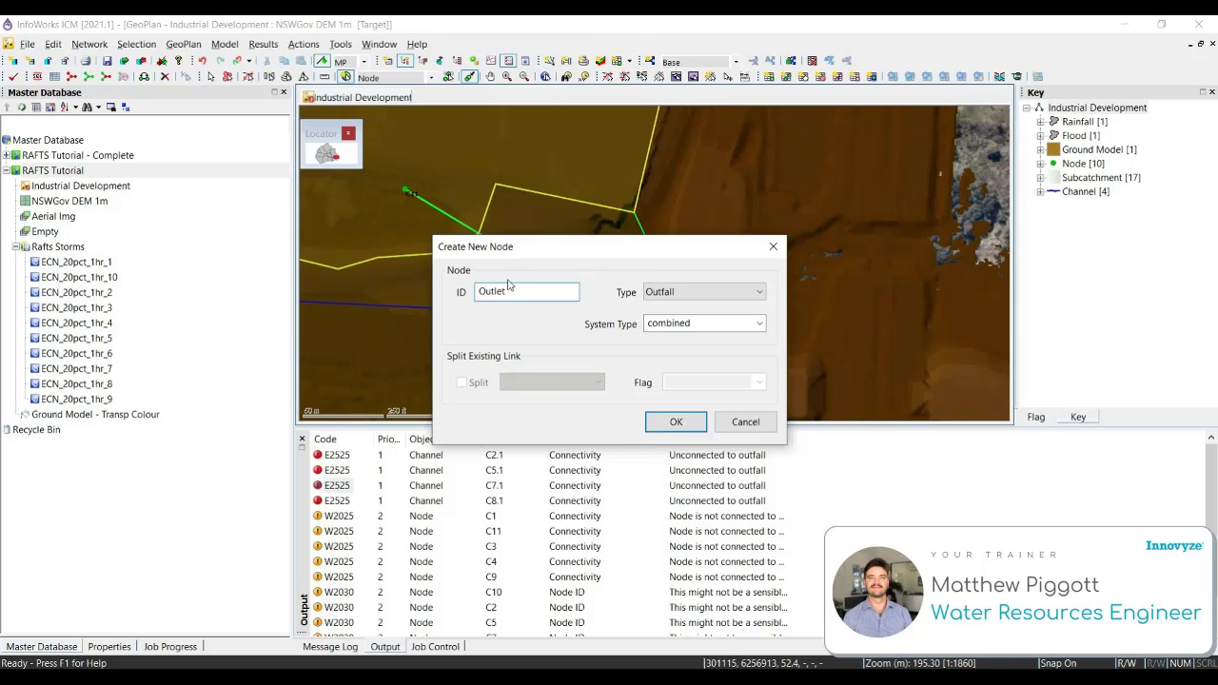
{"action": "left_click", "coordinate": [757, 323]}
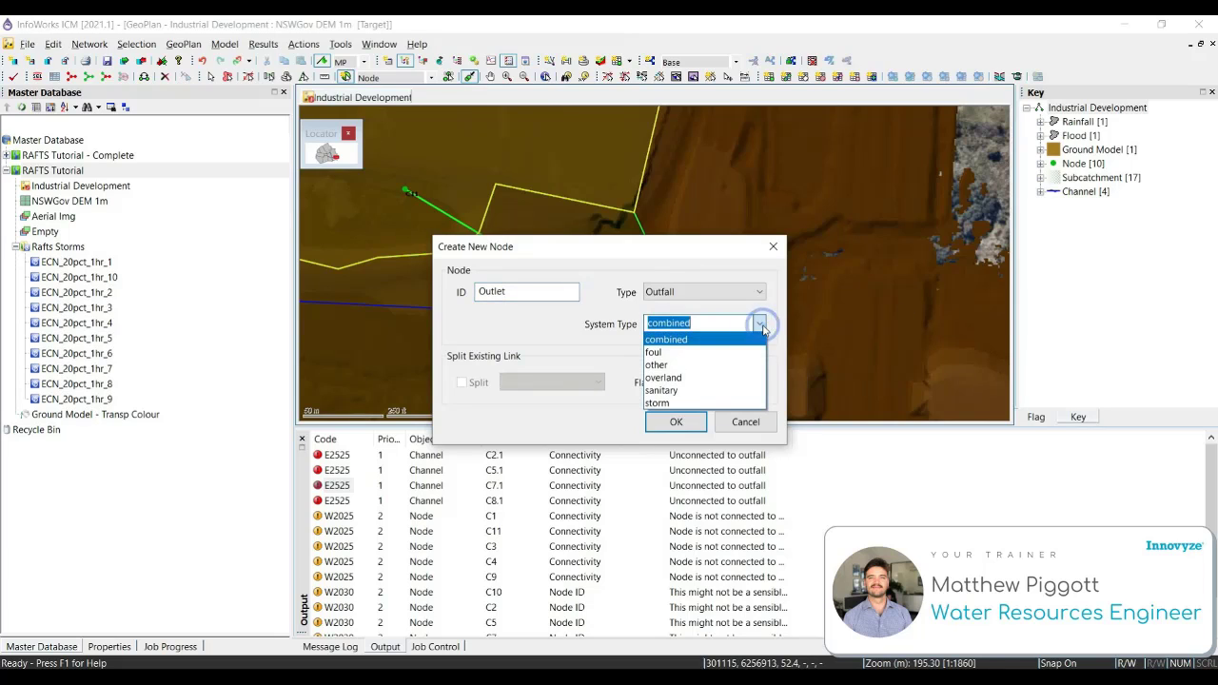
{"action": "left_click", "coordinate": [659, 404]}
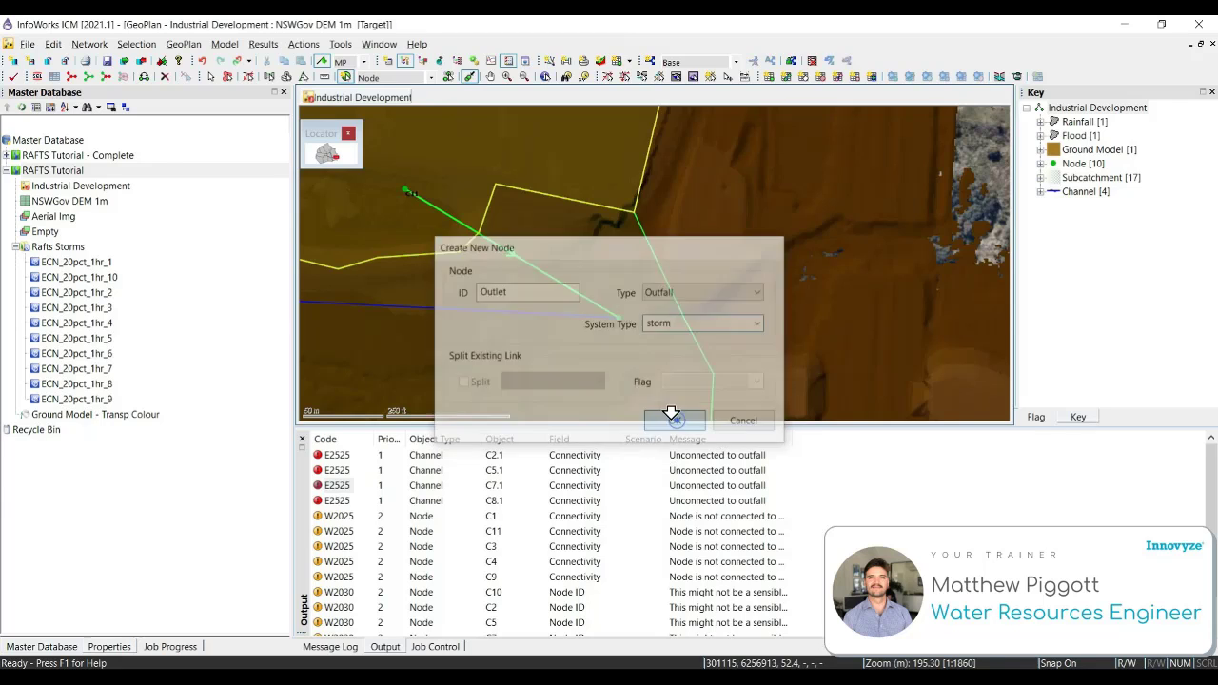
{"action": "left_click", "coordinate": [674, 421]}
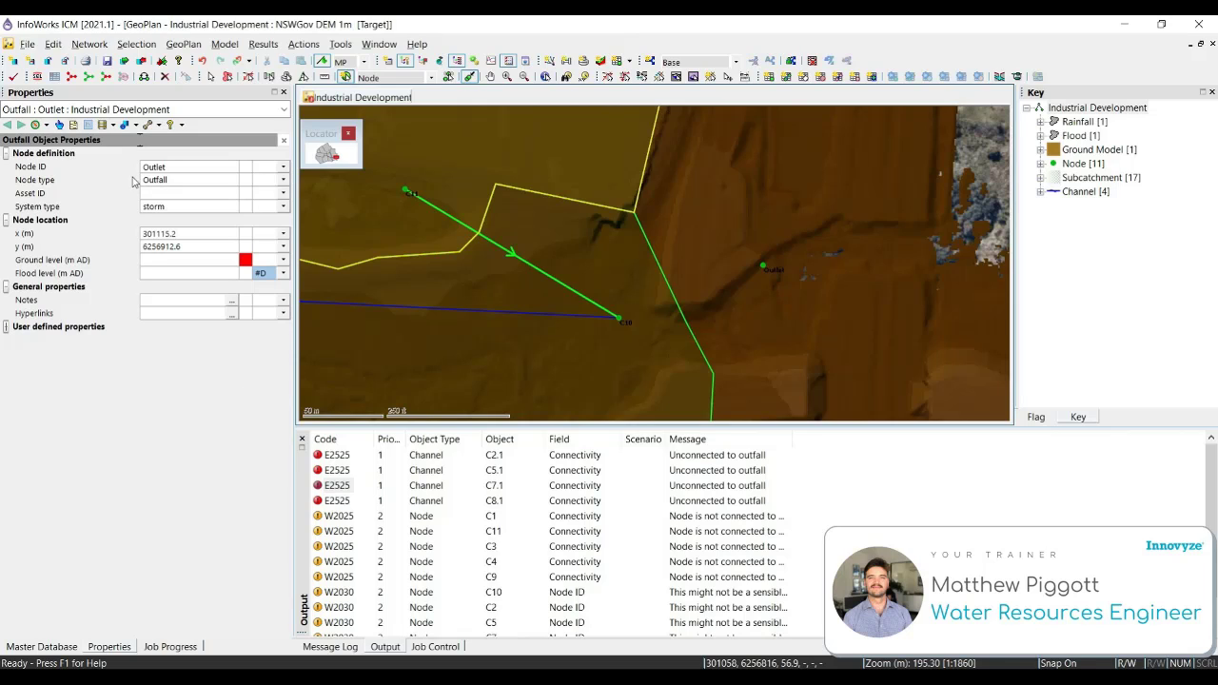
{"action": "mouse_move", "coordinate": [221, 192]}
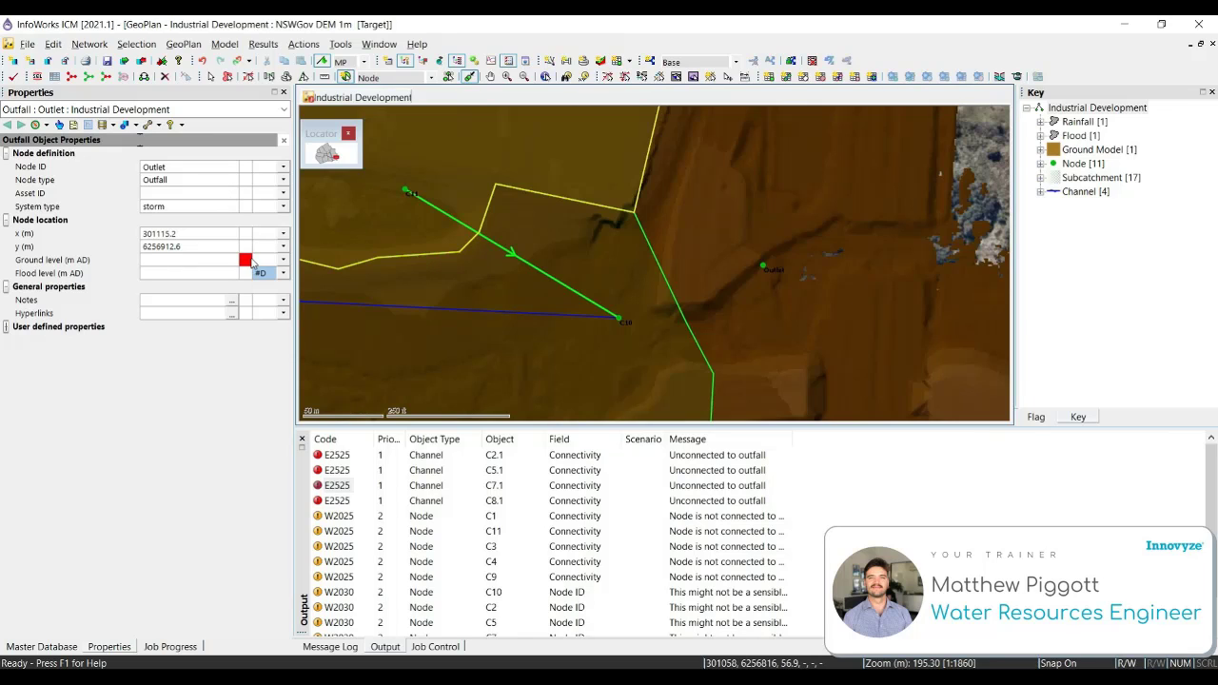
{"action": "mouse_move", "coordinate": [248, 259]}
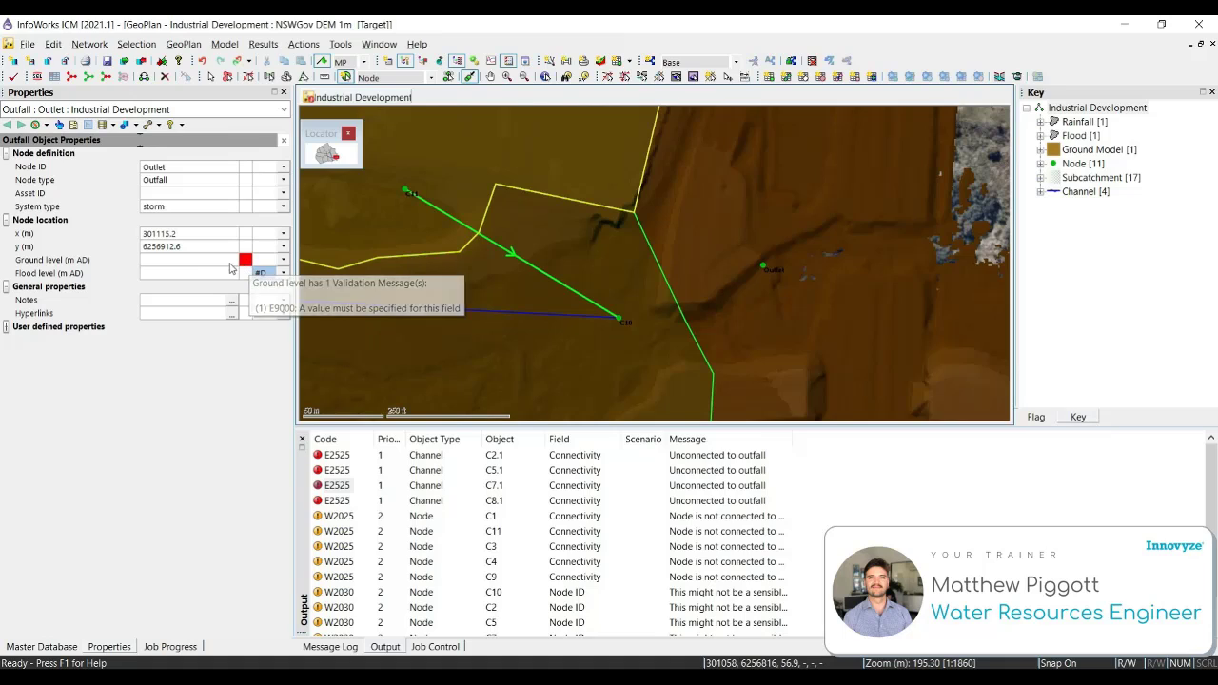
{"action": "mouse_move", "coordinate": [186, 362]}
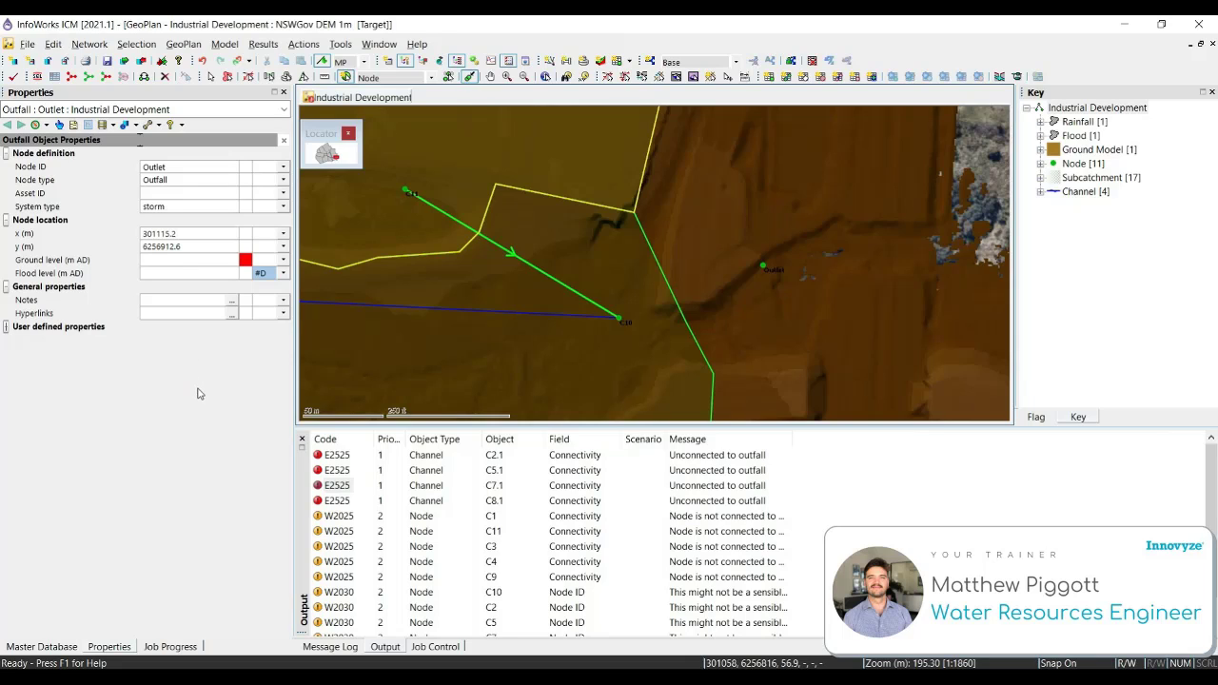
Enter the Outlet's ground level of 0 and inspect the channel ending at node C10.
{"action": "left_click", "coordinate": [175, 259]}
{"action": "type", "text": "0.000"}
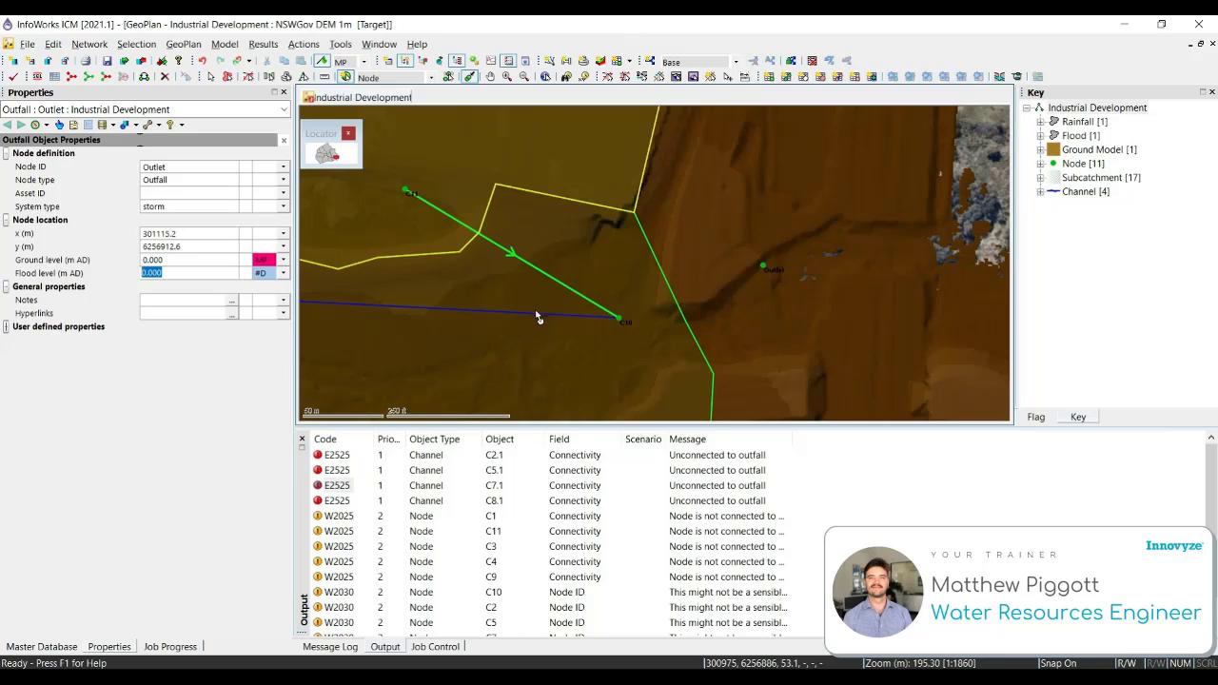
{"action": "left_click", "coordinate": [583, 341]}
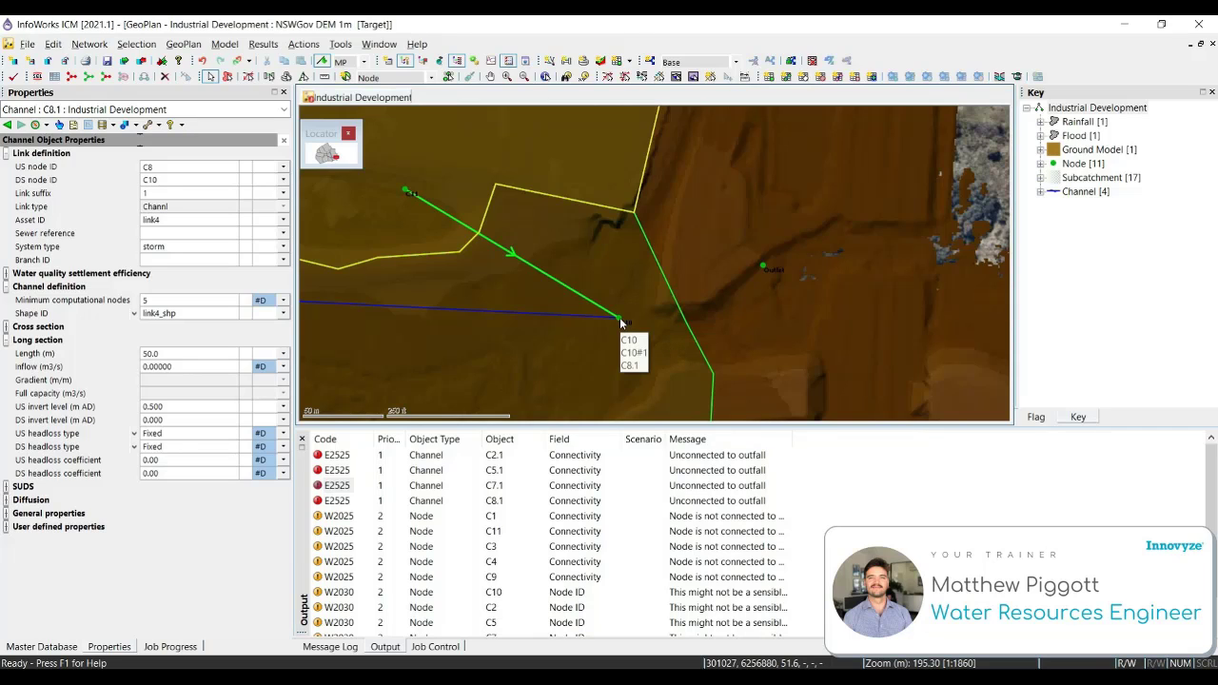
{"action": "mouse_move", "coordinate": [446, 297]}
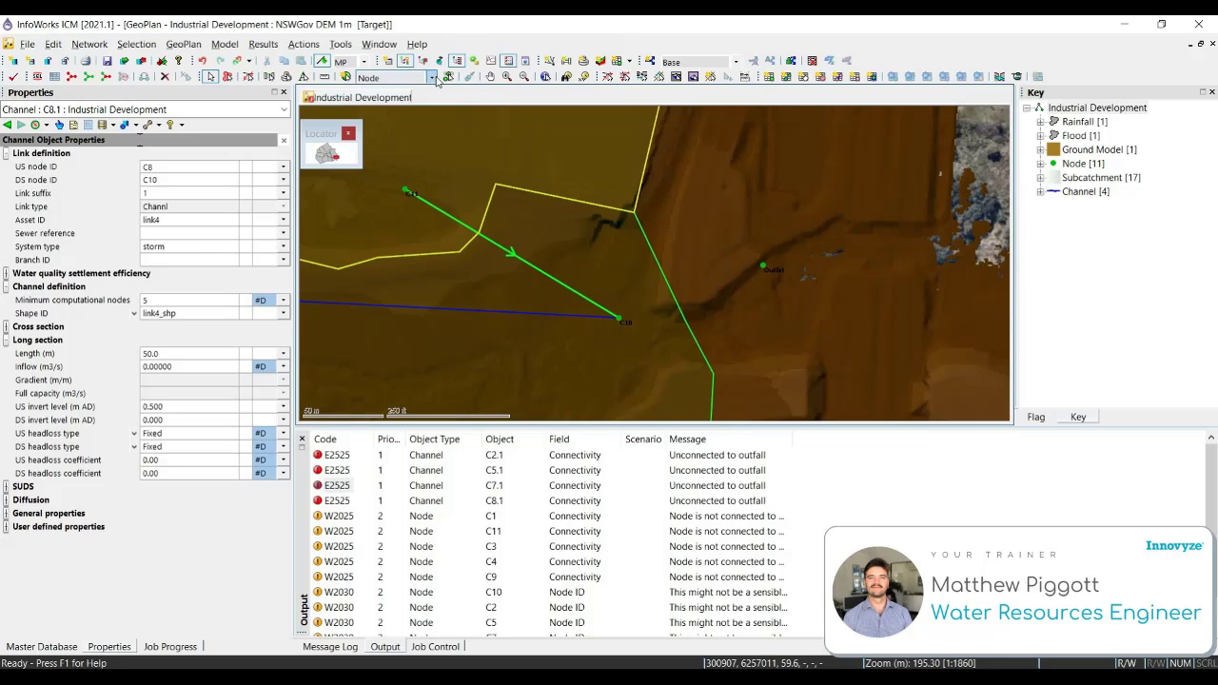
Draw a new storm Weir link from node C10 to the Outlet outfall.
{"action": "left_click", "coordinate": [436, 76]}
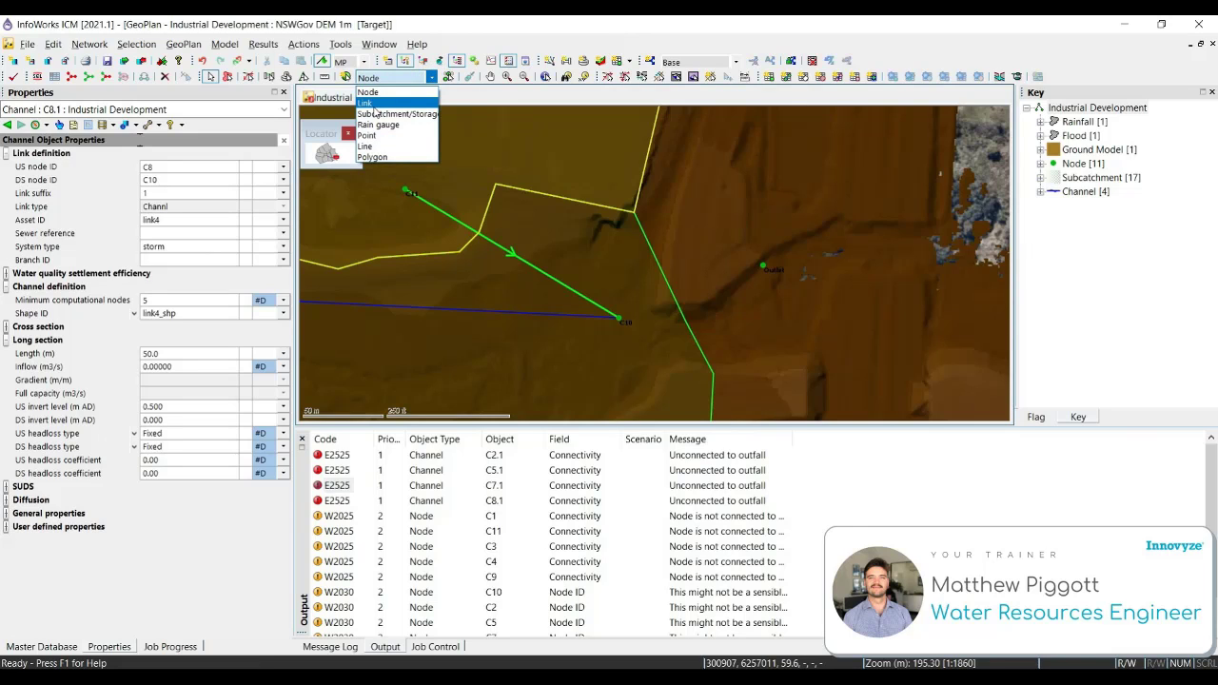
{"action": "left_click", "coordinate": [391, 103]}
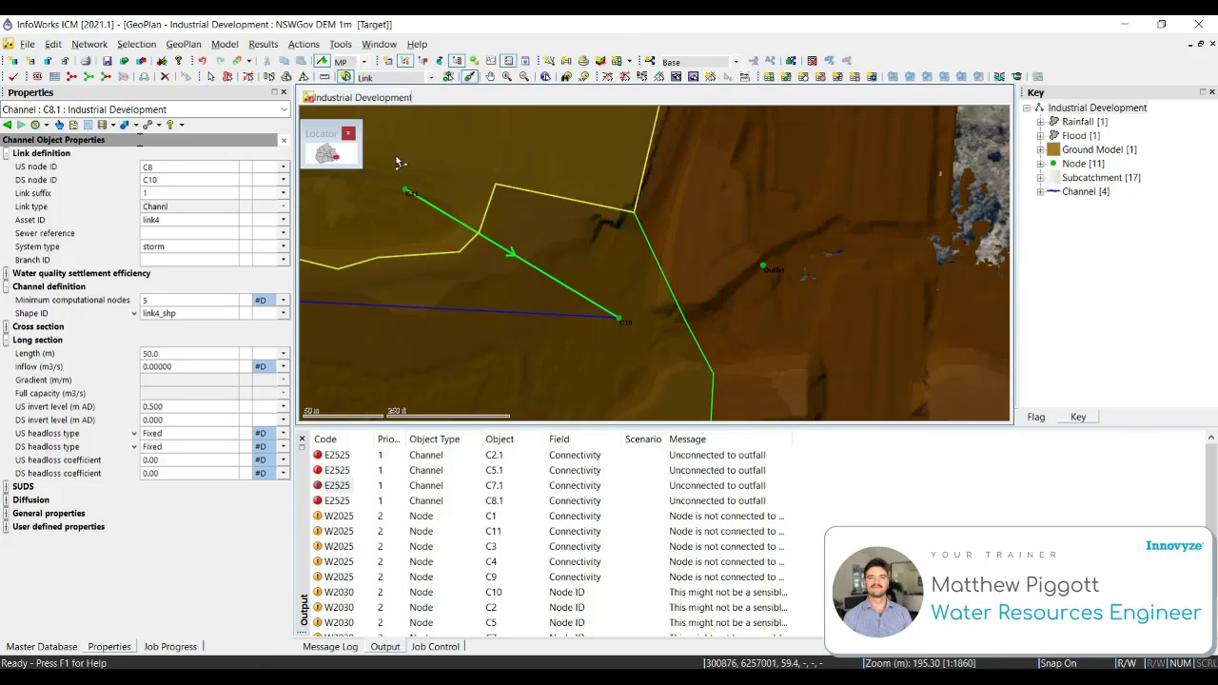
{"action": "mouse_move", "coordinate": [621, 385]}
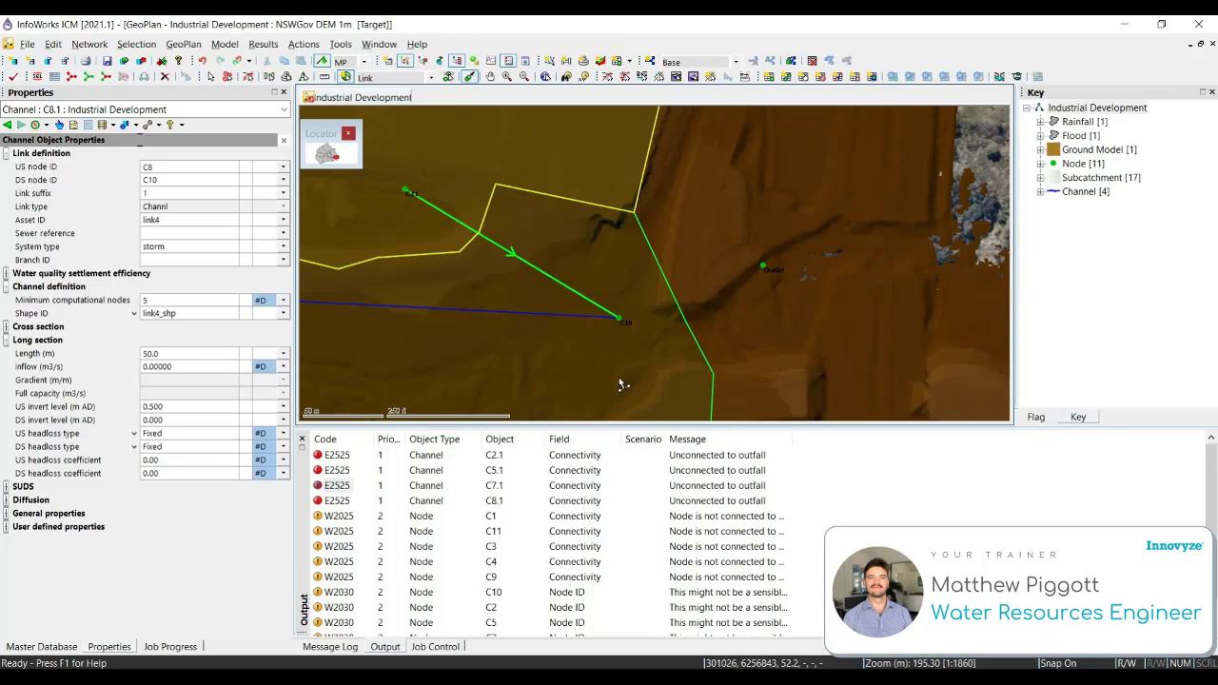
{"action": "mouse_move", "coordinate": [624, 343]}
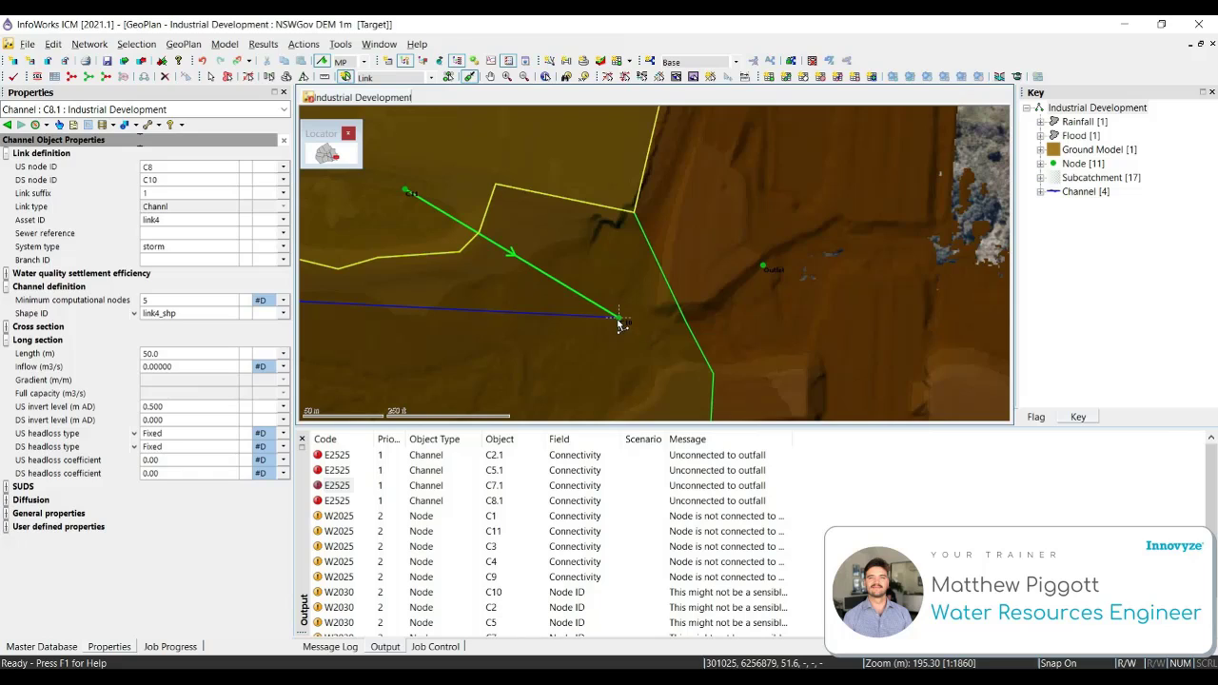
{"action": "mouse_move", "coordinate": [621, 316]}
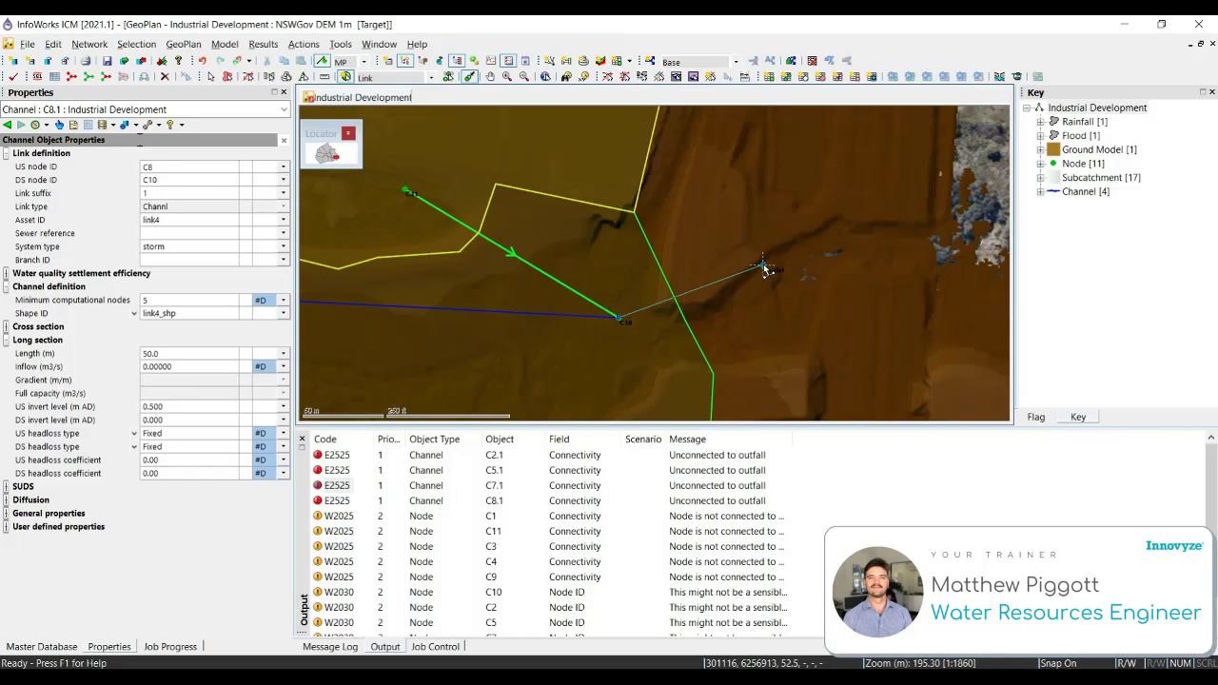
{"action": "left_click", "coordinate": [765, 270]}
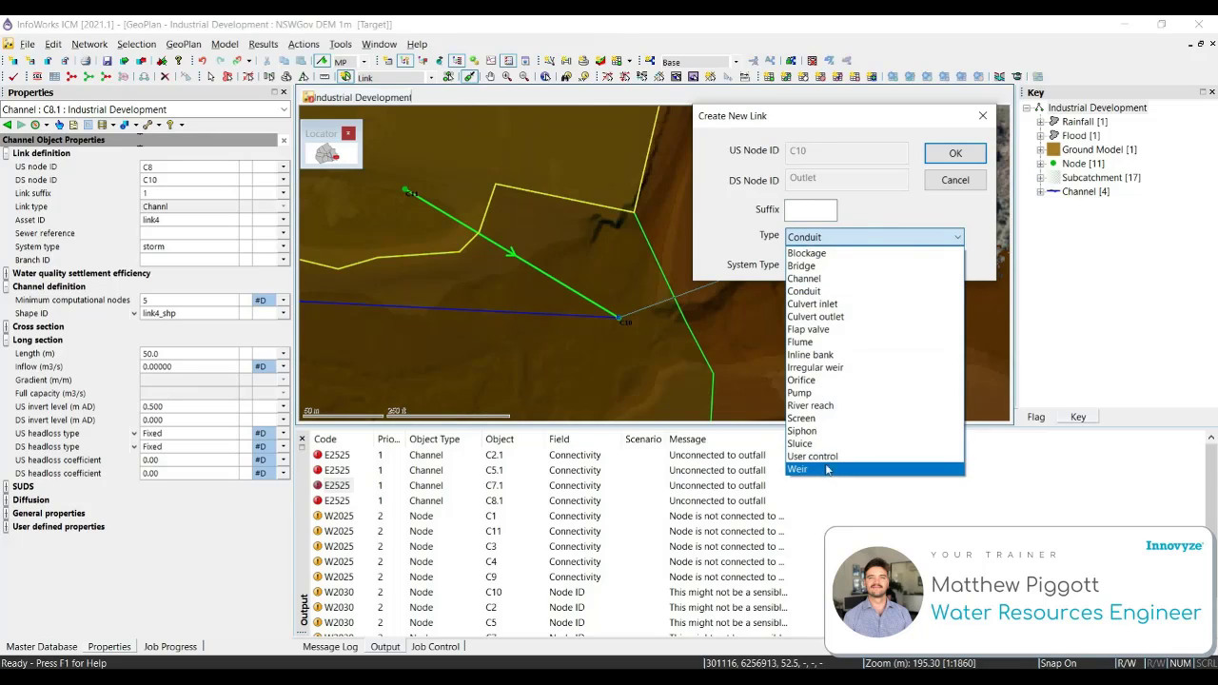
{"action": "left_click", "coordinate": [799, 468]}
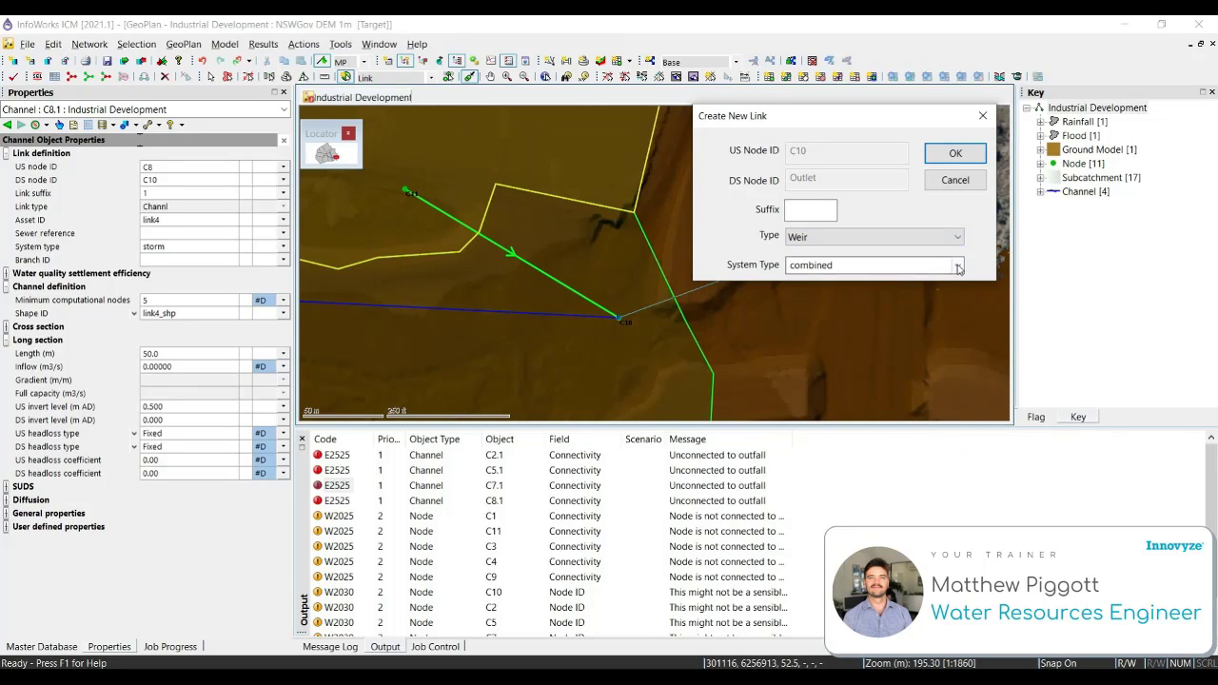
{"action": "left_click", "coordinate": [957, 265]}
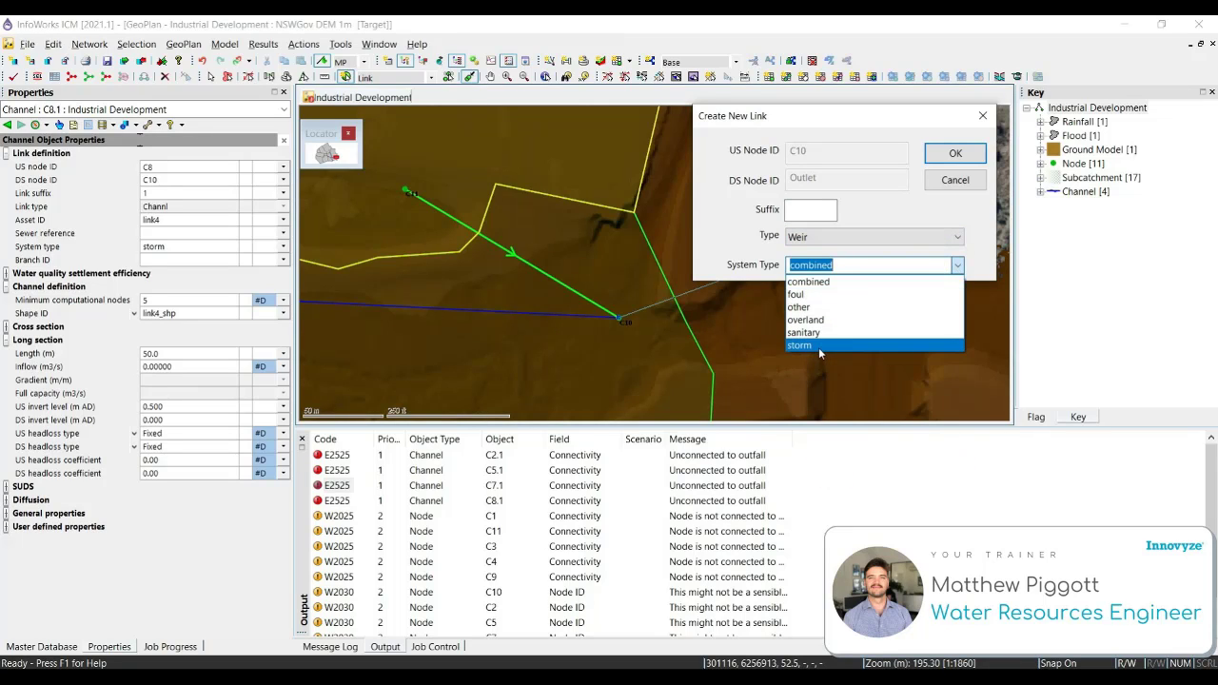
{"action": "left_click", "coordinate": [800, 346]}
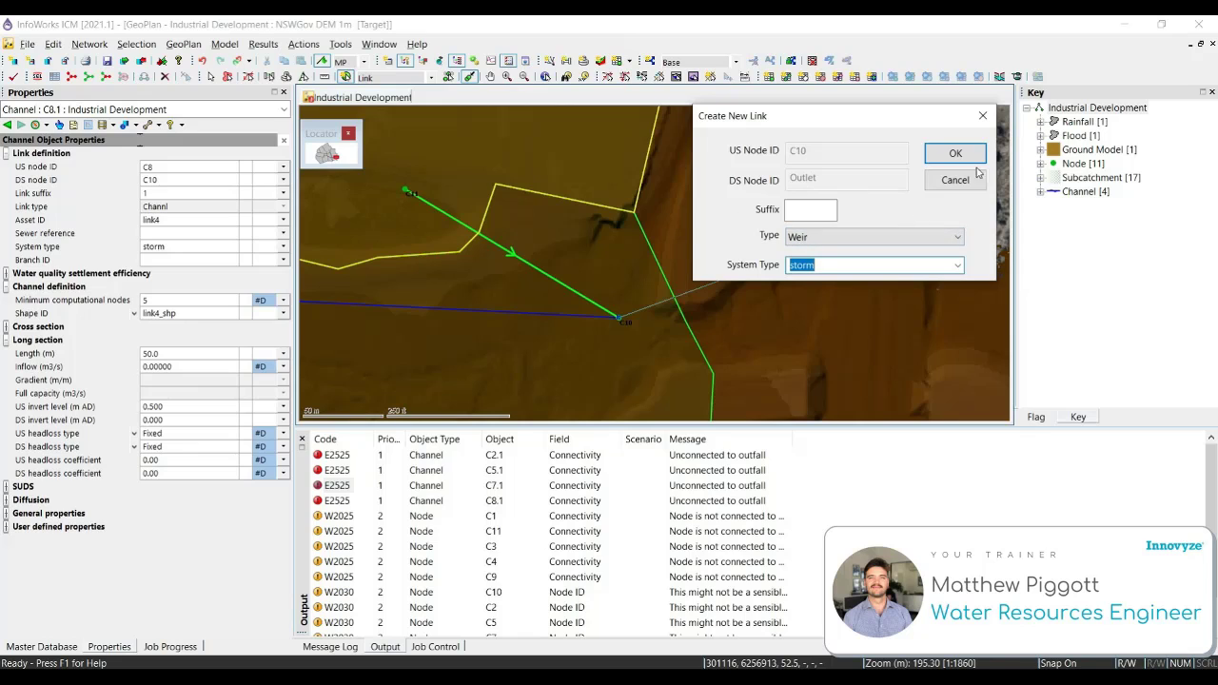
{"action": "left_click", "coordinate": [956, 152]}
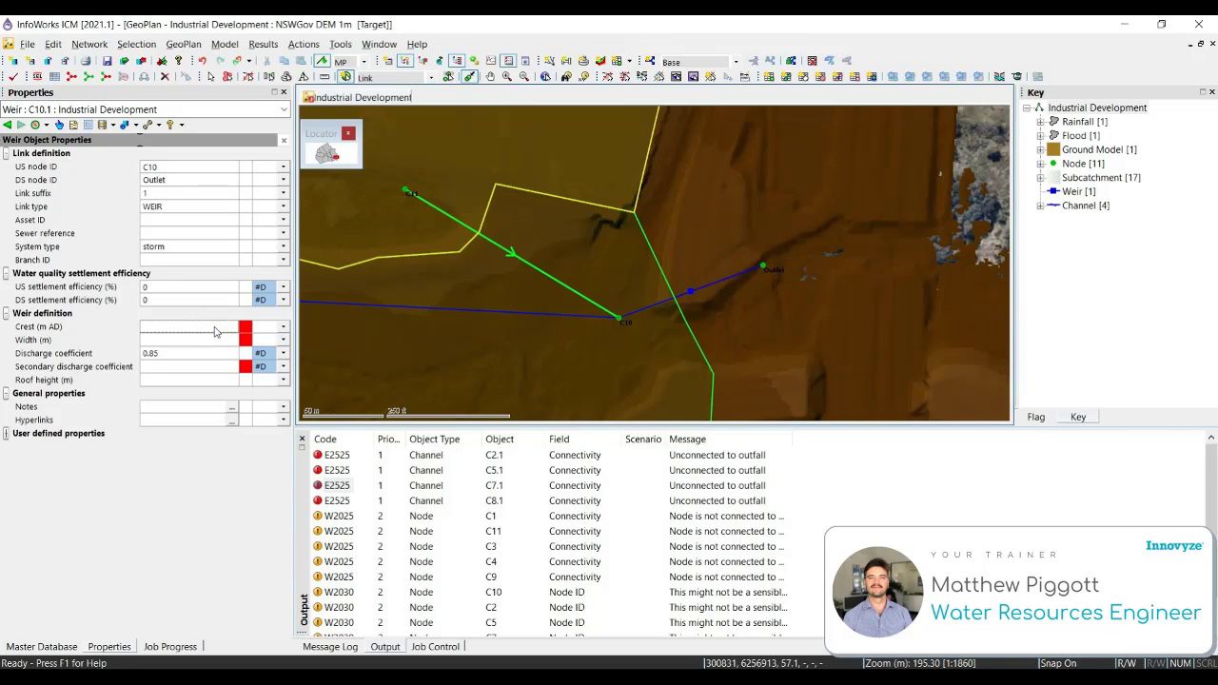
Set weir C10.1 width to 30 and rerun network validation so only warnings remain.
{"action": "left_click", "coordinate": [190, 327]}
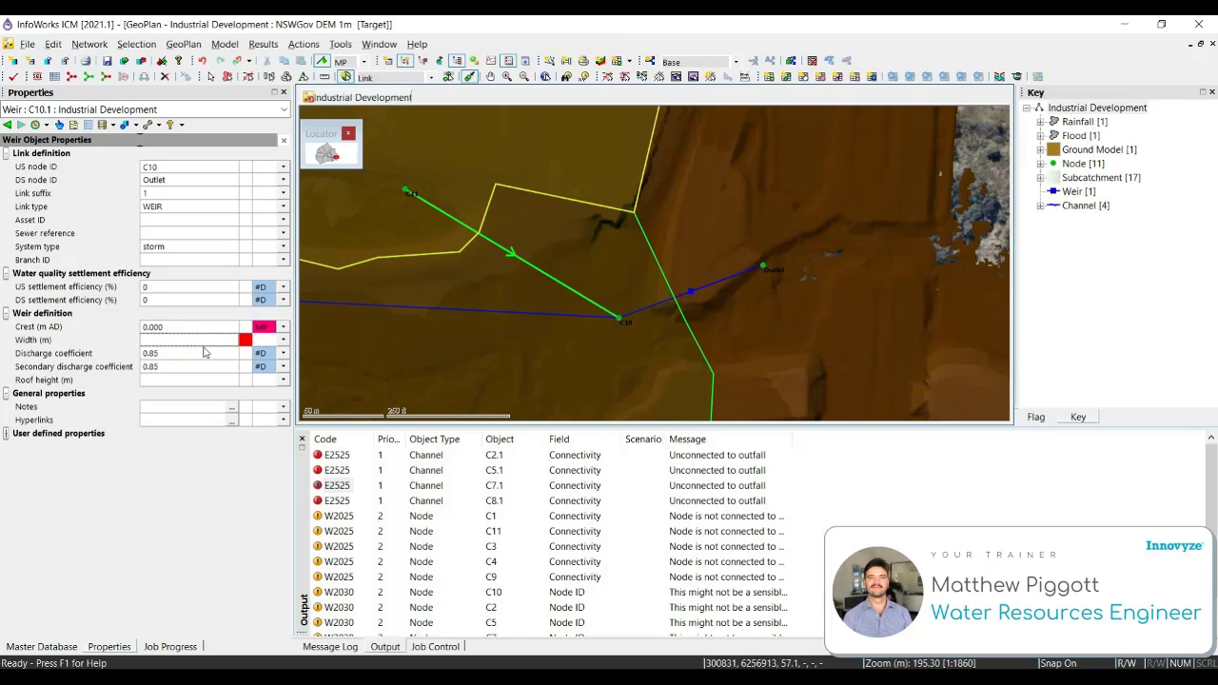
{"action": "type", "text": "30.000"}
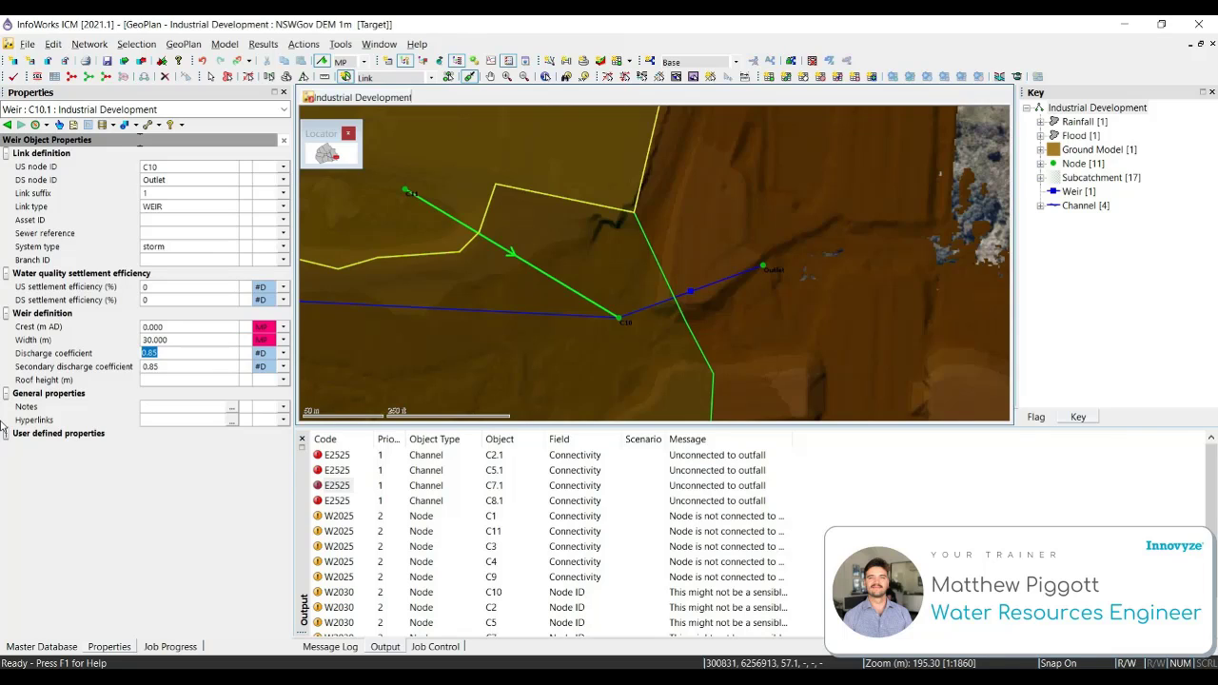
{"action": "mouse_move", "coordinate": [4, 385]}
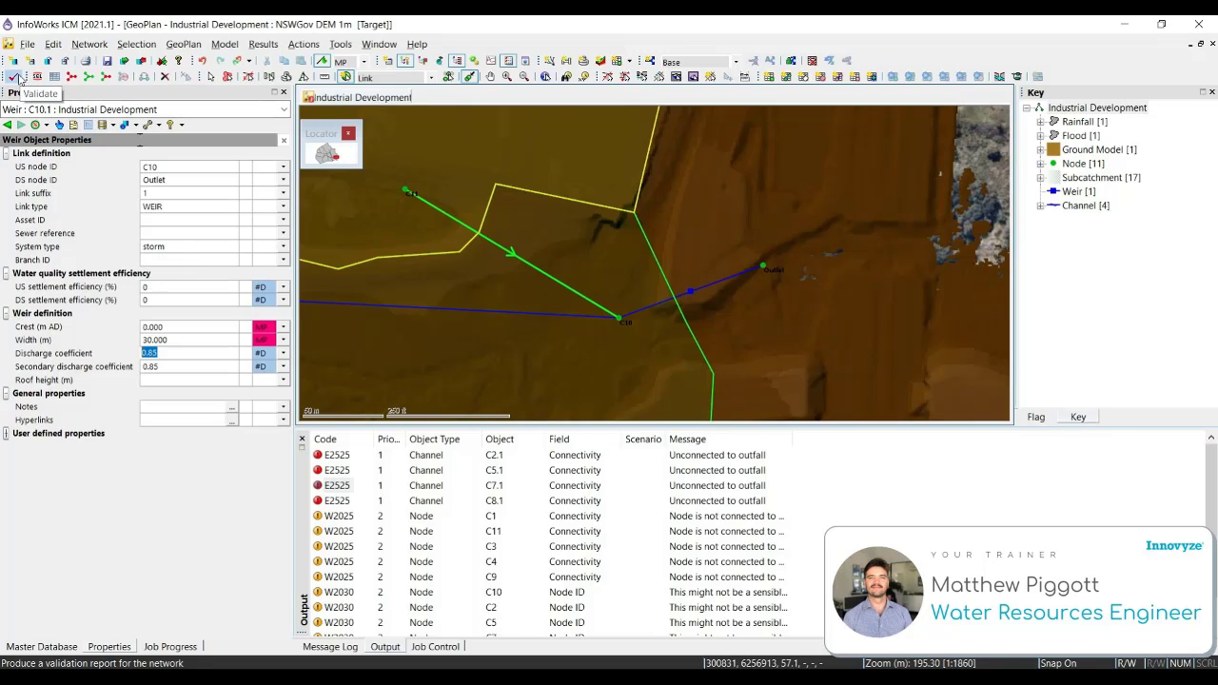
{"action": "left_click", "coordinate": [16, 76]}
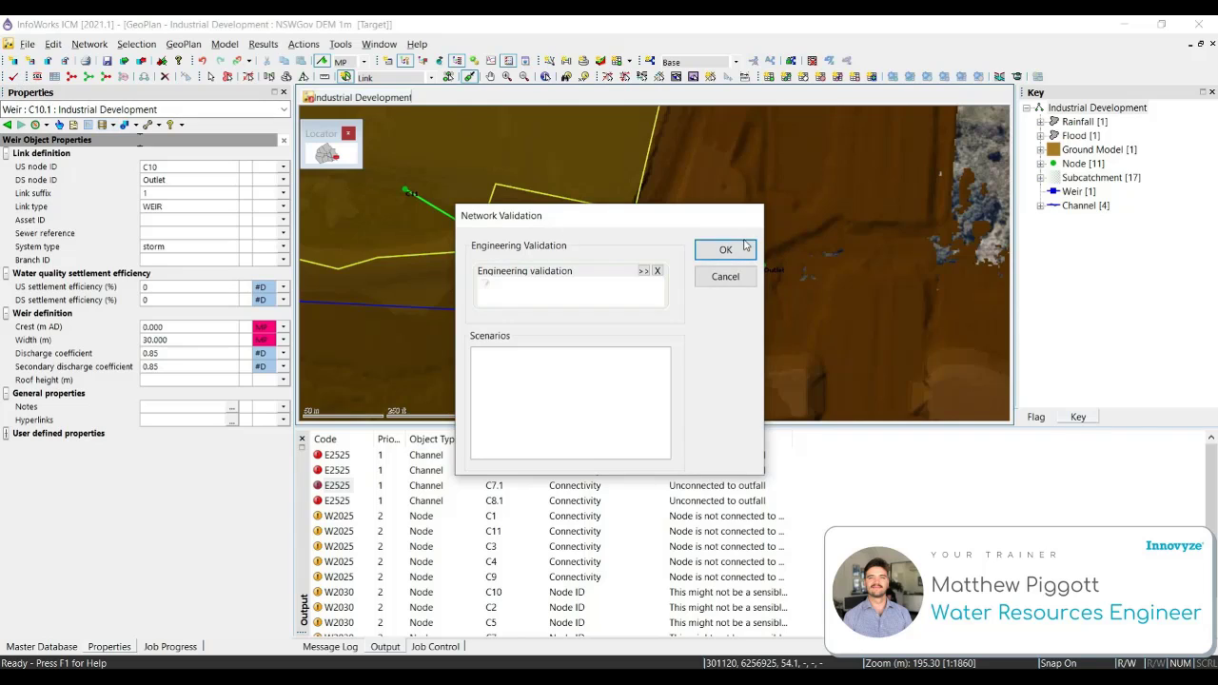
{"action": "left_click", "coordinate": [726, 247]}
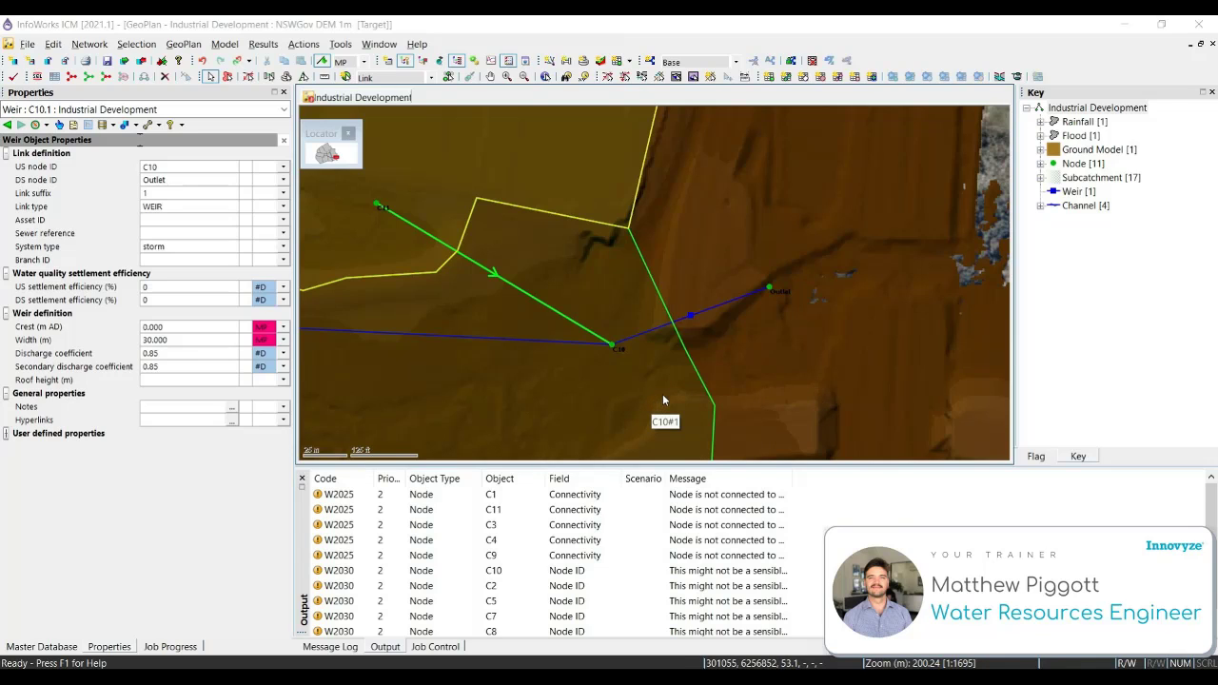
Edit the subcatchment property layout for C10#1 and add a new group named RAFTS.
{"action": "left_click", "coordinate": [664, 421]}
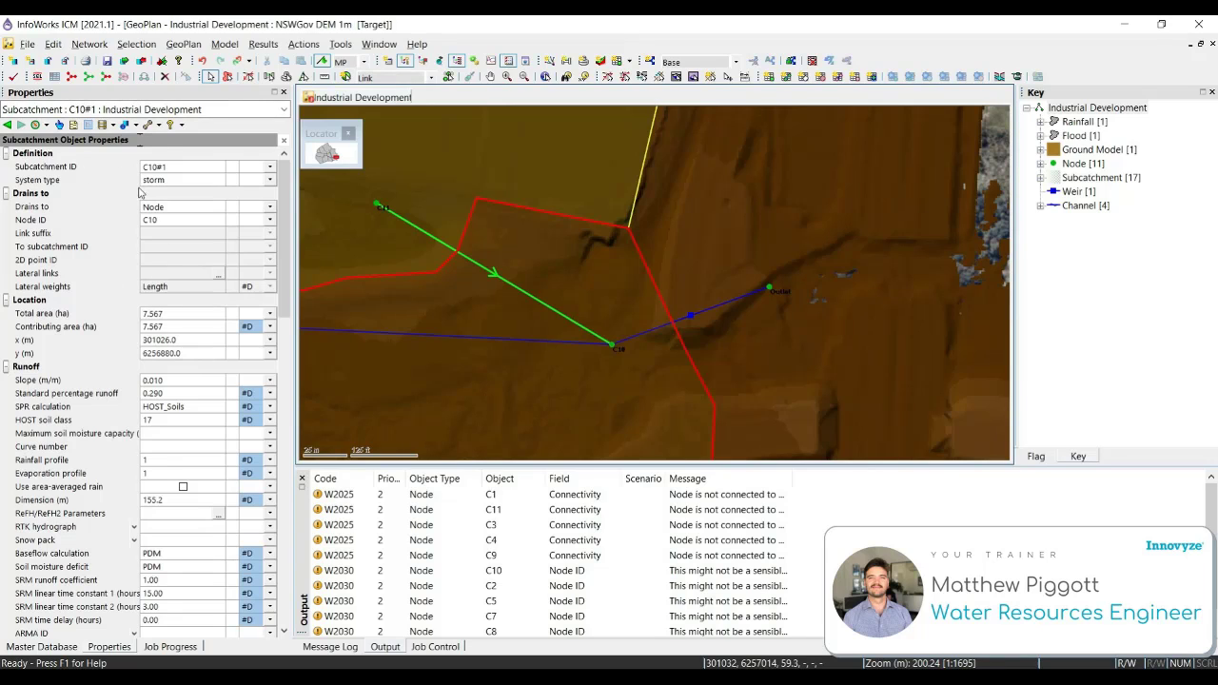
{"action": "left_click", "coordinate": [149, 126]}
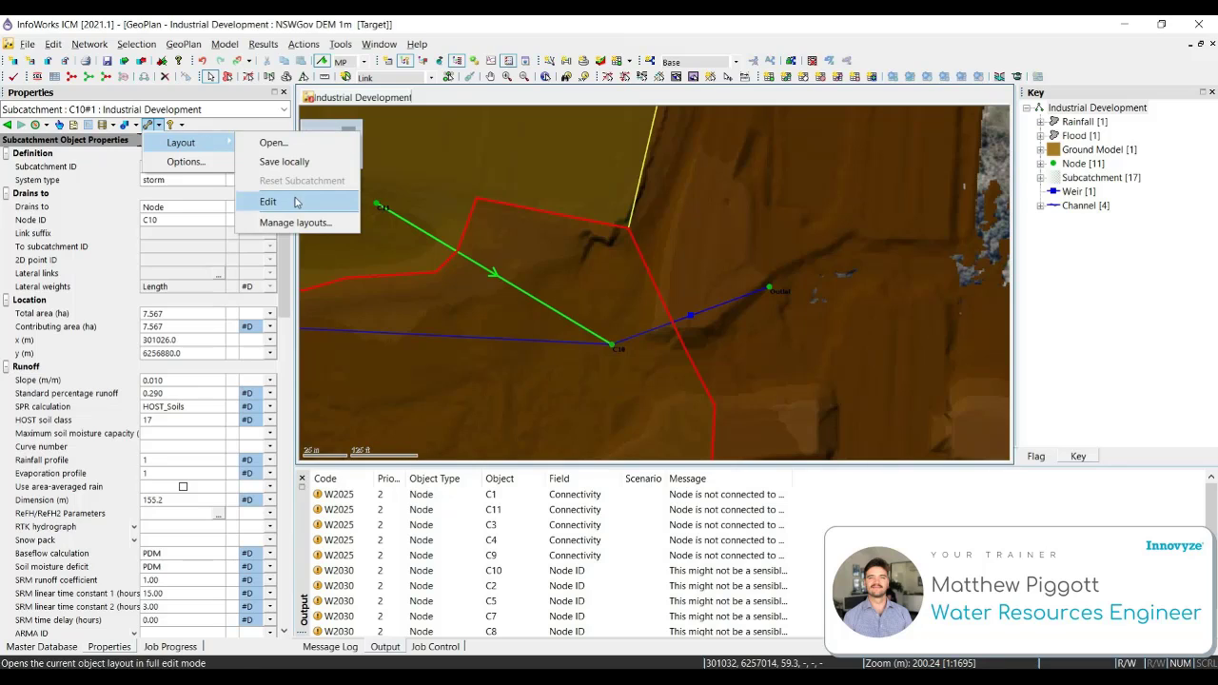
{"action": "left_click", "coordinate": [268, 202]}
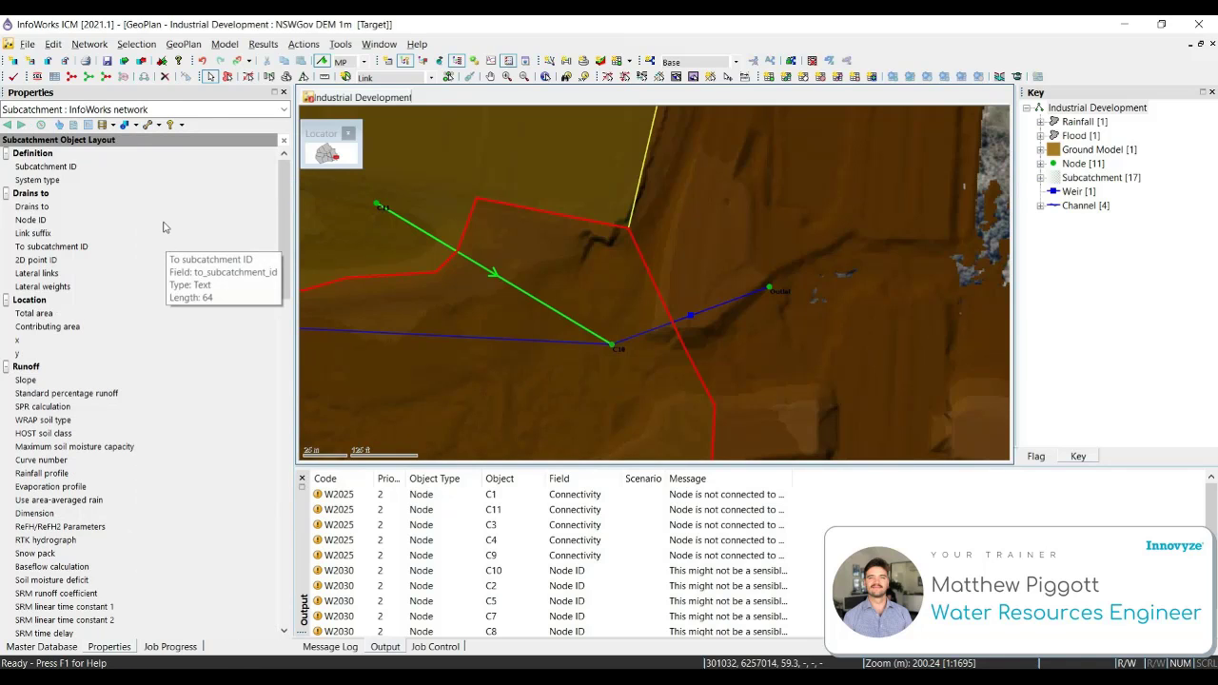
{"action": "right_click", "coordinate": [162, 229]}
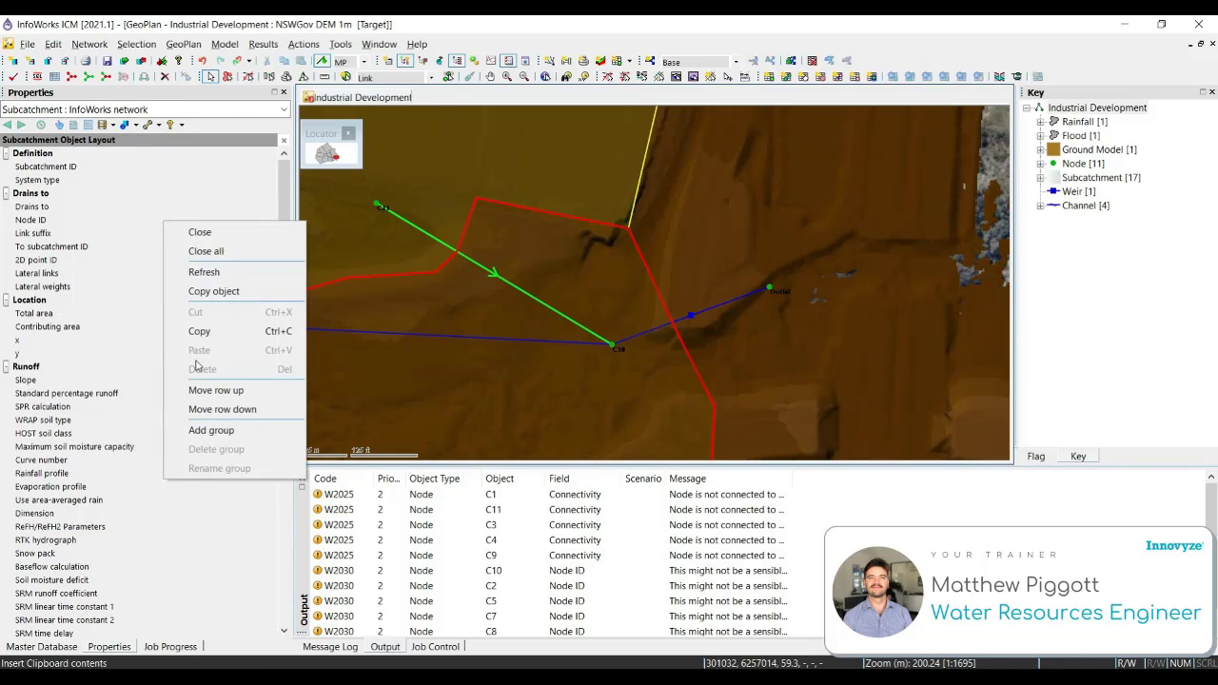
{"action": "left_click", "coordinate": [210, 430]}
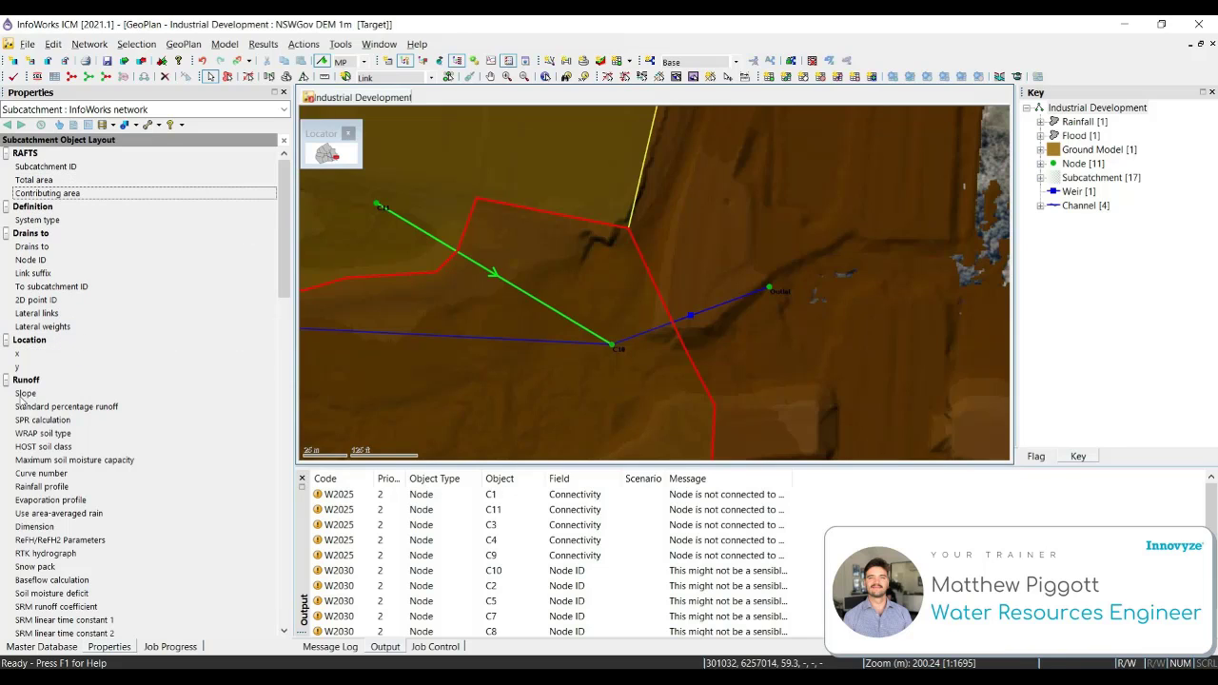
Move Slope and the remaining RAFTS fields into the RAFTS group.
{"action": "left_click", "coordinate": [27, 205]}
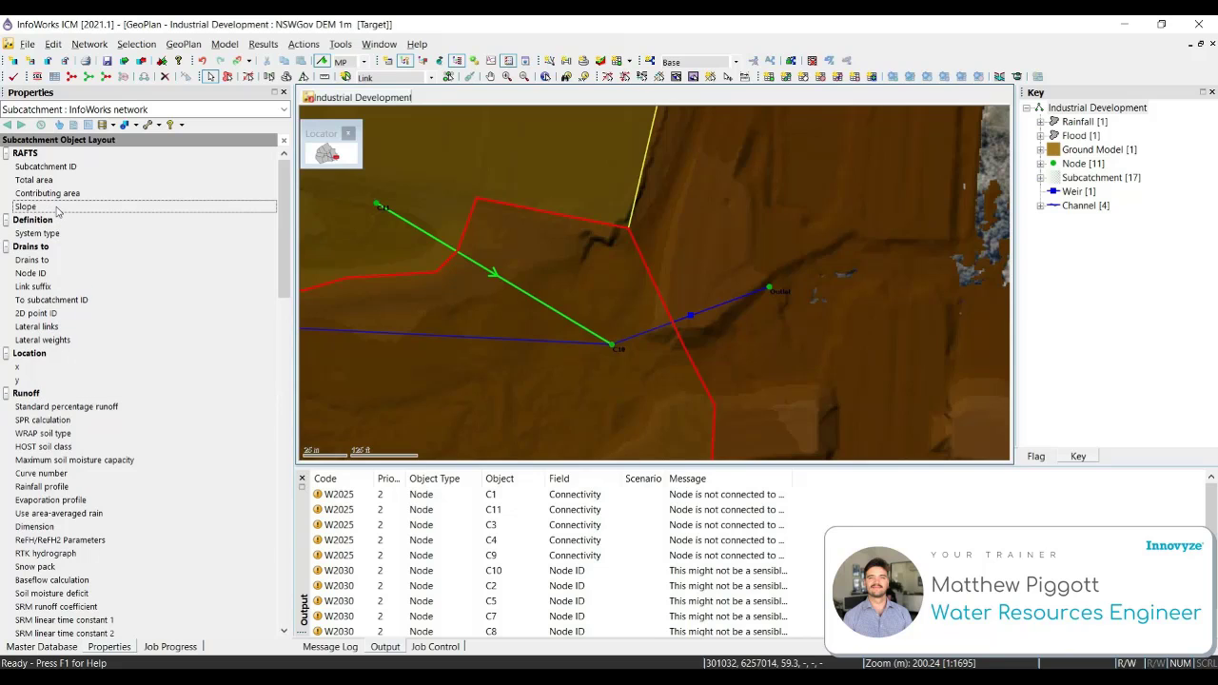
{"action": "mouse_move", "coordinate": [15, 367]}
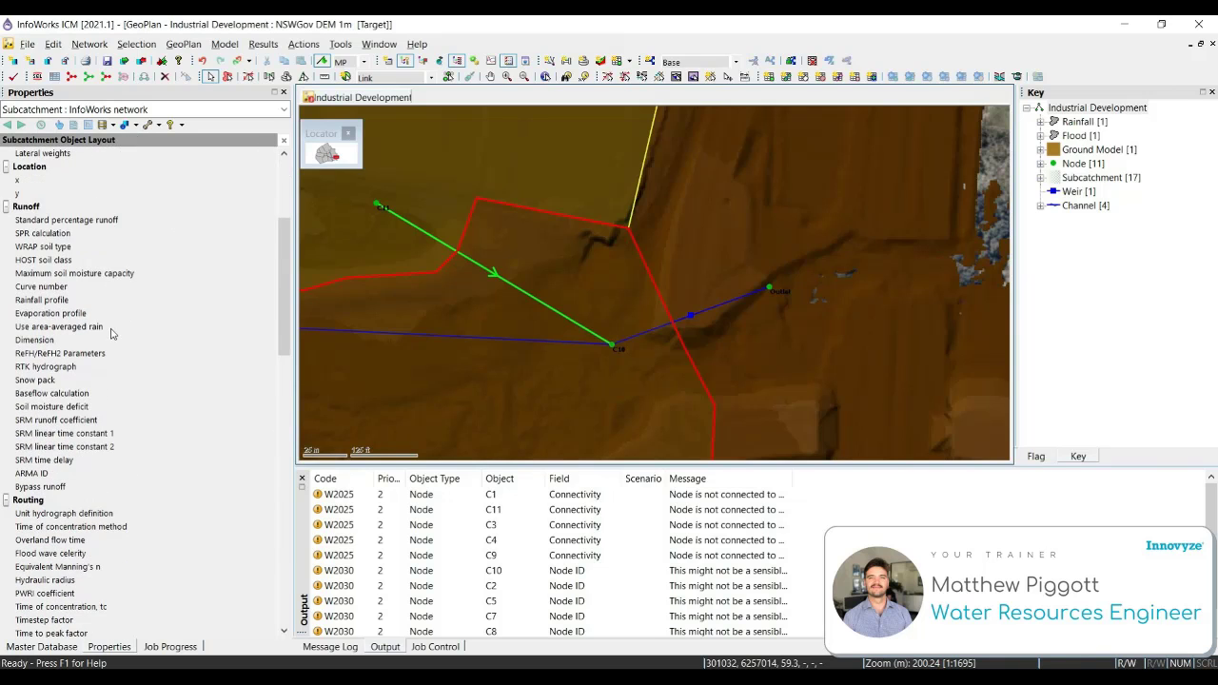
{"action": "scroll", "scroll_direction": "down", "scroll_amount": 3}
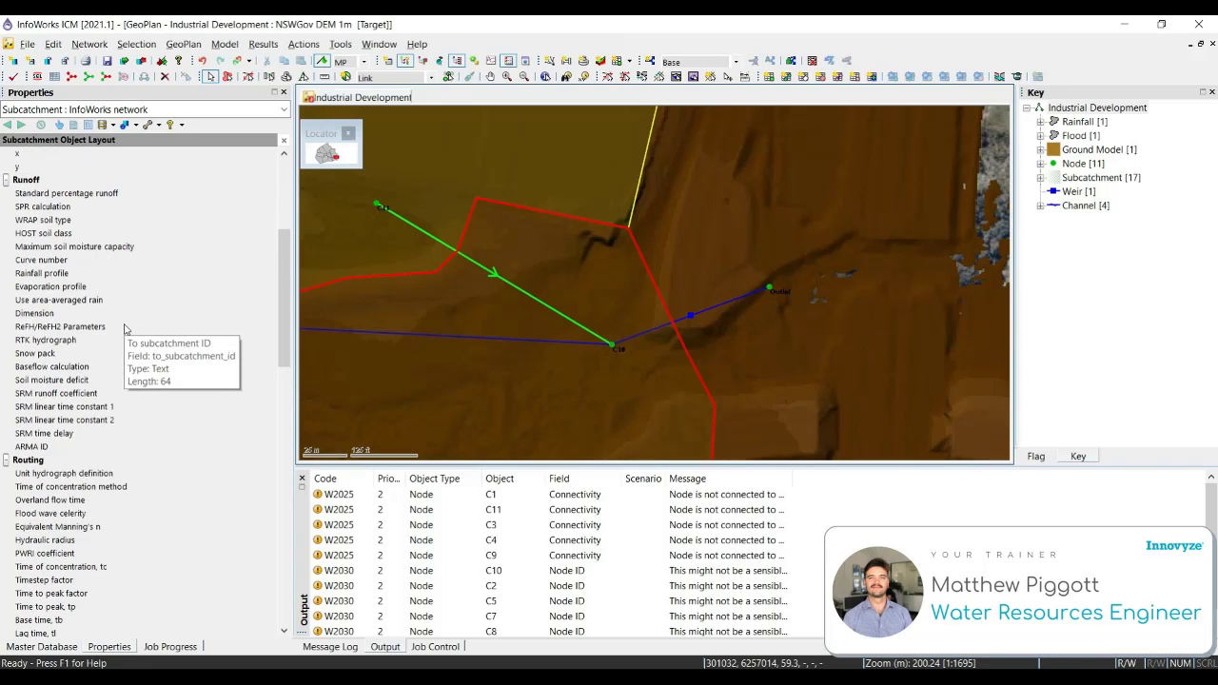
{"action": "scroll", "scroll_direction": "down", "scroll_amount": 3}
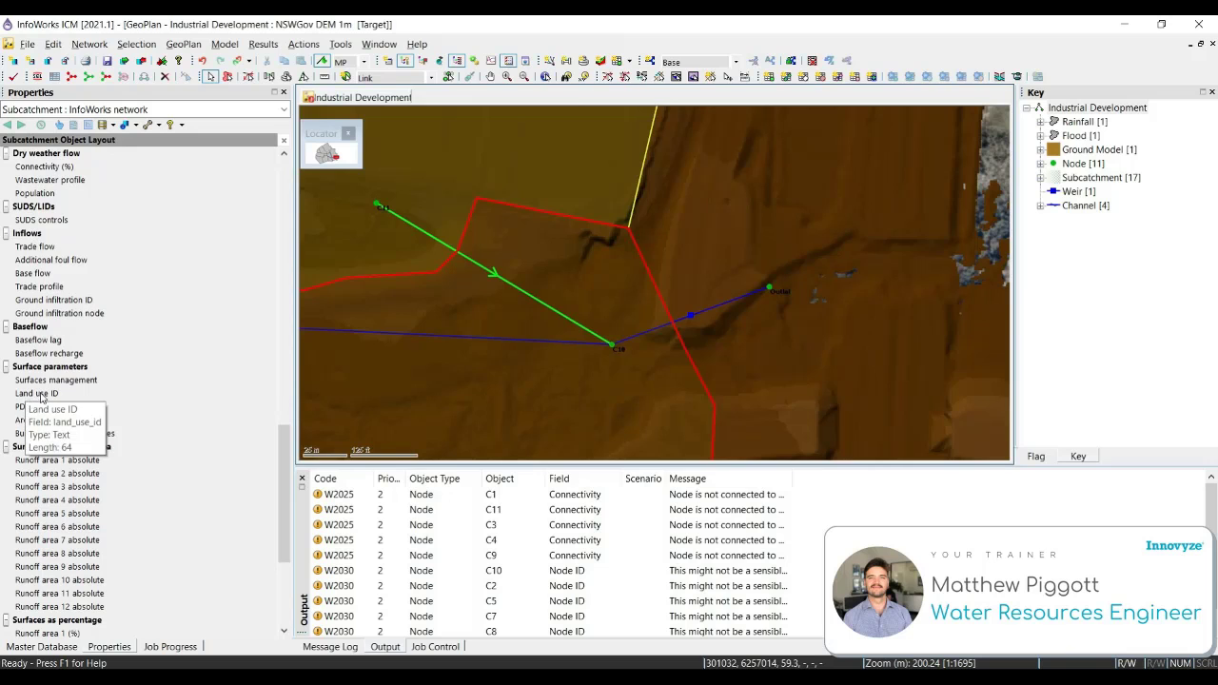
{"action": "scroll", "scroll_direction": "down", "scroll_amount": 3}
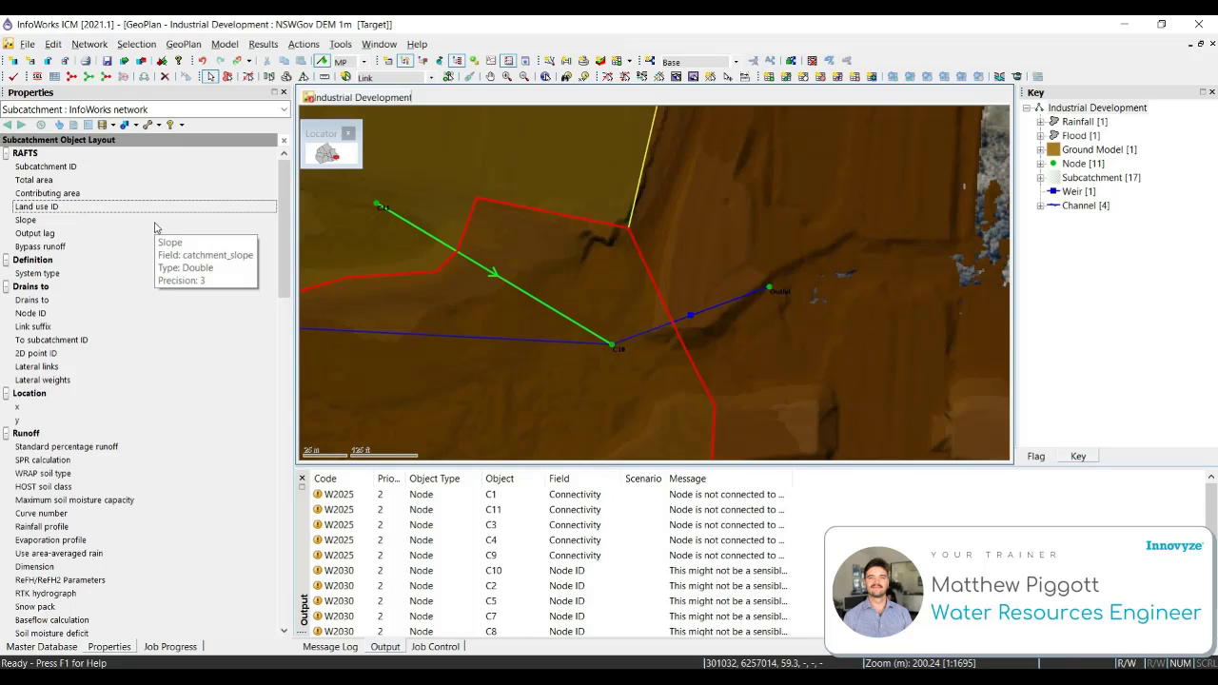
{"action": "right_click", "coordinate": [142, 221]}
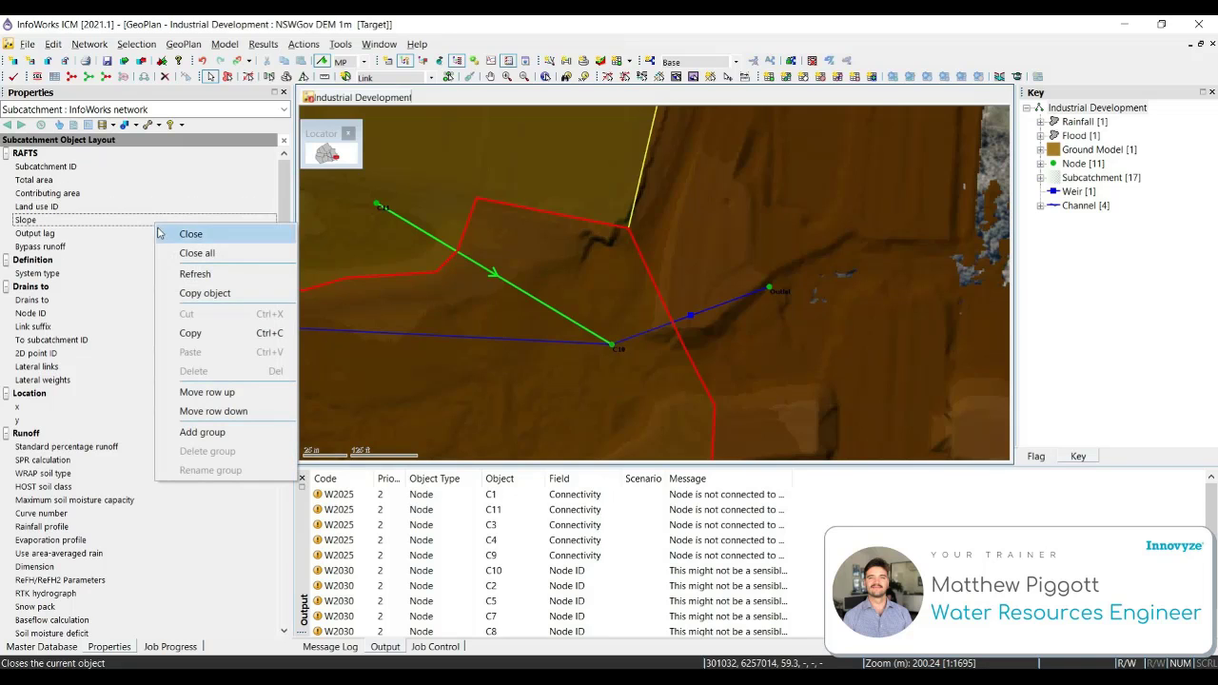
Close the layout editor without discarding changes and collapse the Runoff and other property groups.
{"action": "left_click", "coordinate": [190, 232]}
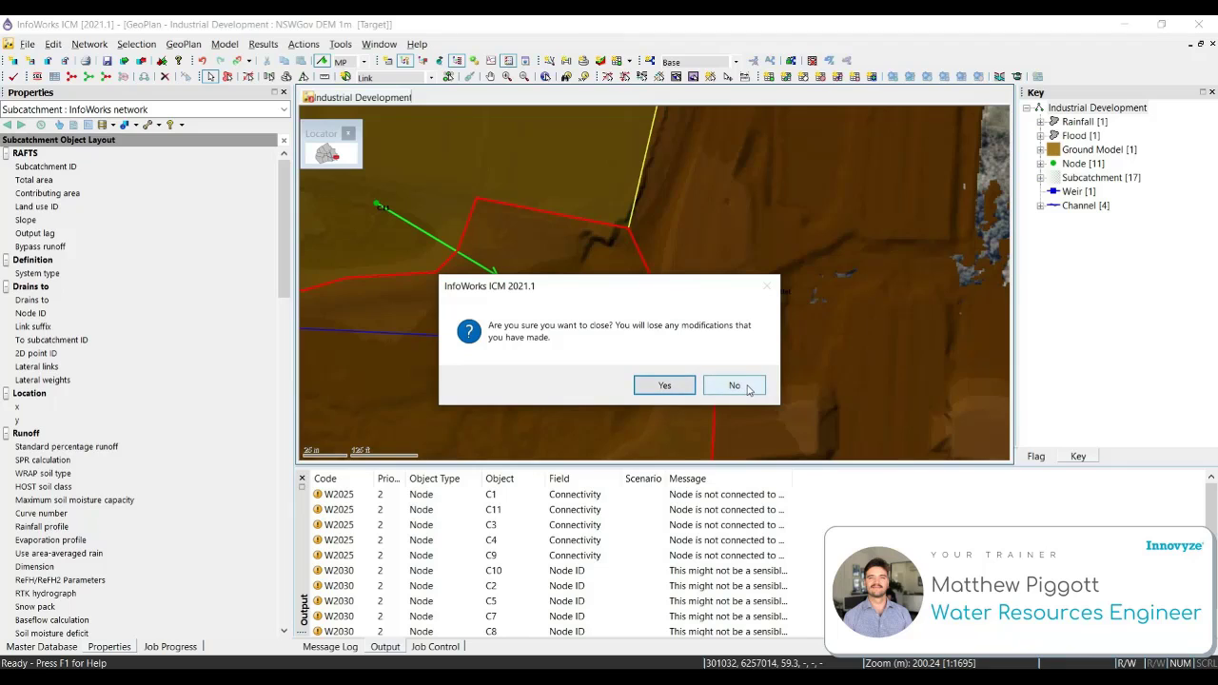
{"action": "left_click", "coordinate": [734, 384]}
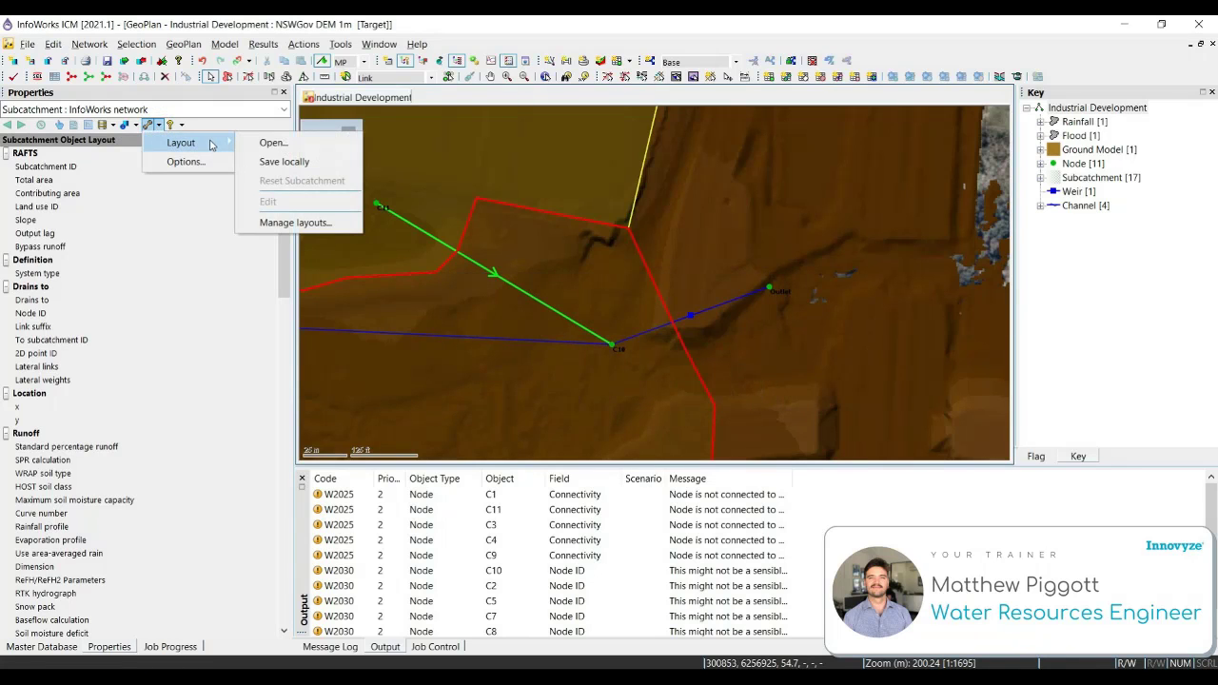
{"action": "mouse_move", "coordinate": [295, 160]}
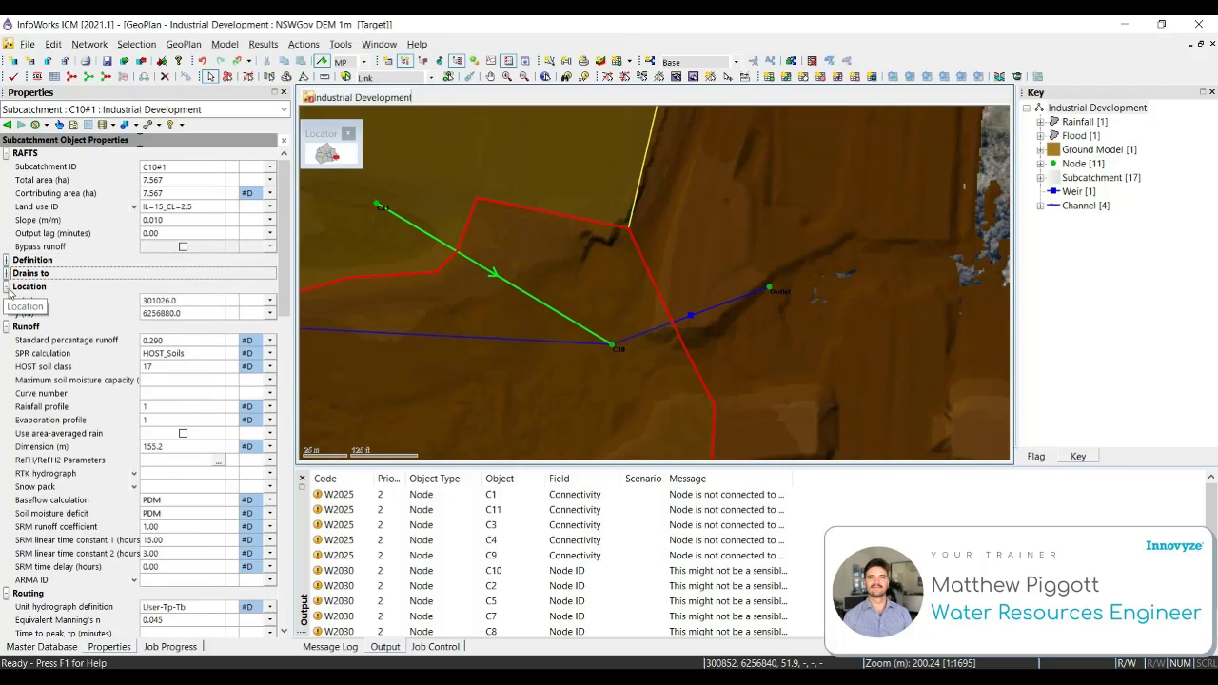
{"action": "left_click", "coordinate": [27, 312]}
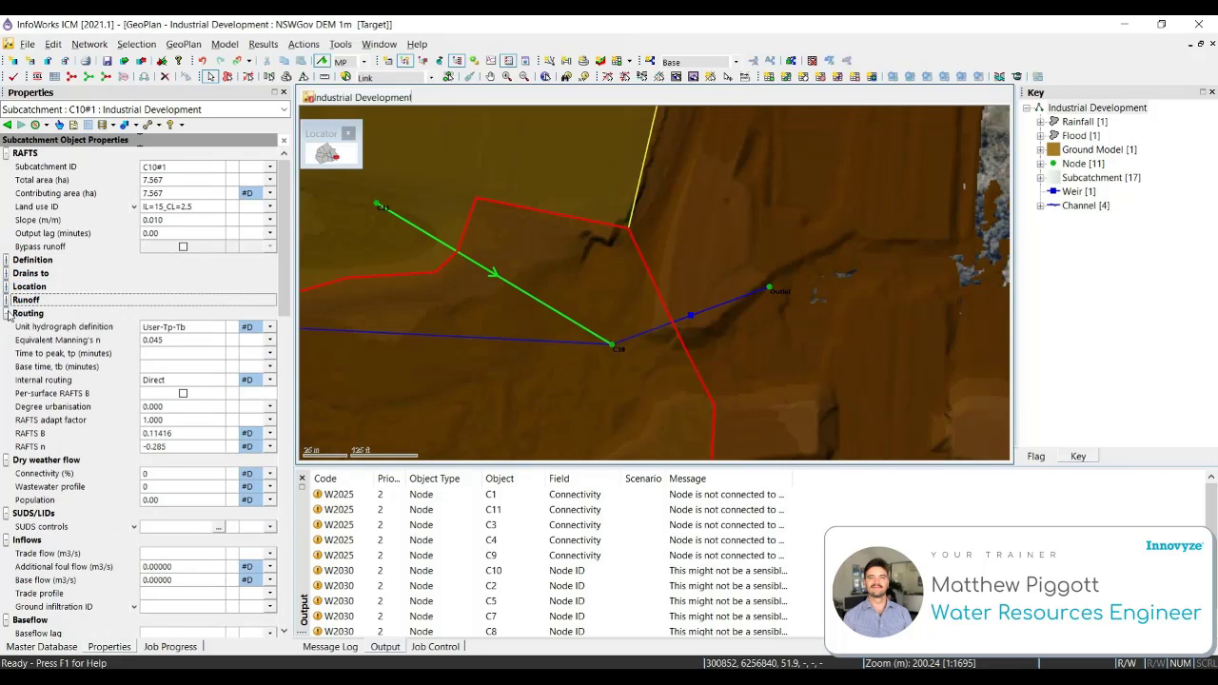
{"action": "left_click", "coordinate": [8, 312]}
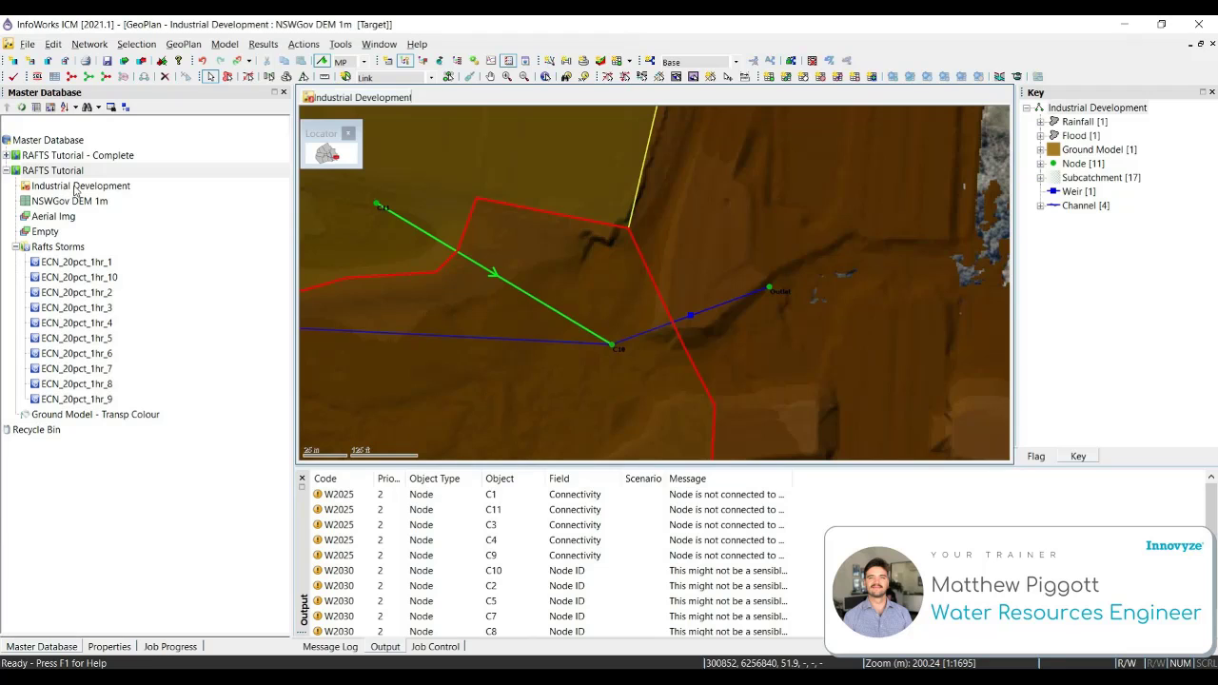
Start committing the Industrial Development network with comment 'Workshop 3 - XPRAFTS model imported and outfall added'.
{"action": "left_click", "coordinate": [175, 240]}
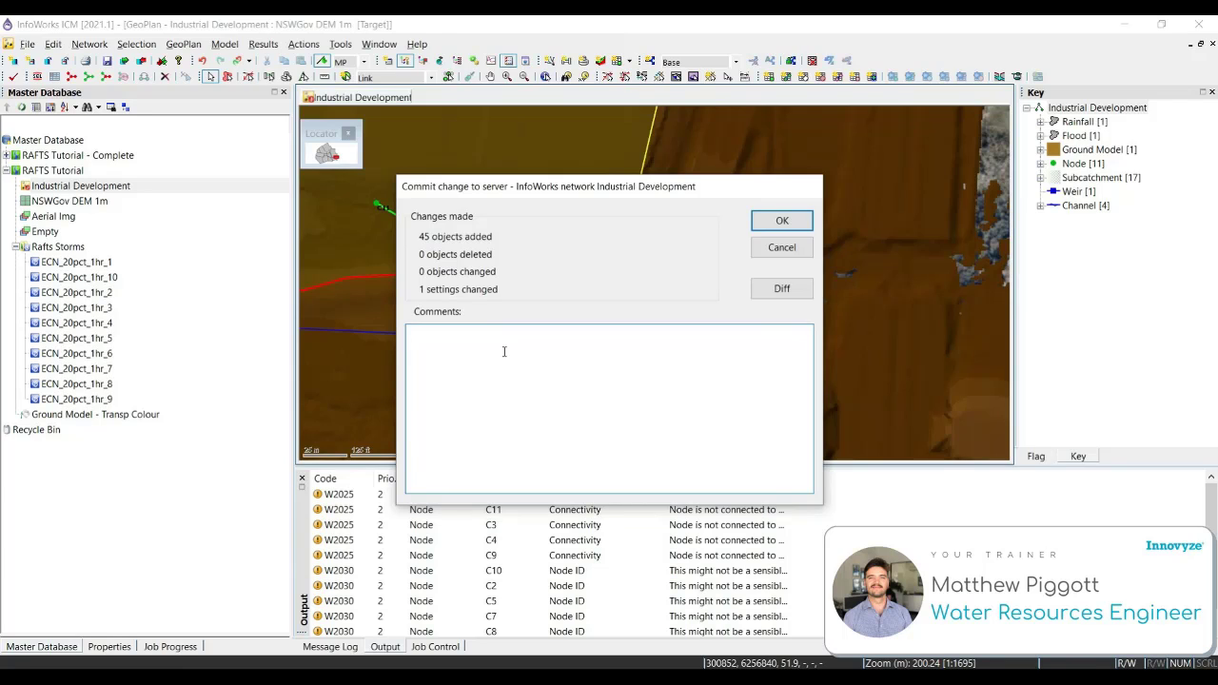
{"action": "type", "text": "W"}
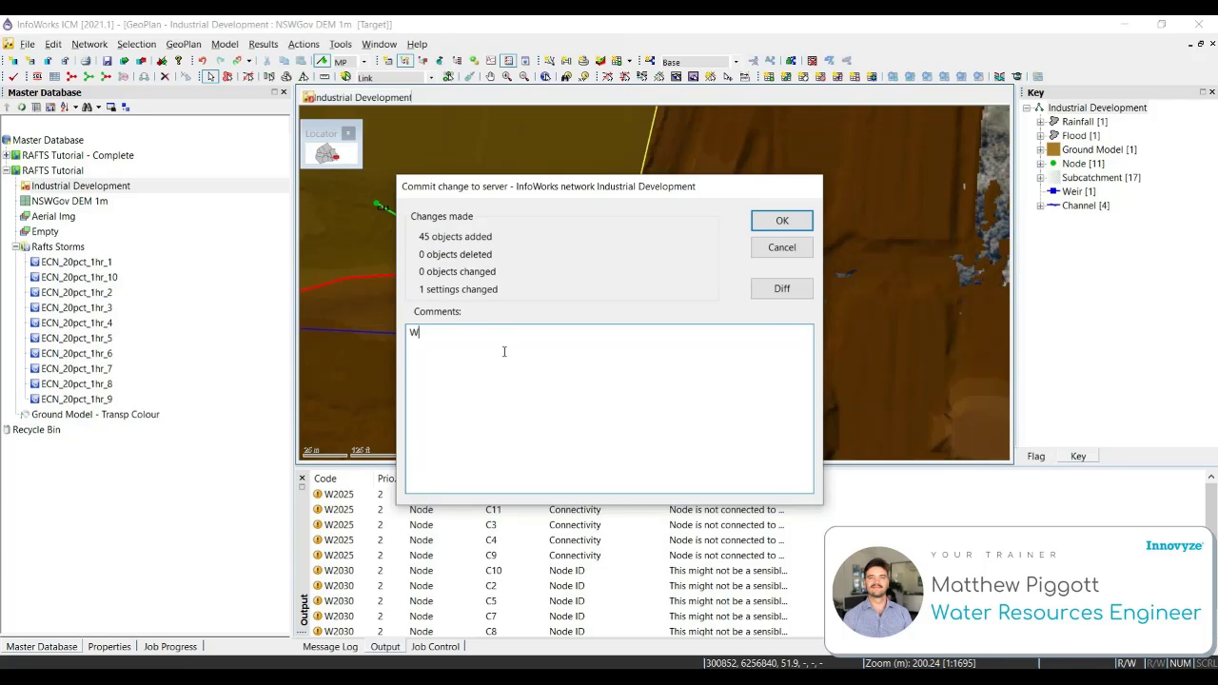
{"action": "type", "text": "orkshop"}
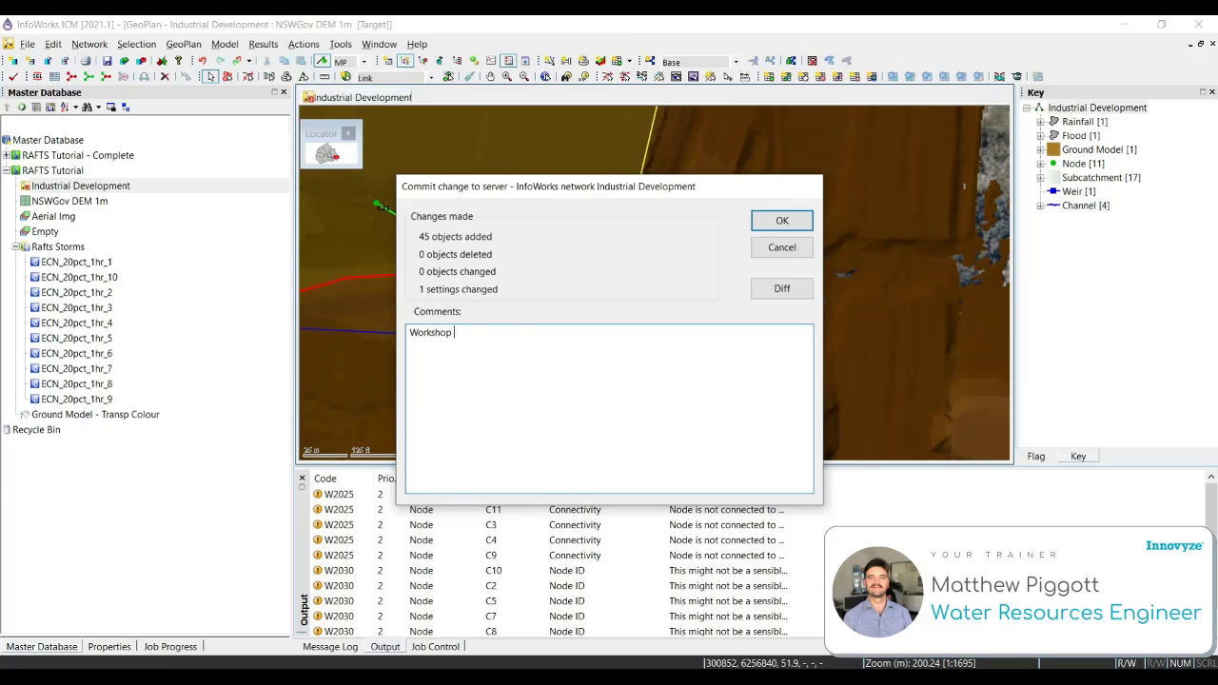
{"action": "type", "text": "3 -"}
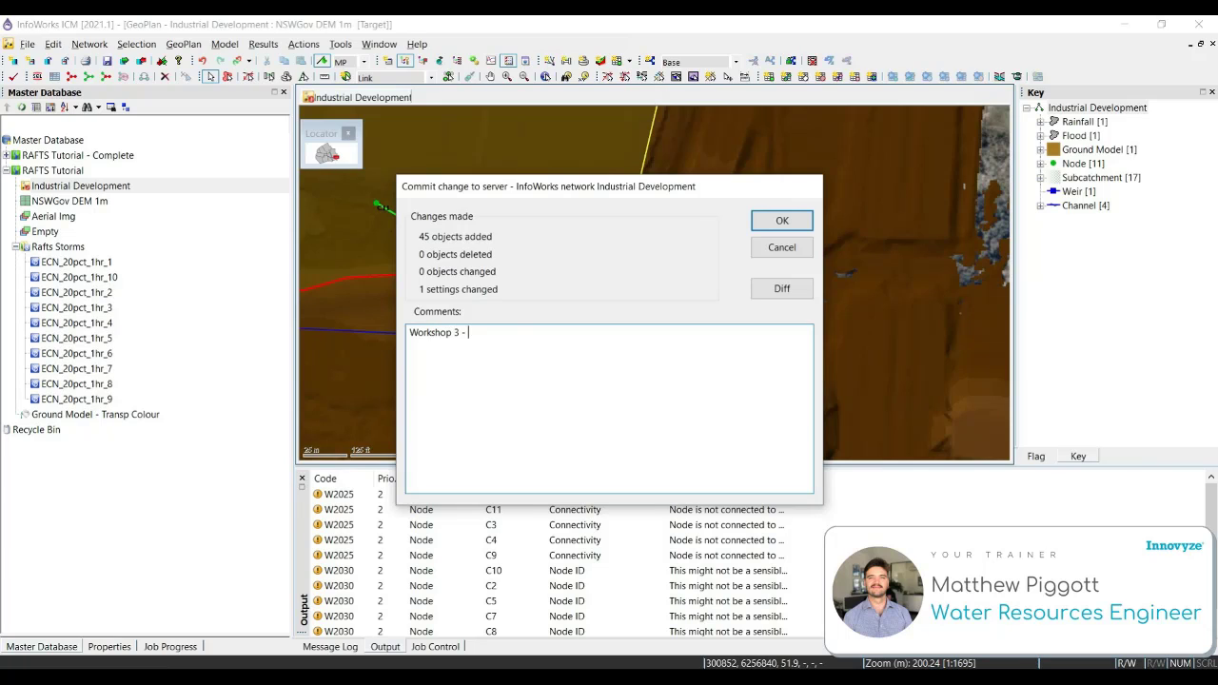
{"action": "type", "text": "XPRAGT"}
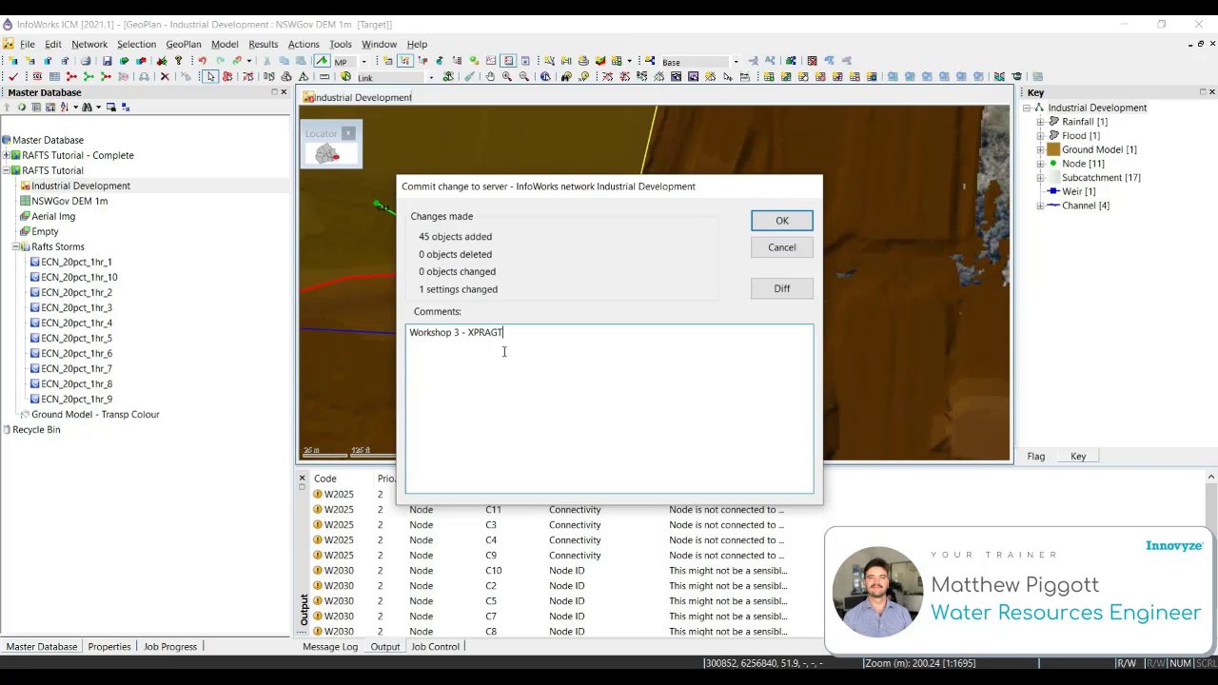
{"action": "type", "text": "XPRAFTS"}
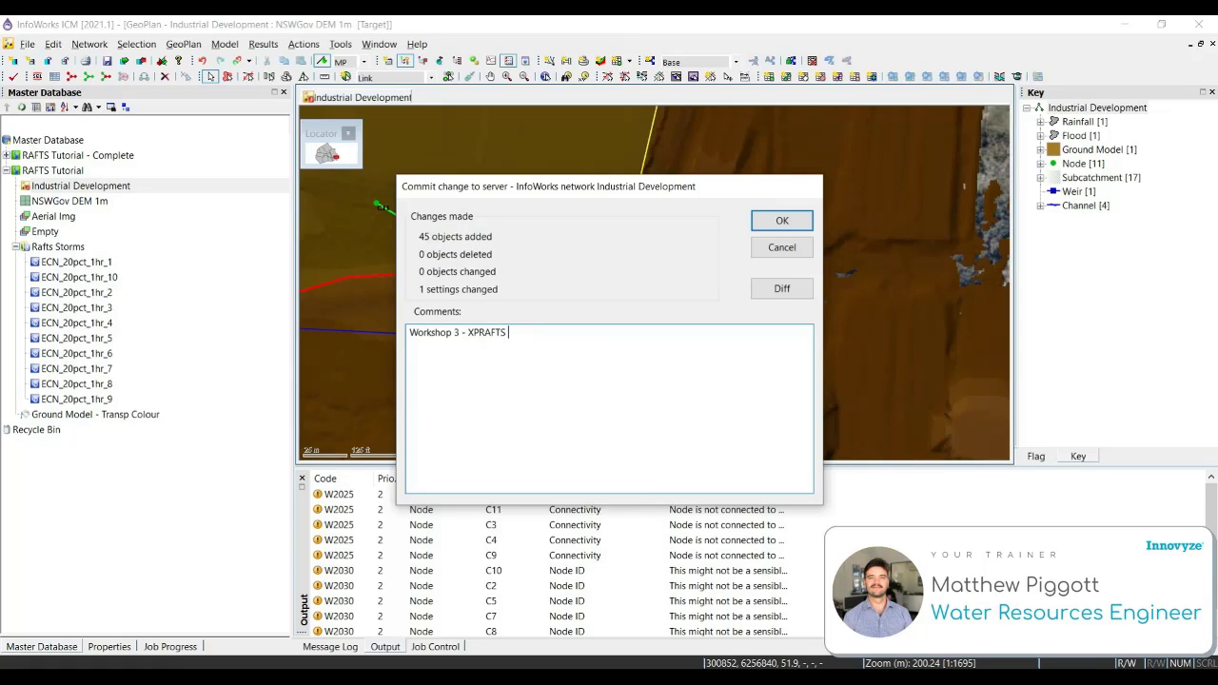
{"action": "type", "text": "model im"}
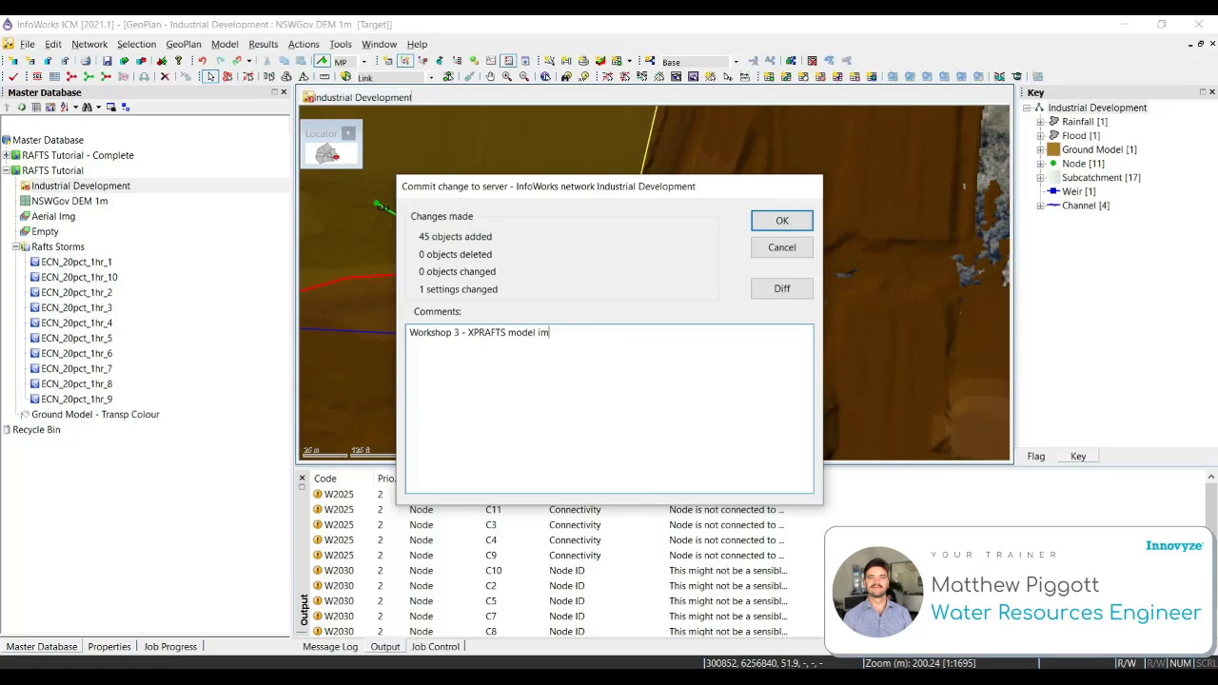
{"action": "type", "text": "ported"}
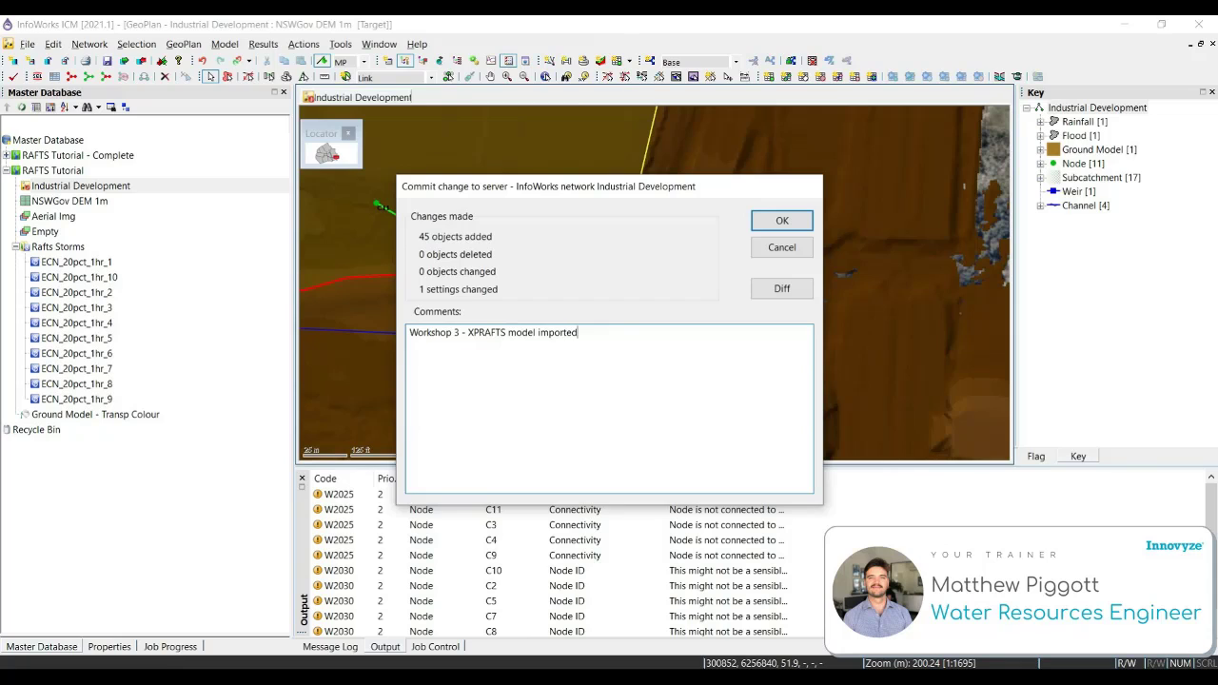
{"action": "type", "text": "and outfall a"}
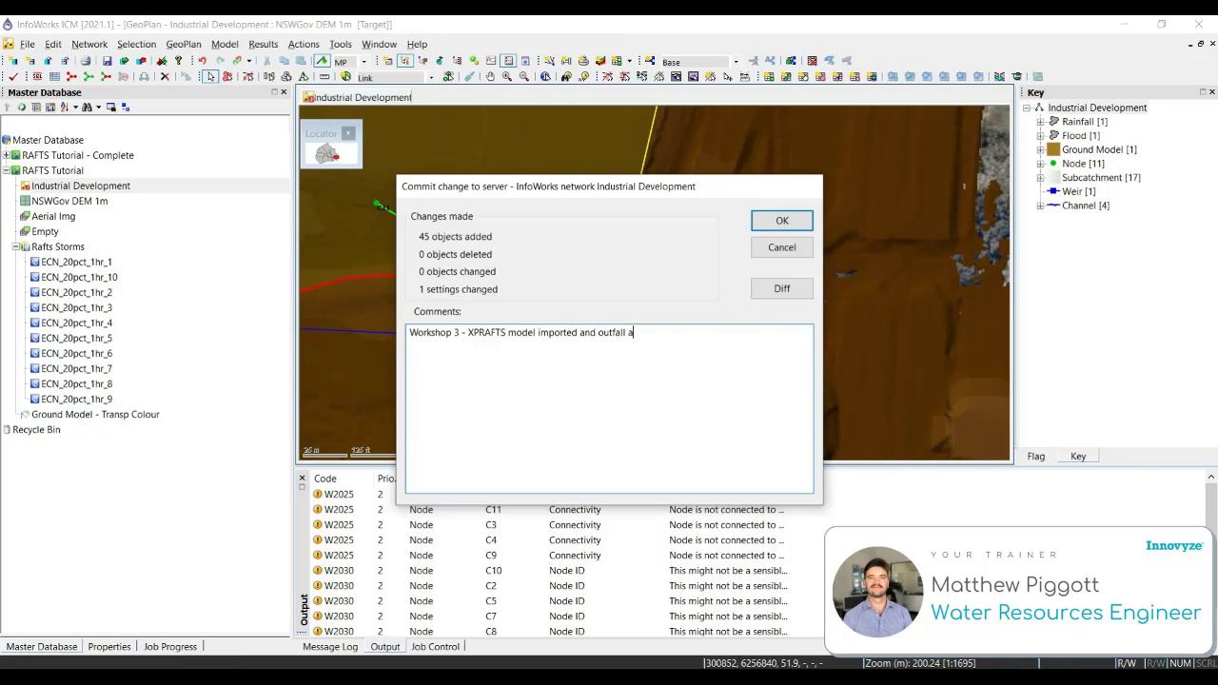
{"action": "type", "text": "dded"}
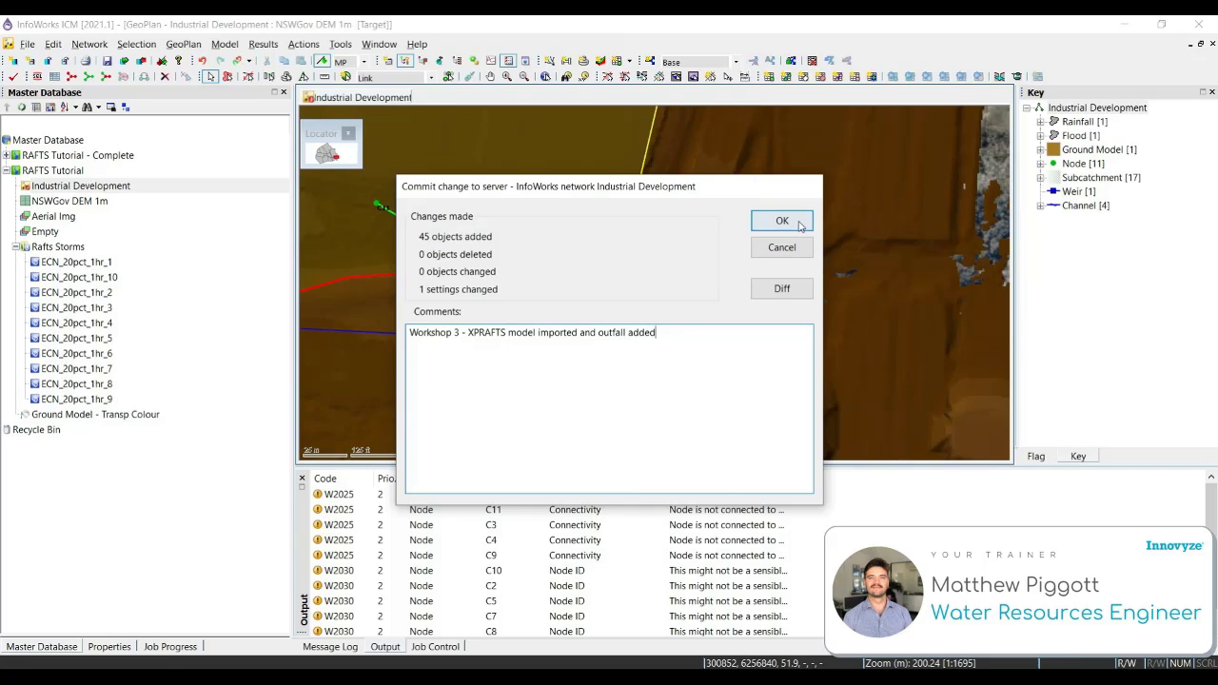